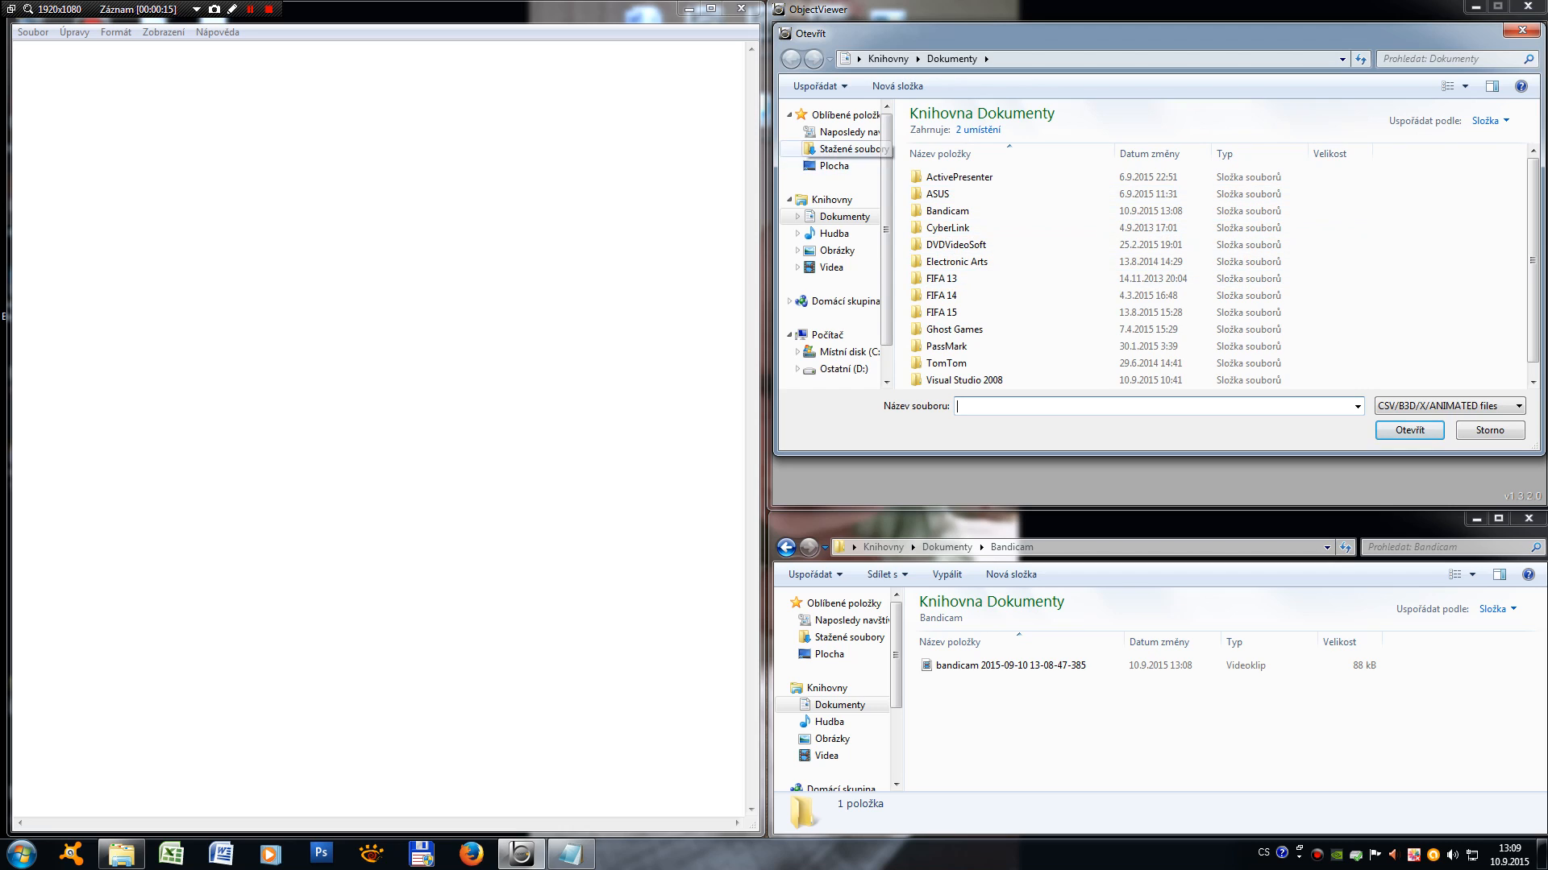
Step: Choose the BlackSquare file from the desktop in the Open dialog
click(832, 165)
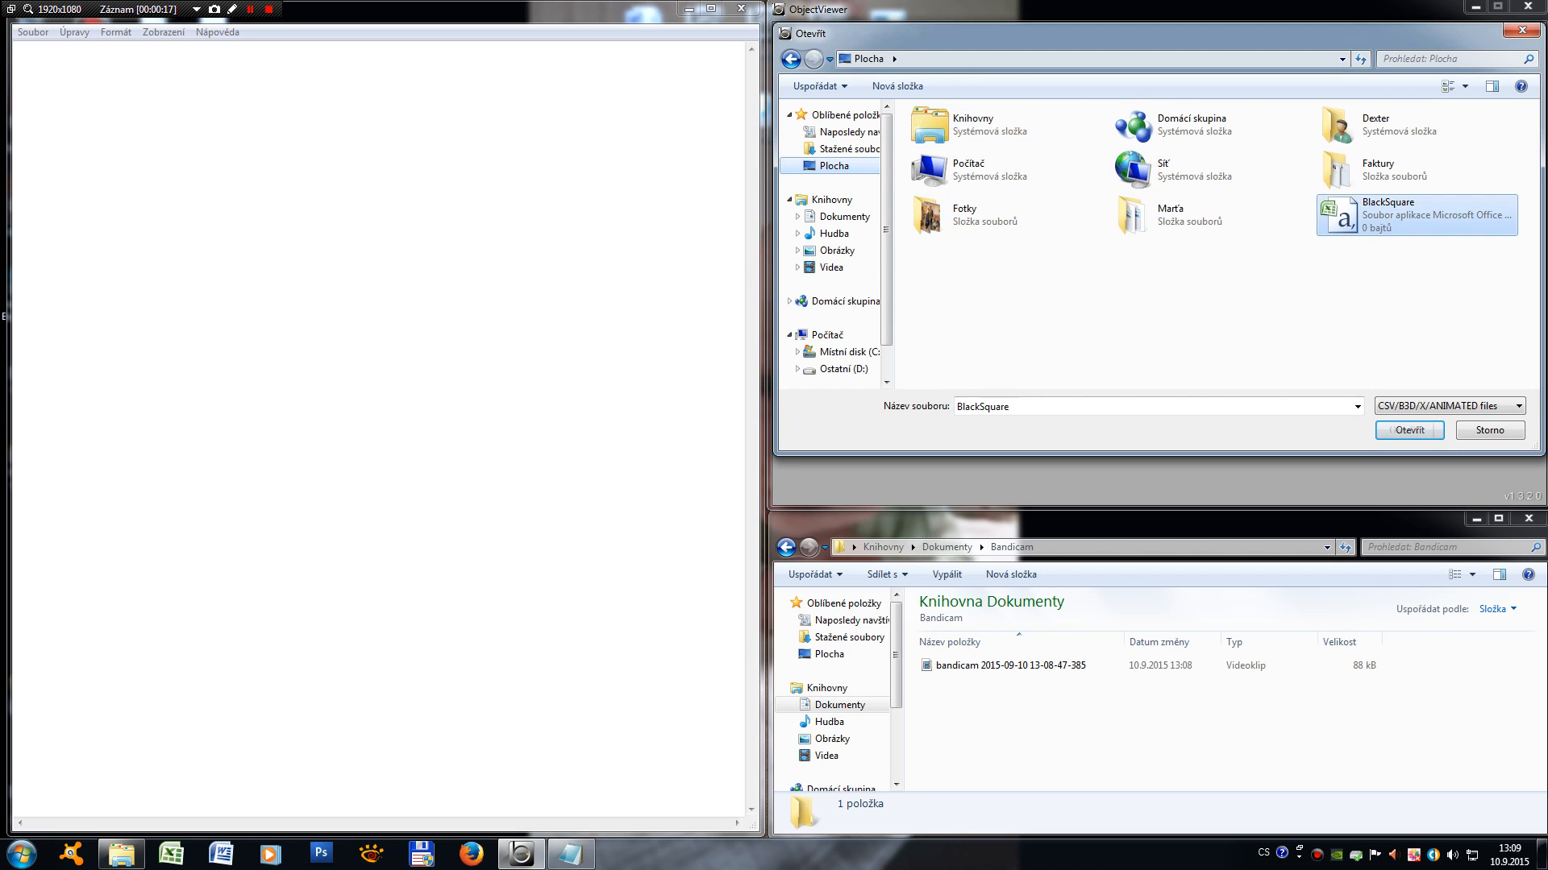
click(1407, 429)
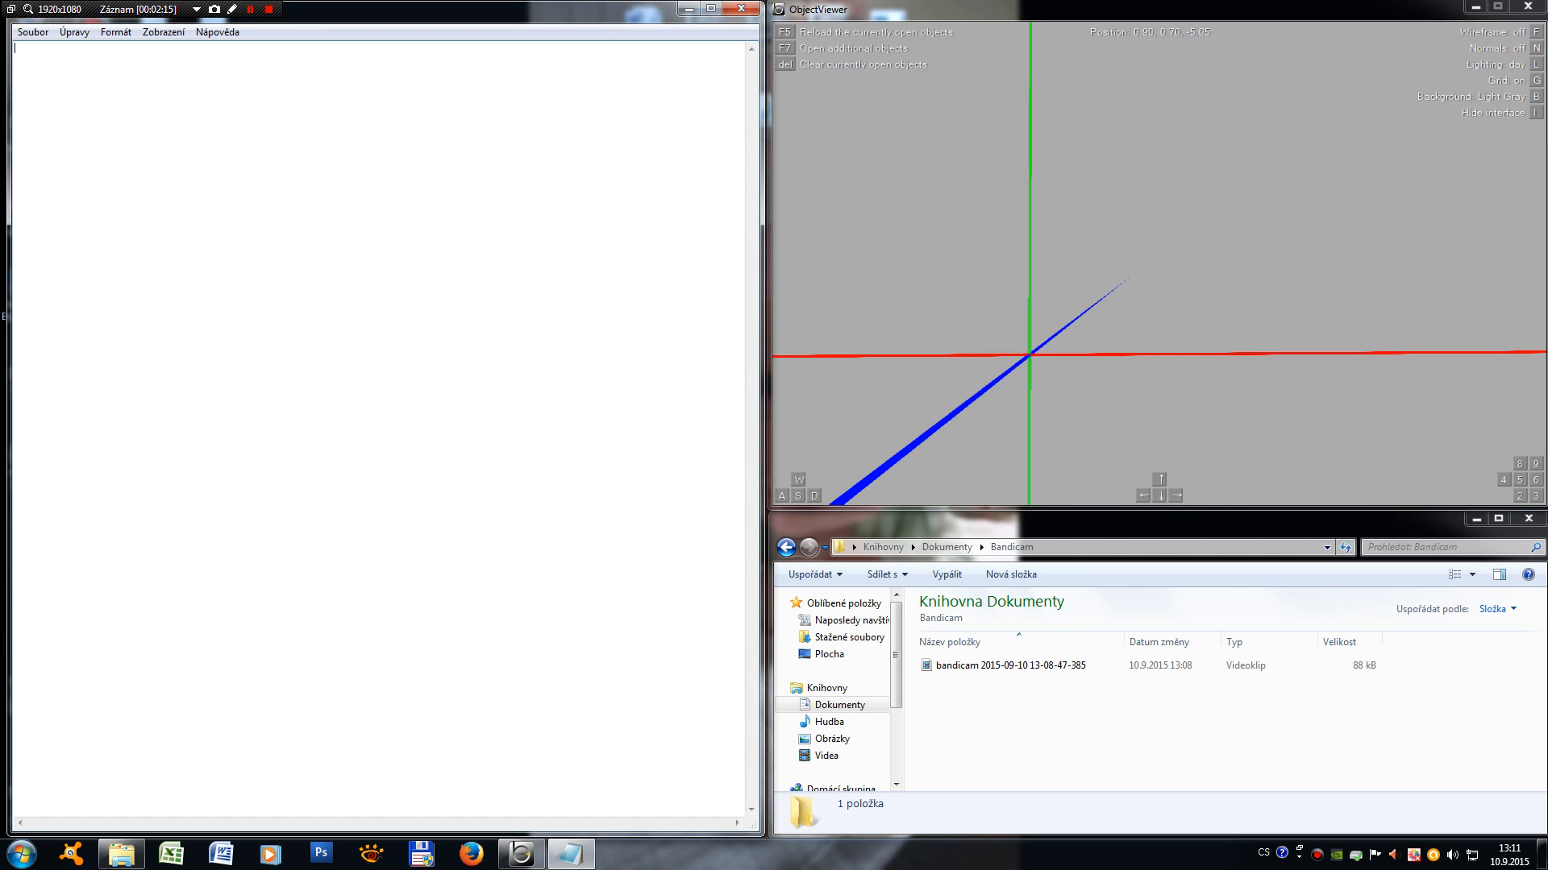
Step: Write the first line "CreateMeshBuilder," in the blank document
text(Creata)
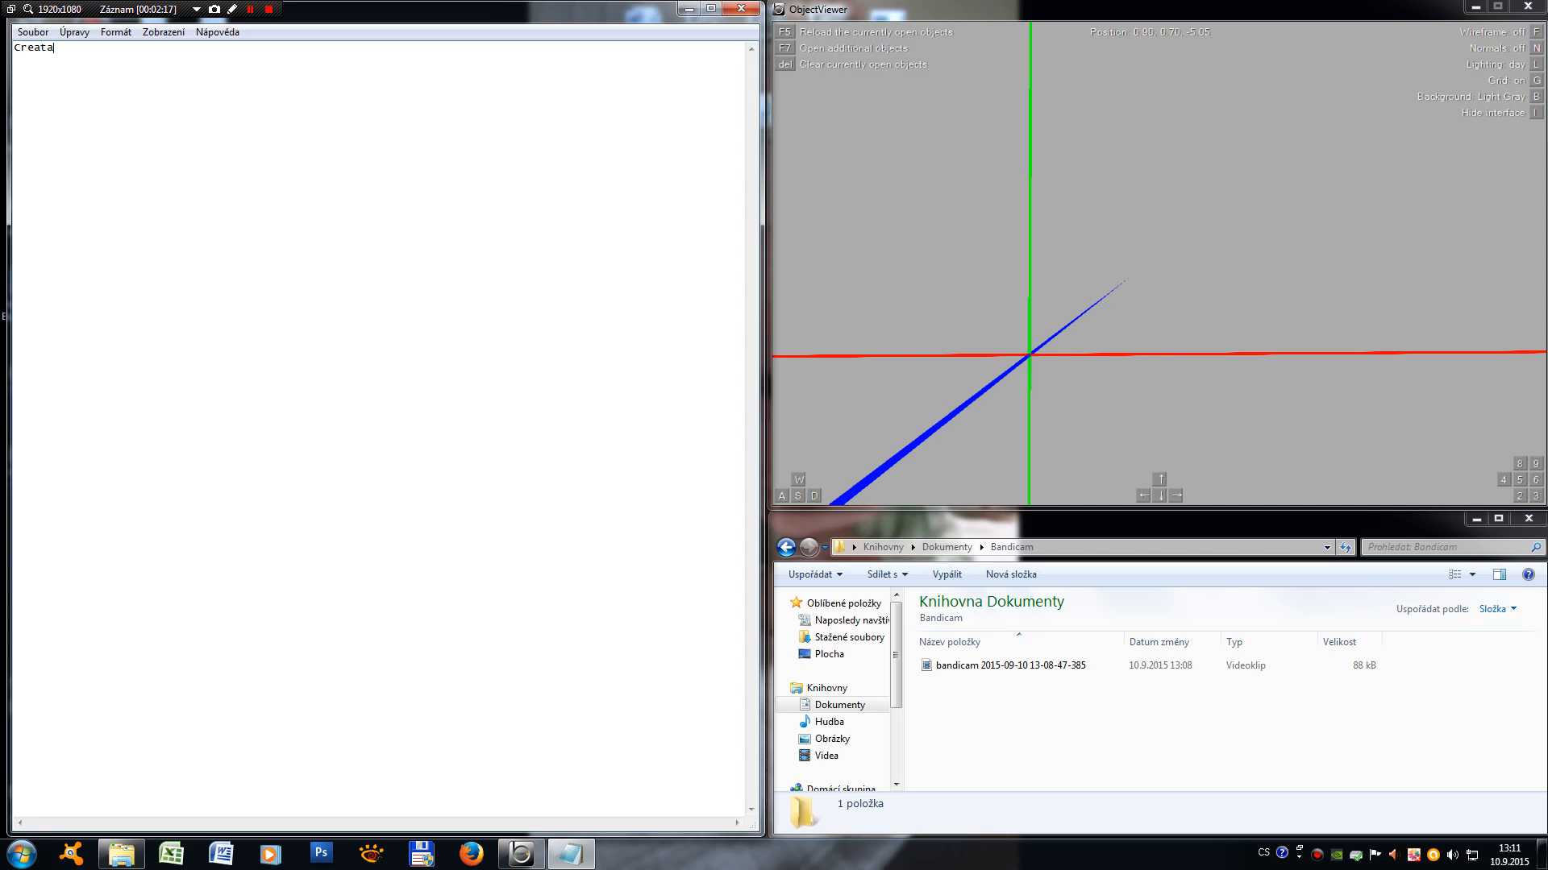
text(Mesh)
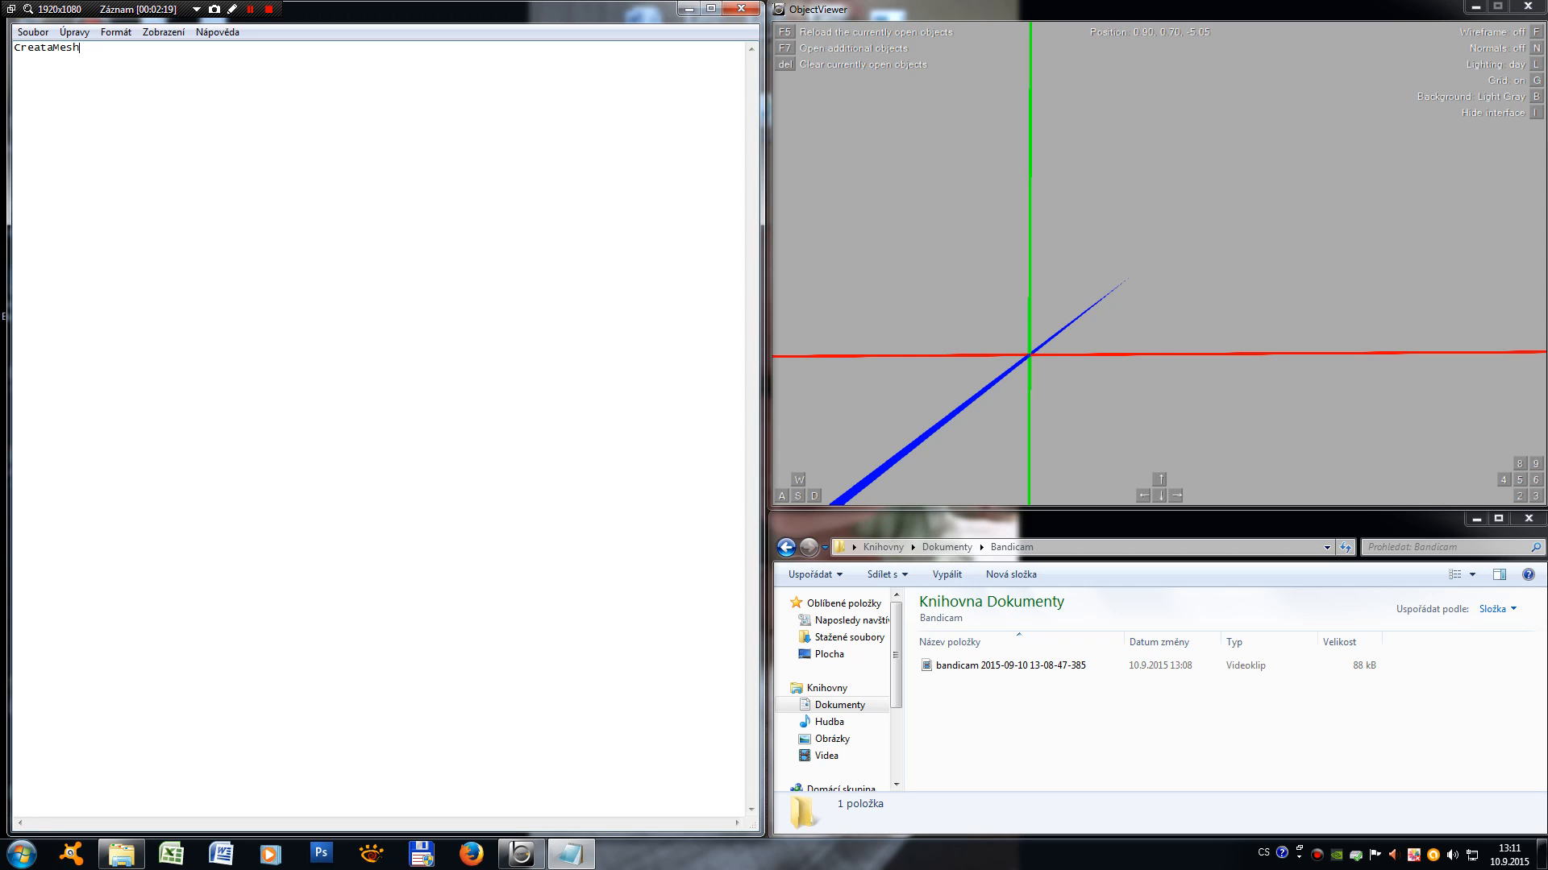
text(B)
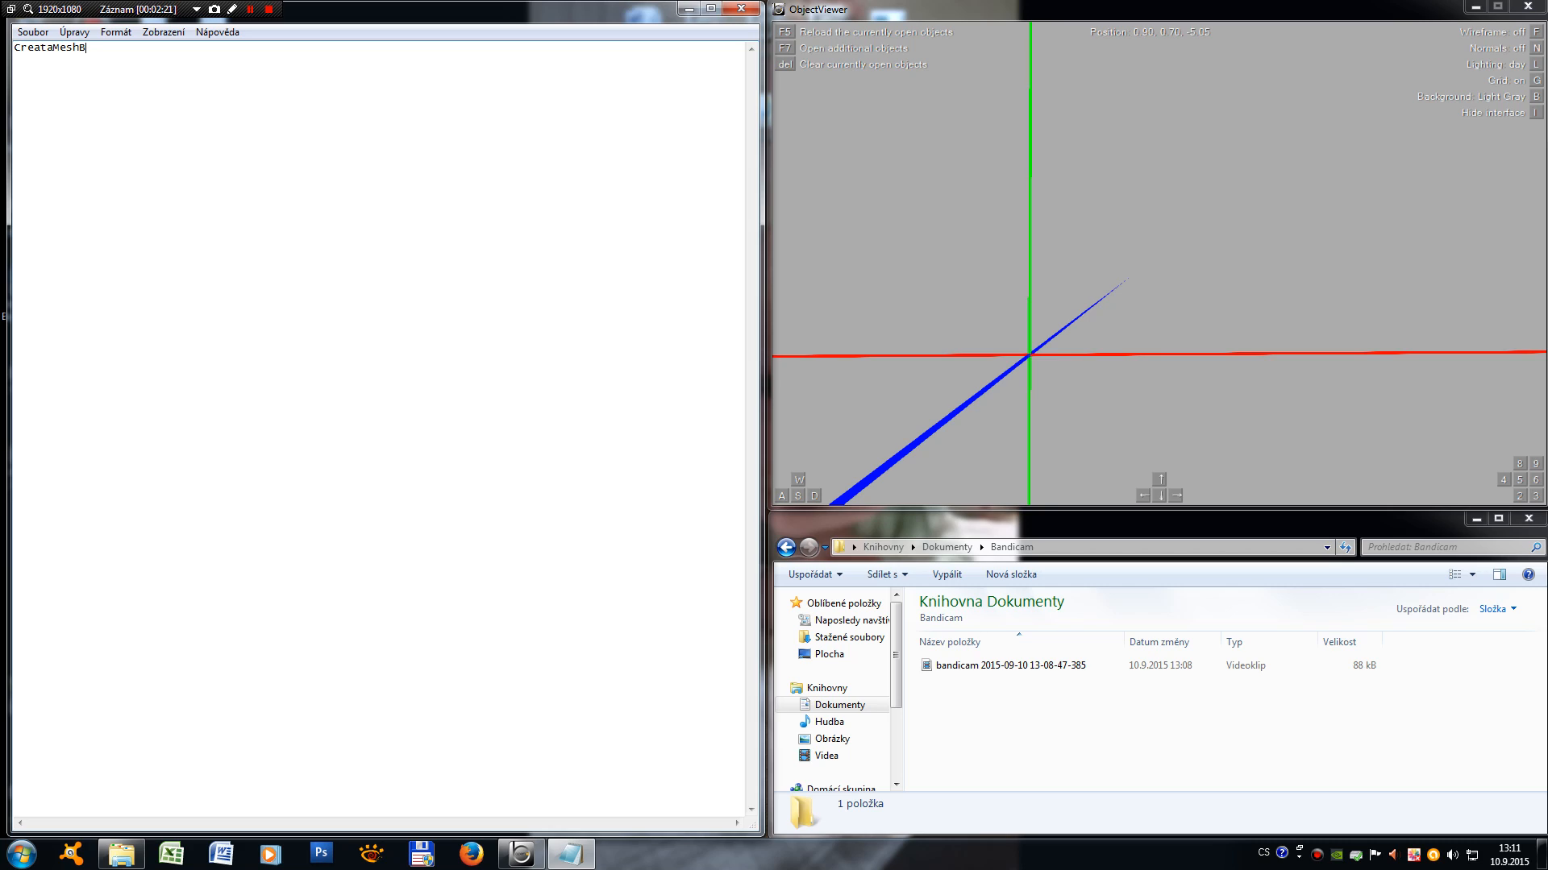
text(uilder,)
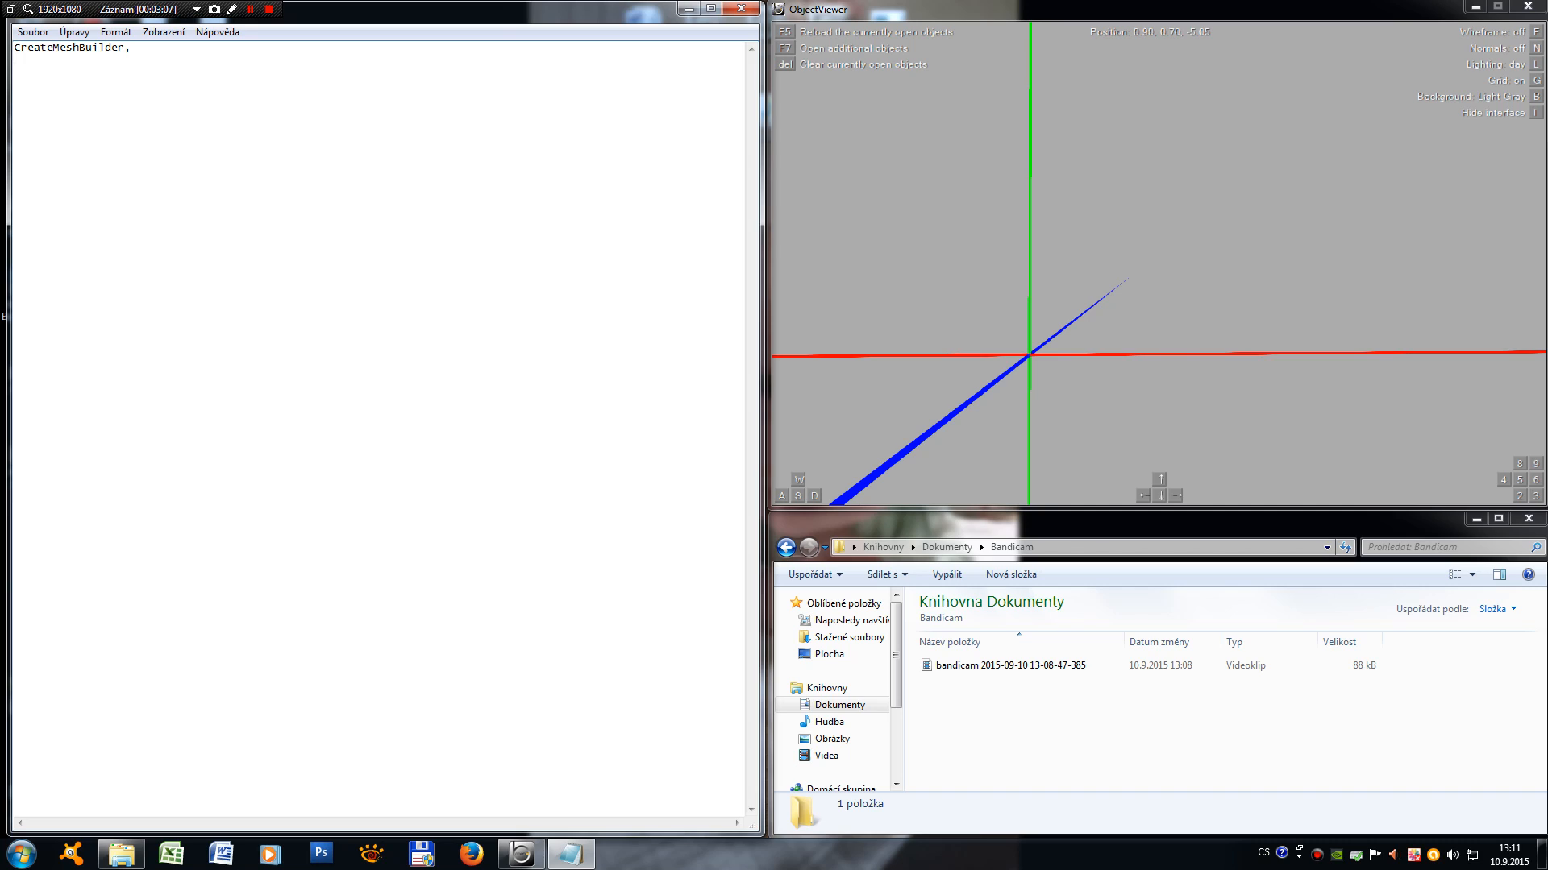
Step: Write "AddVertex," on the second line under CreateMeshBuilder
text(Add)
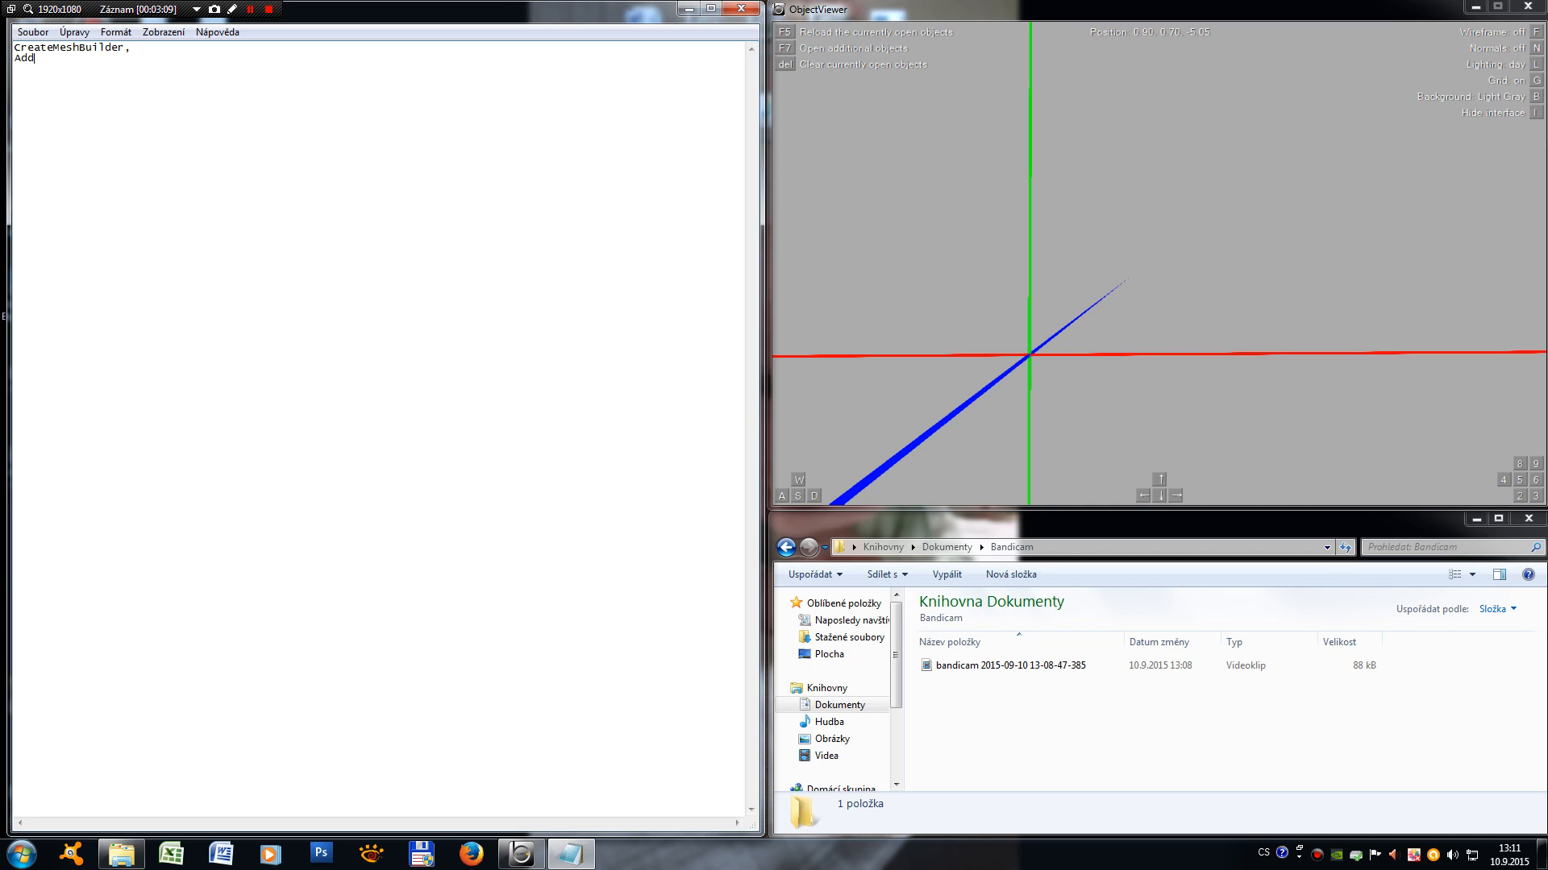
text(Vertex)
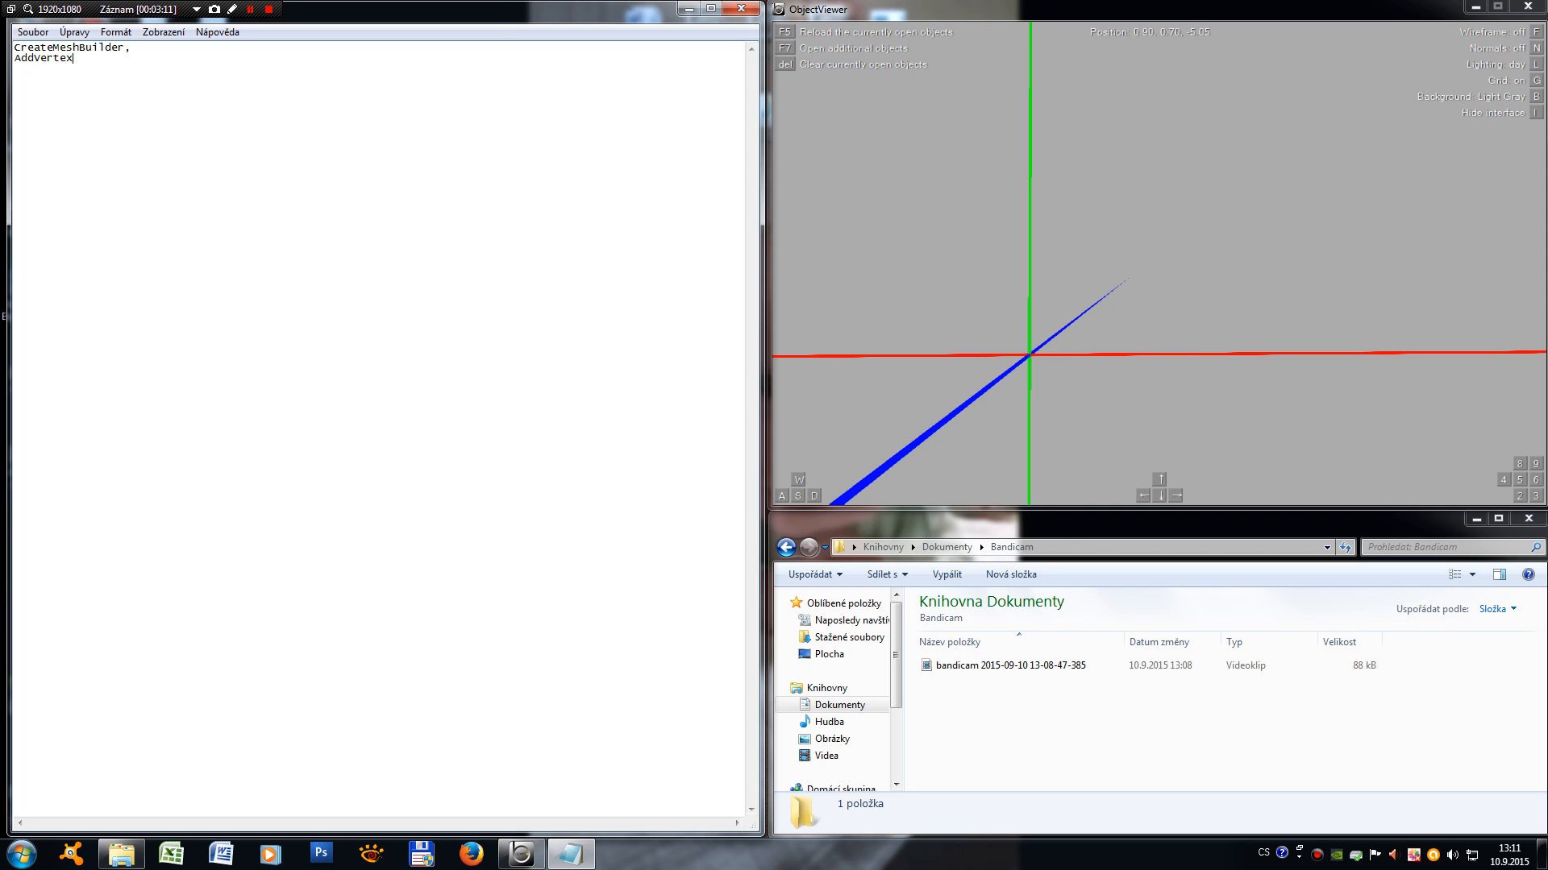
text(,)
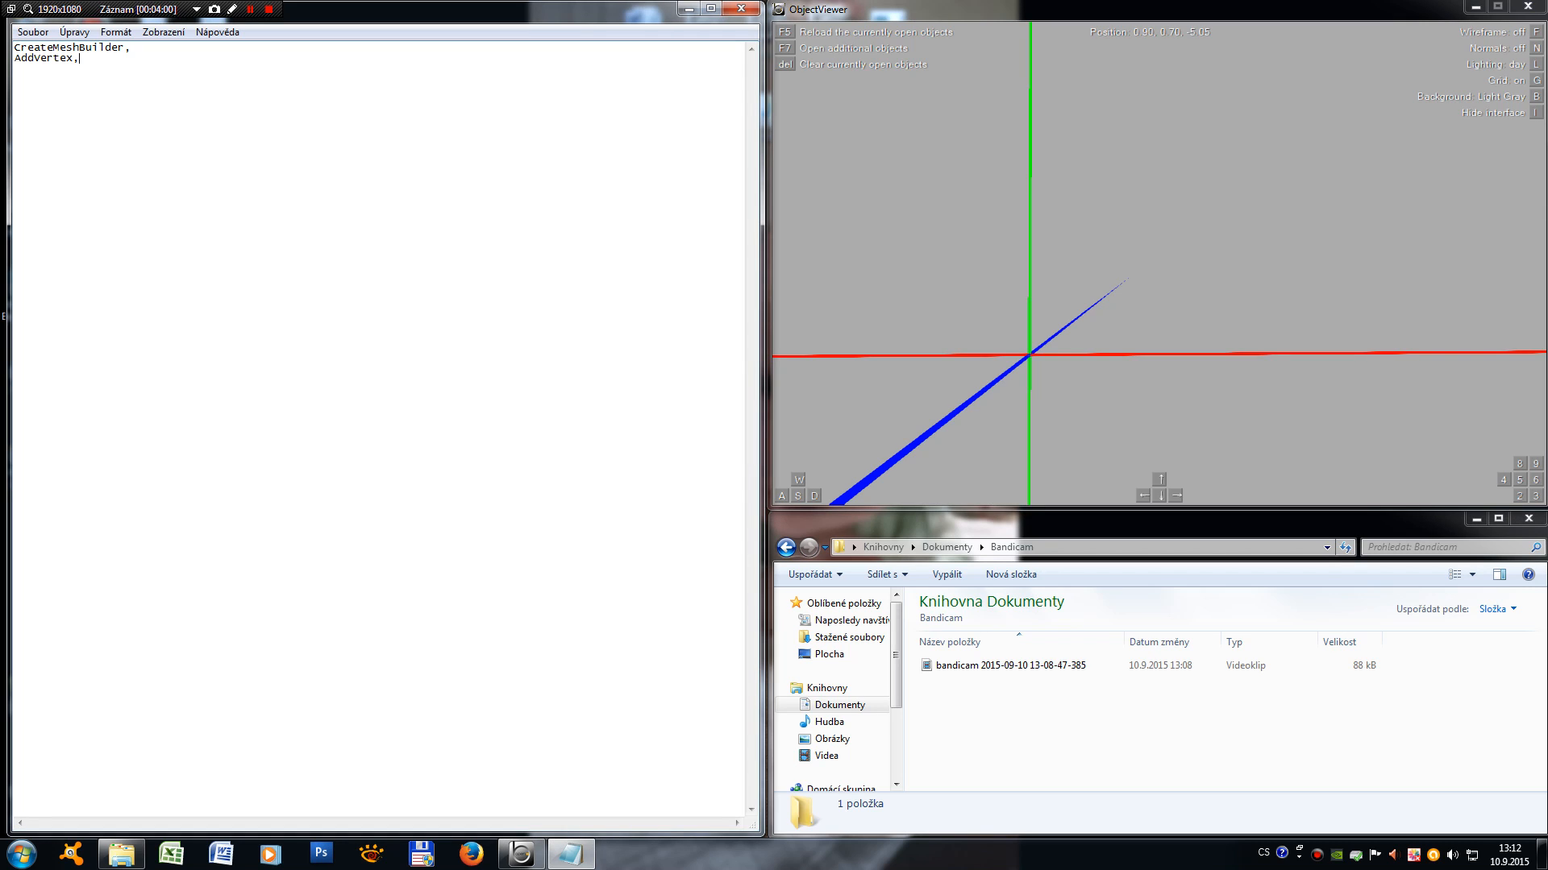
Step: Enter coordinates 0,0,0 after AddVertex and begin a semicolon comment
text(0,0,)
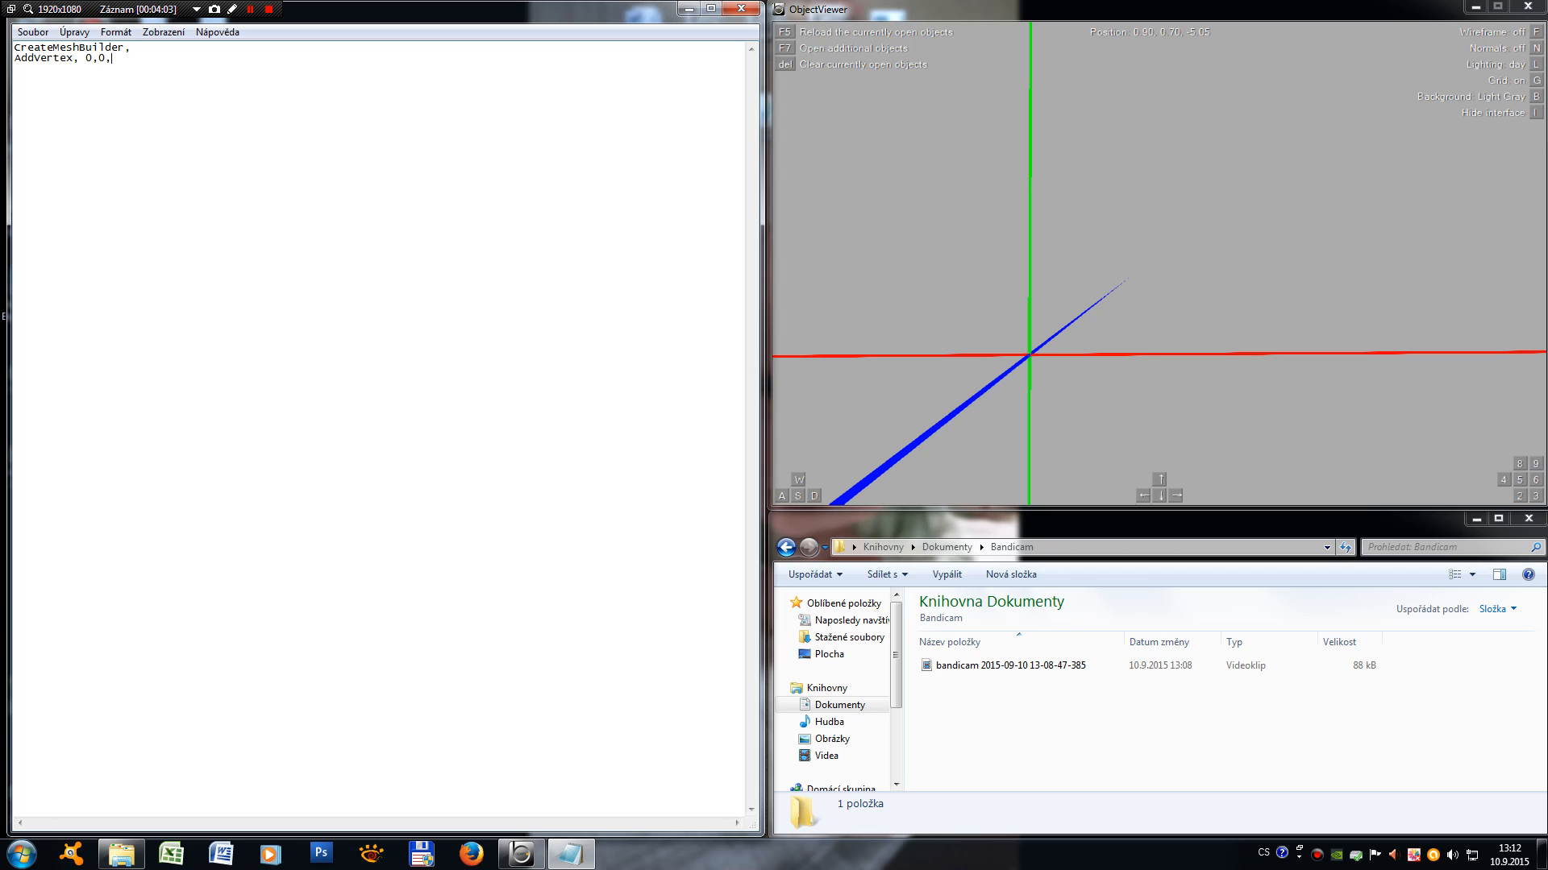
text(0)
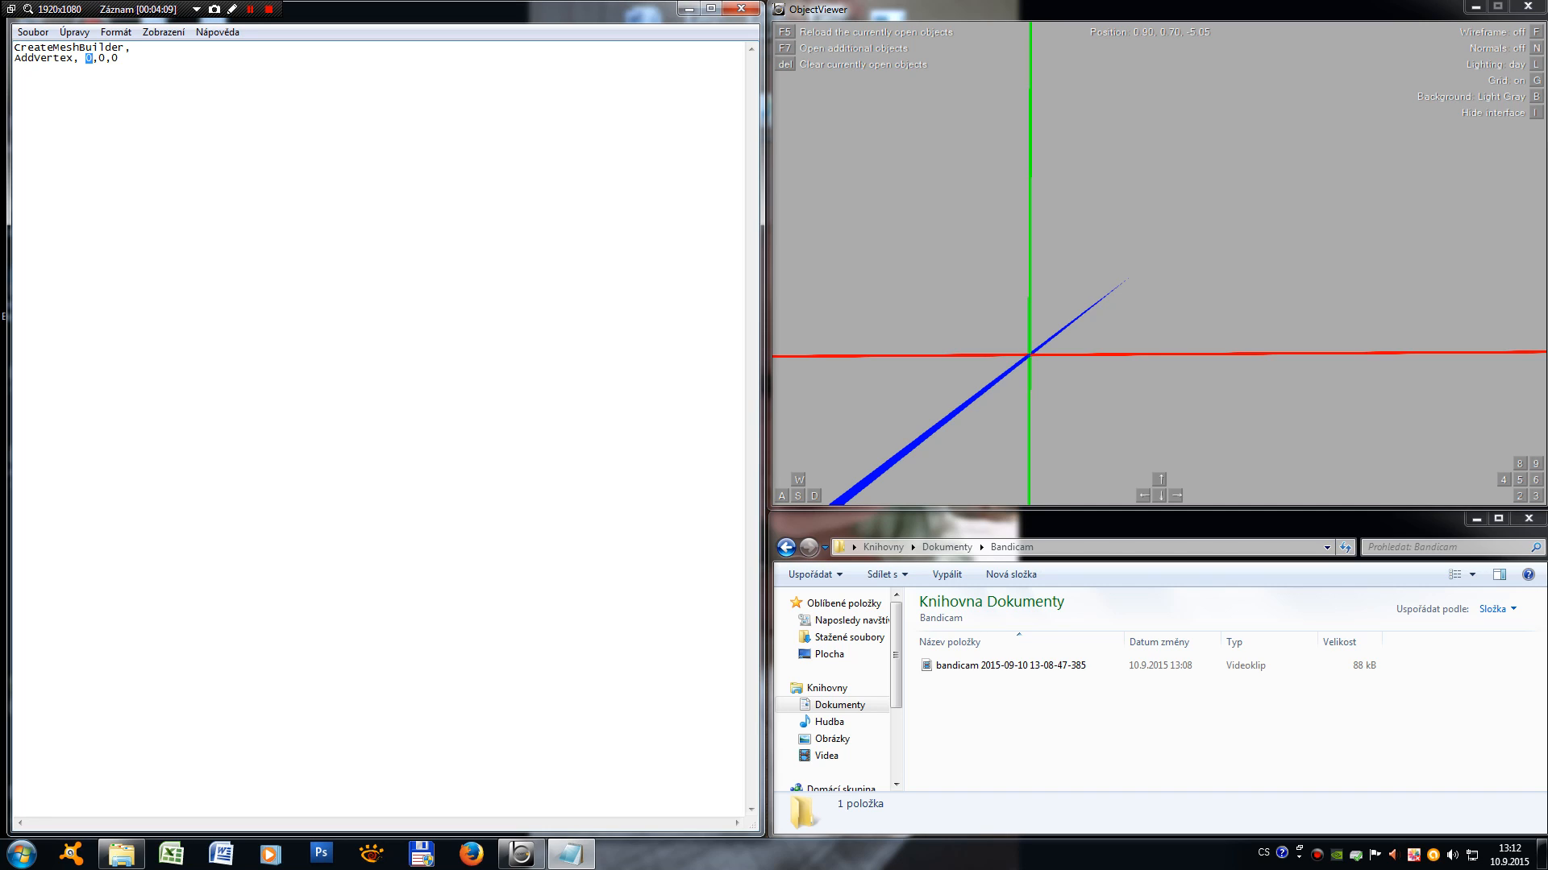
text(0)
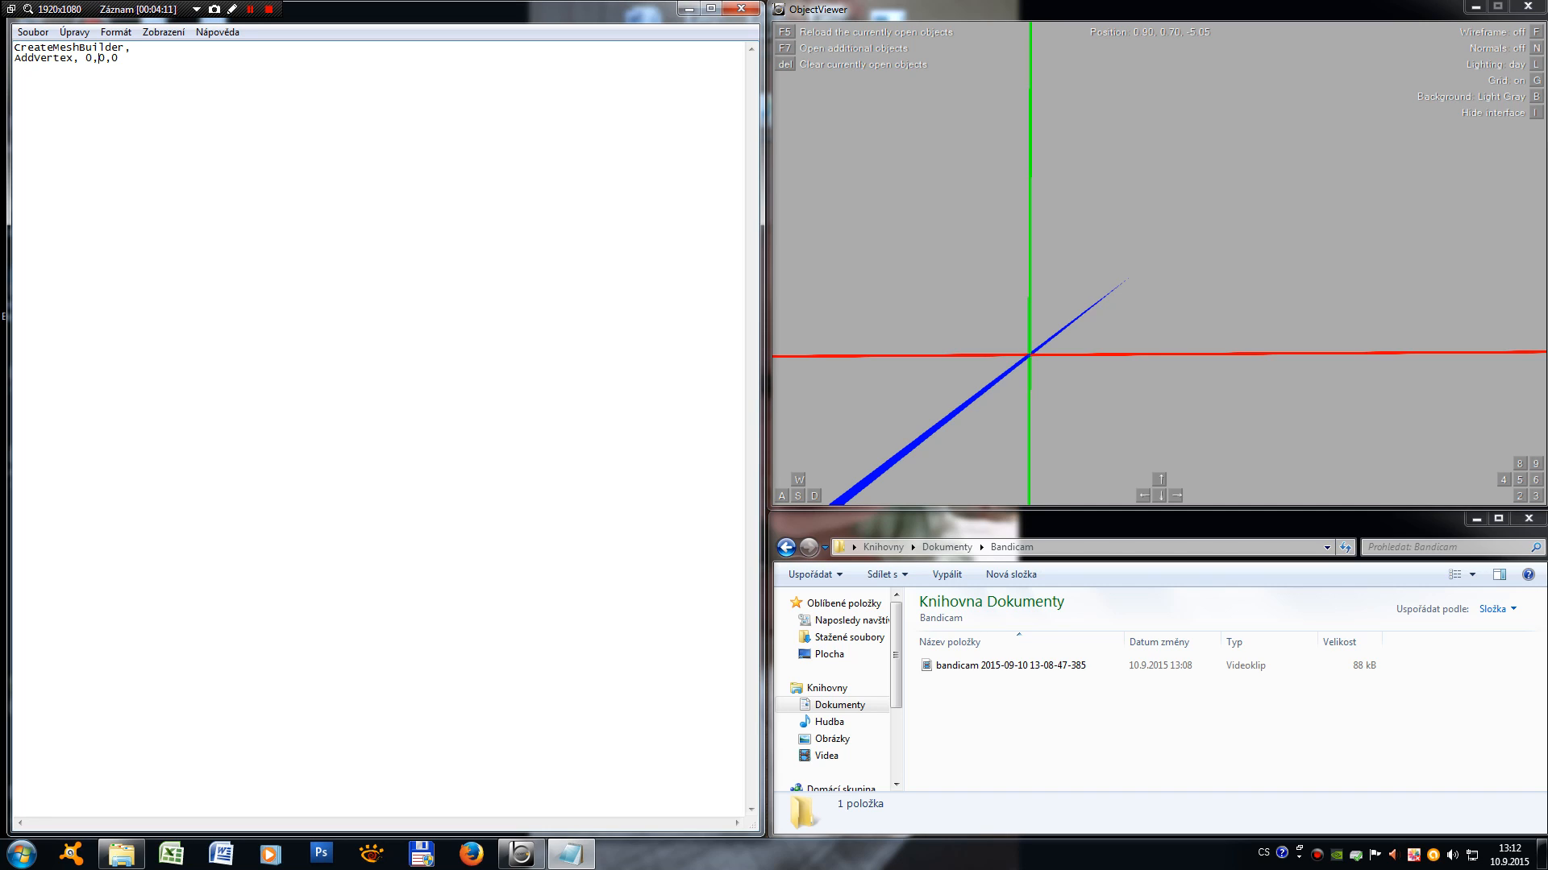
double_click(101, 58)
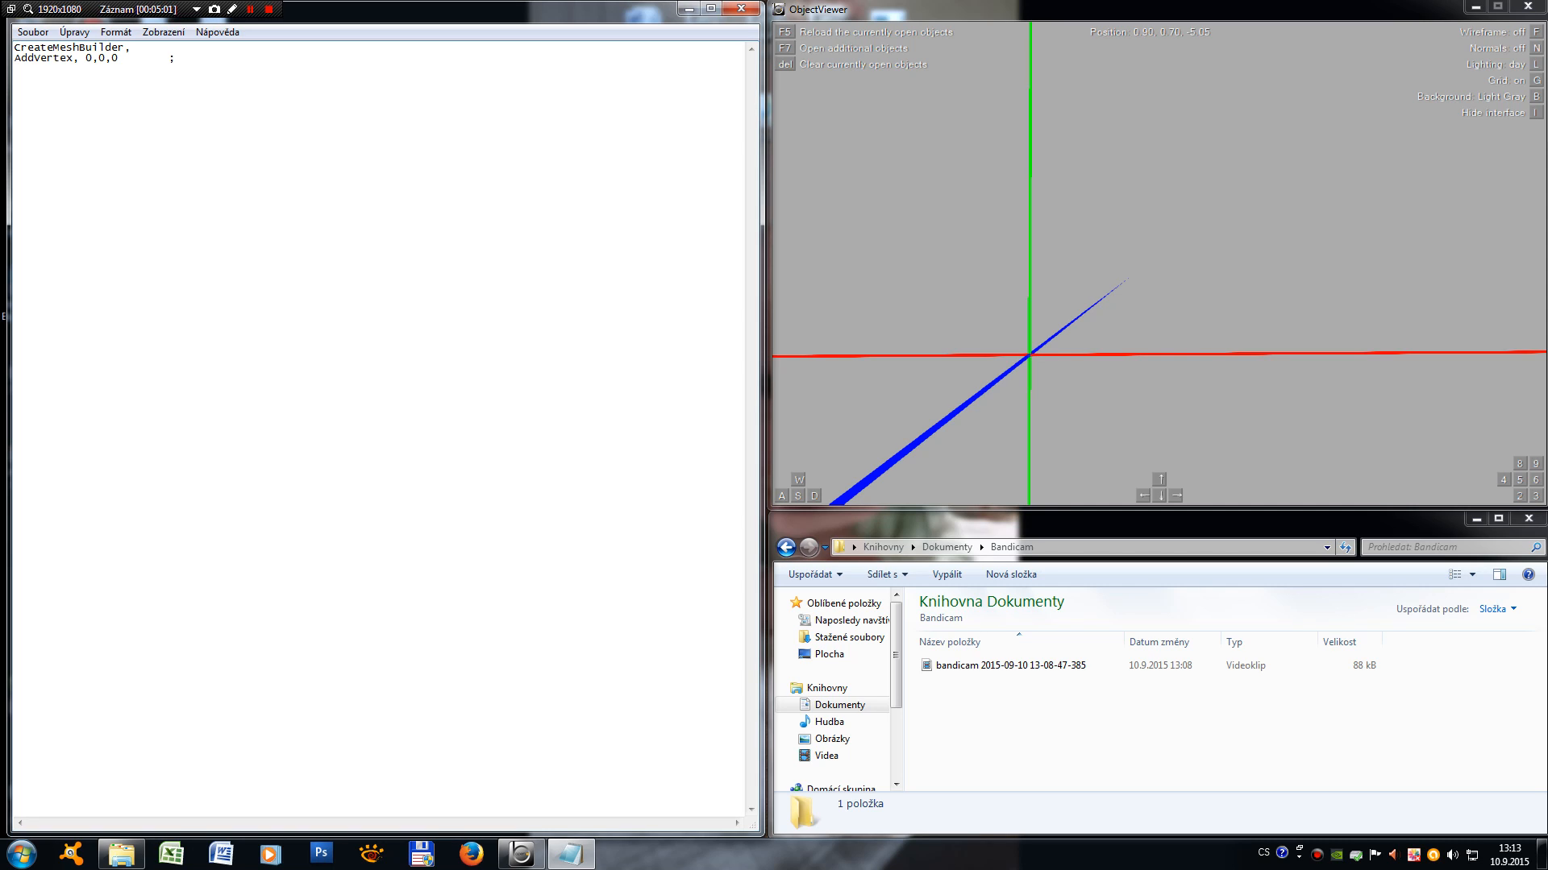
Step: Begin the comment "AddVertex, x-coordinate" and fix a typo in it
text(AddVerte)
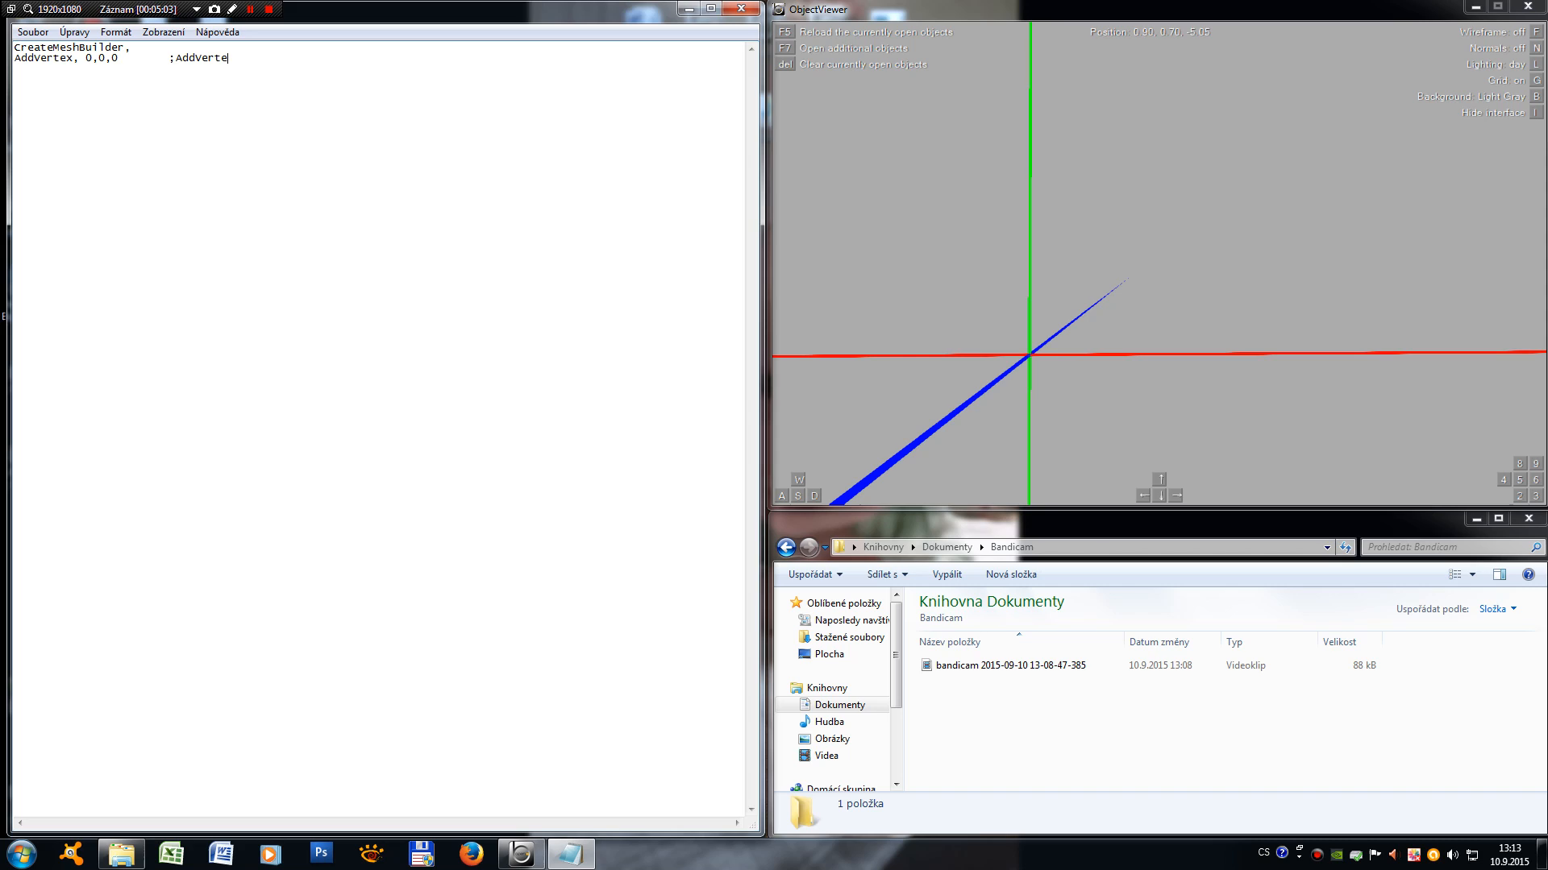
text(x.)
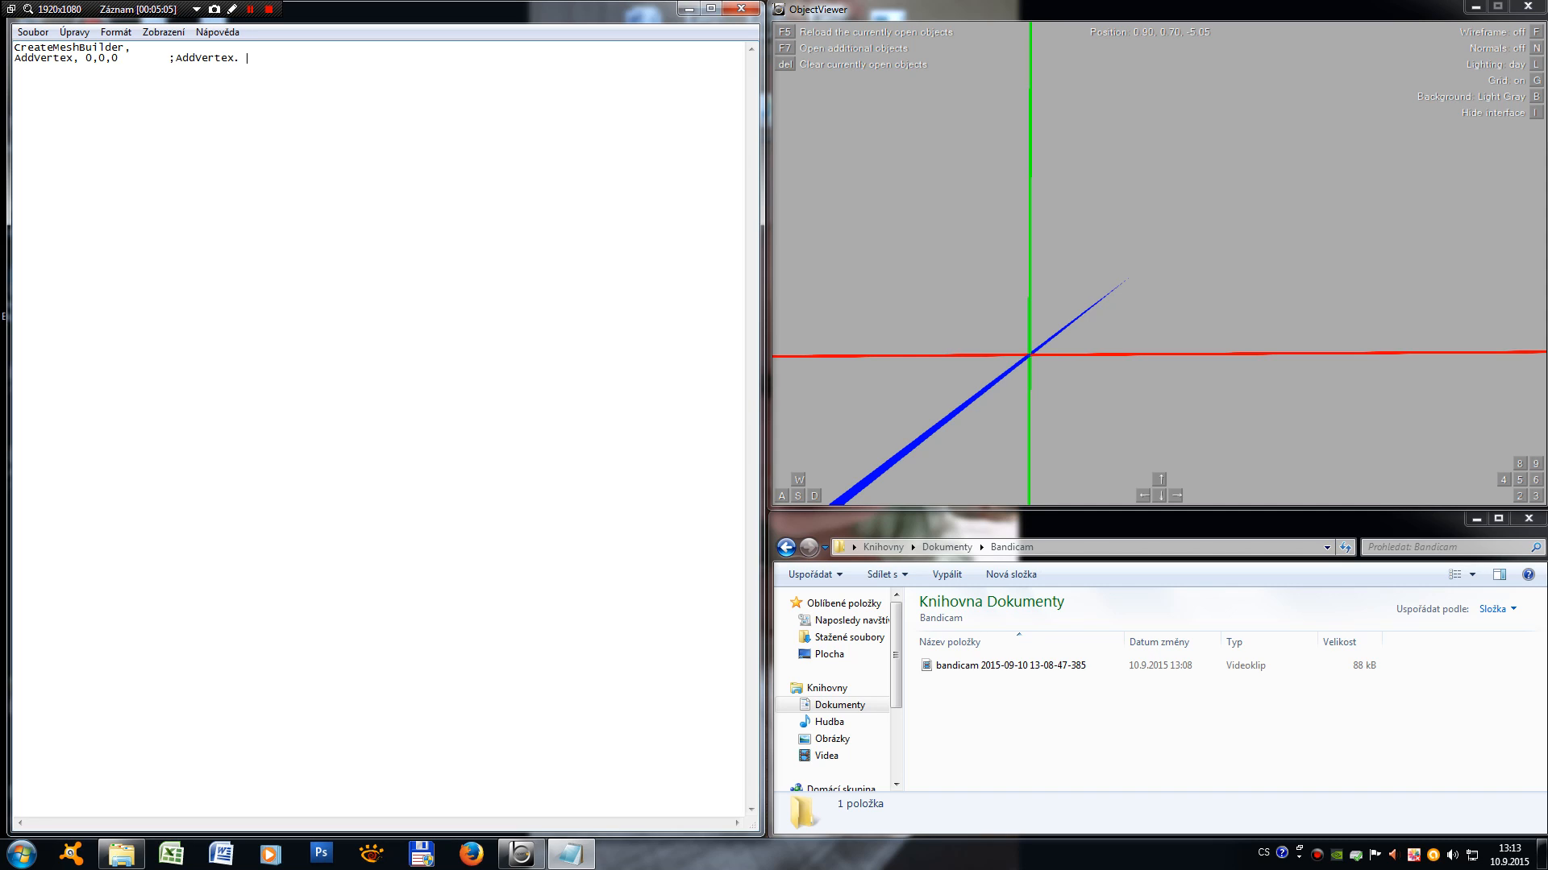
text(x-c)
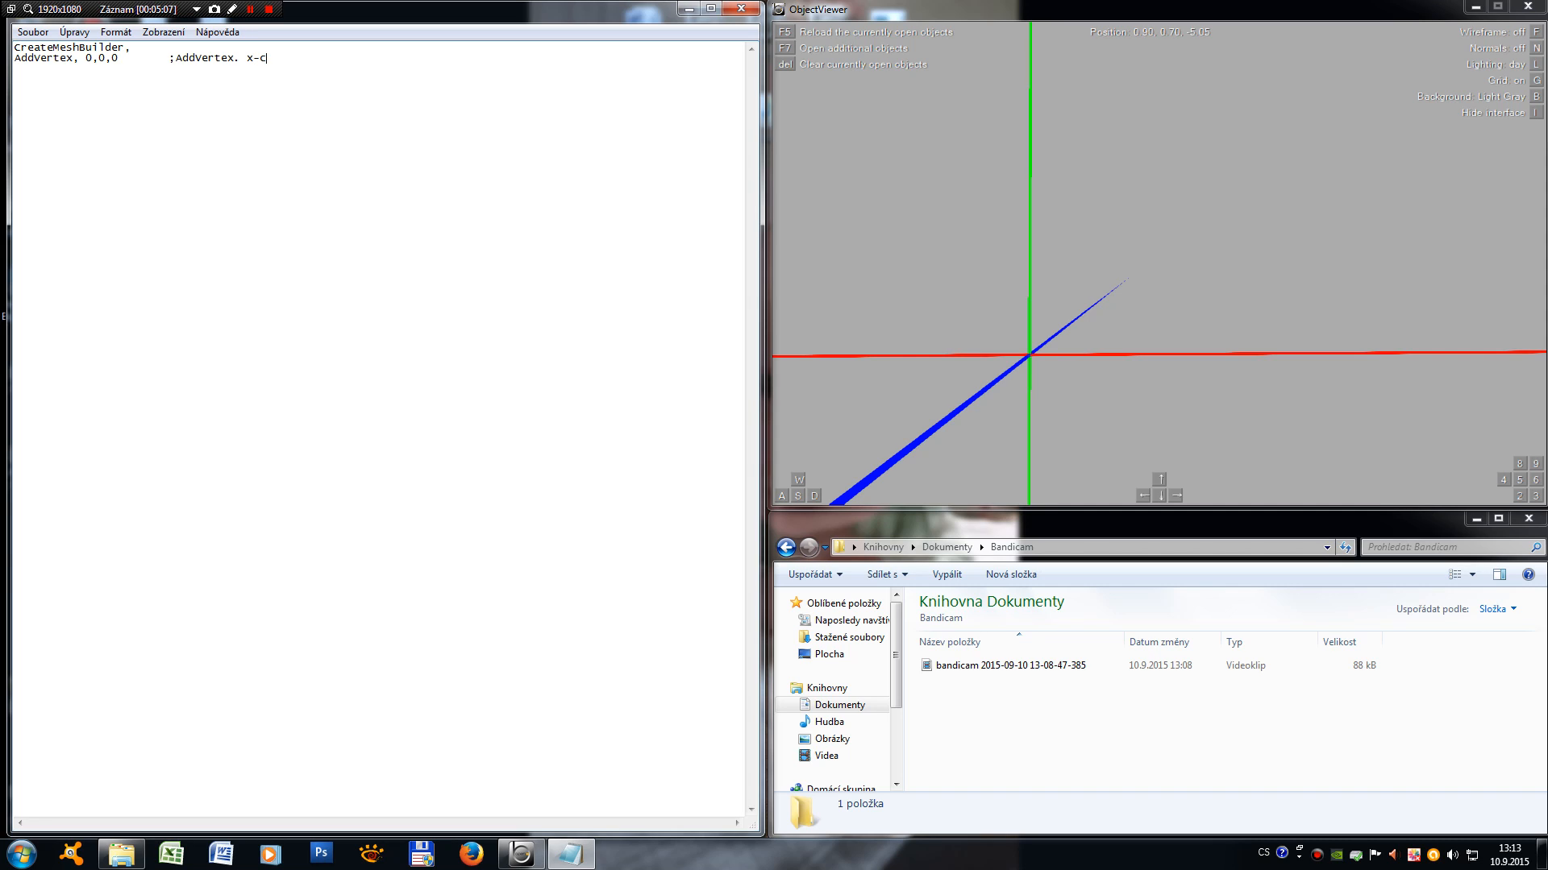
text(oordinat)
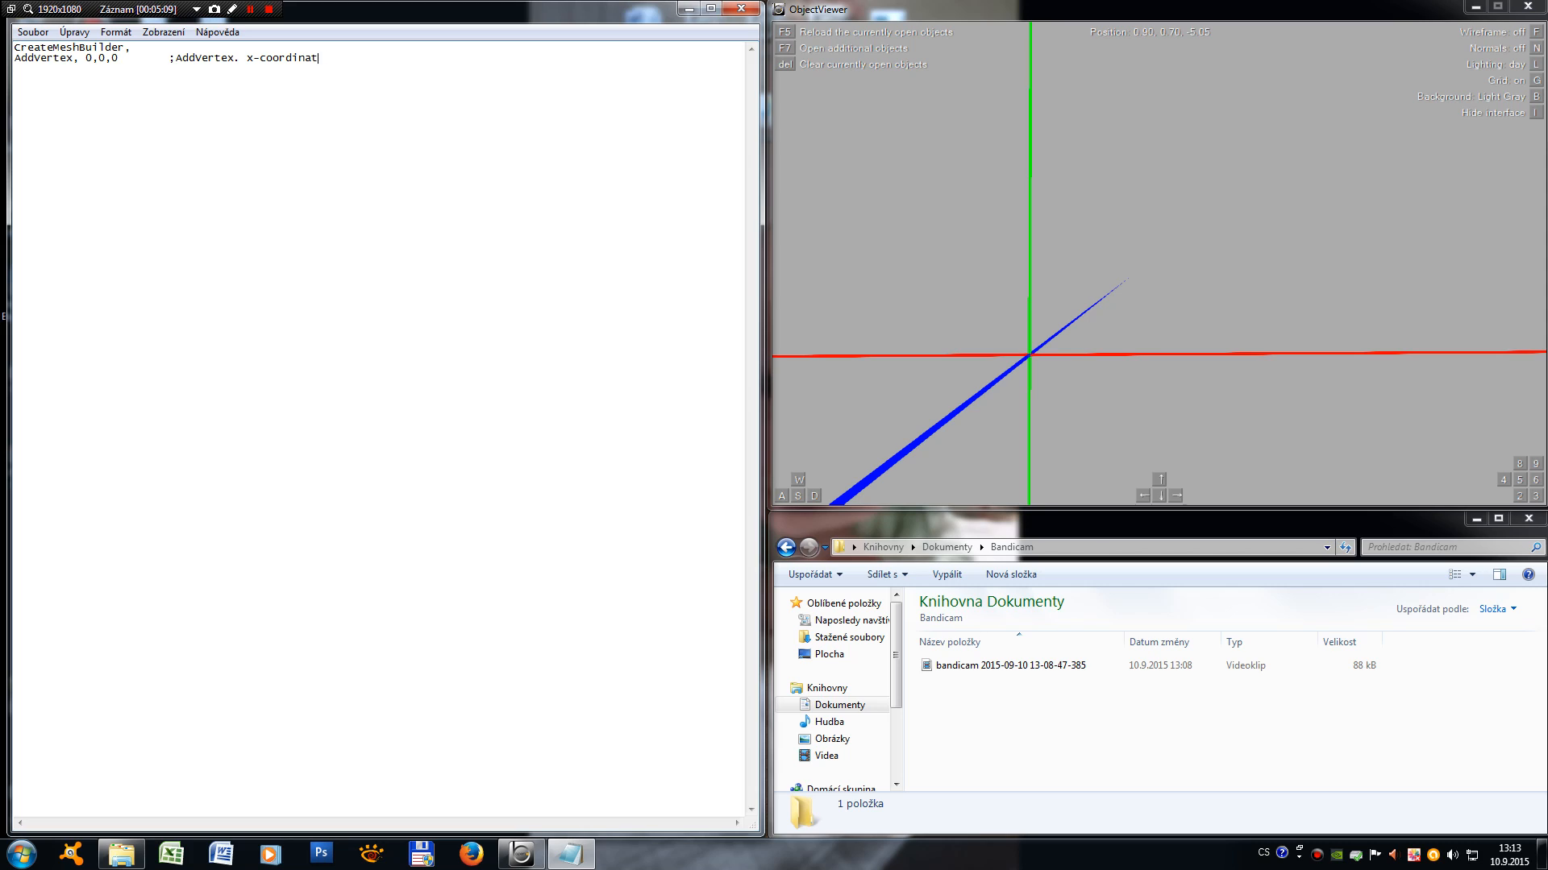
text(e)
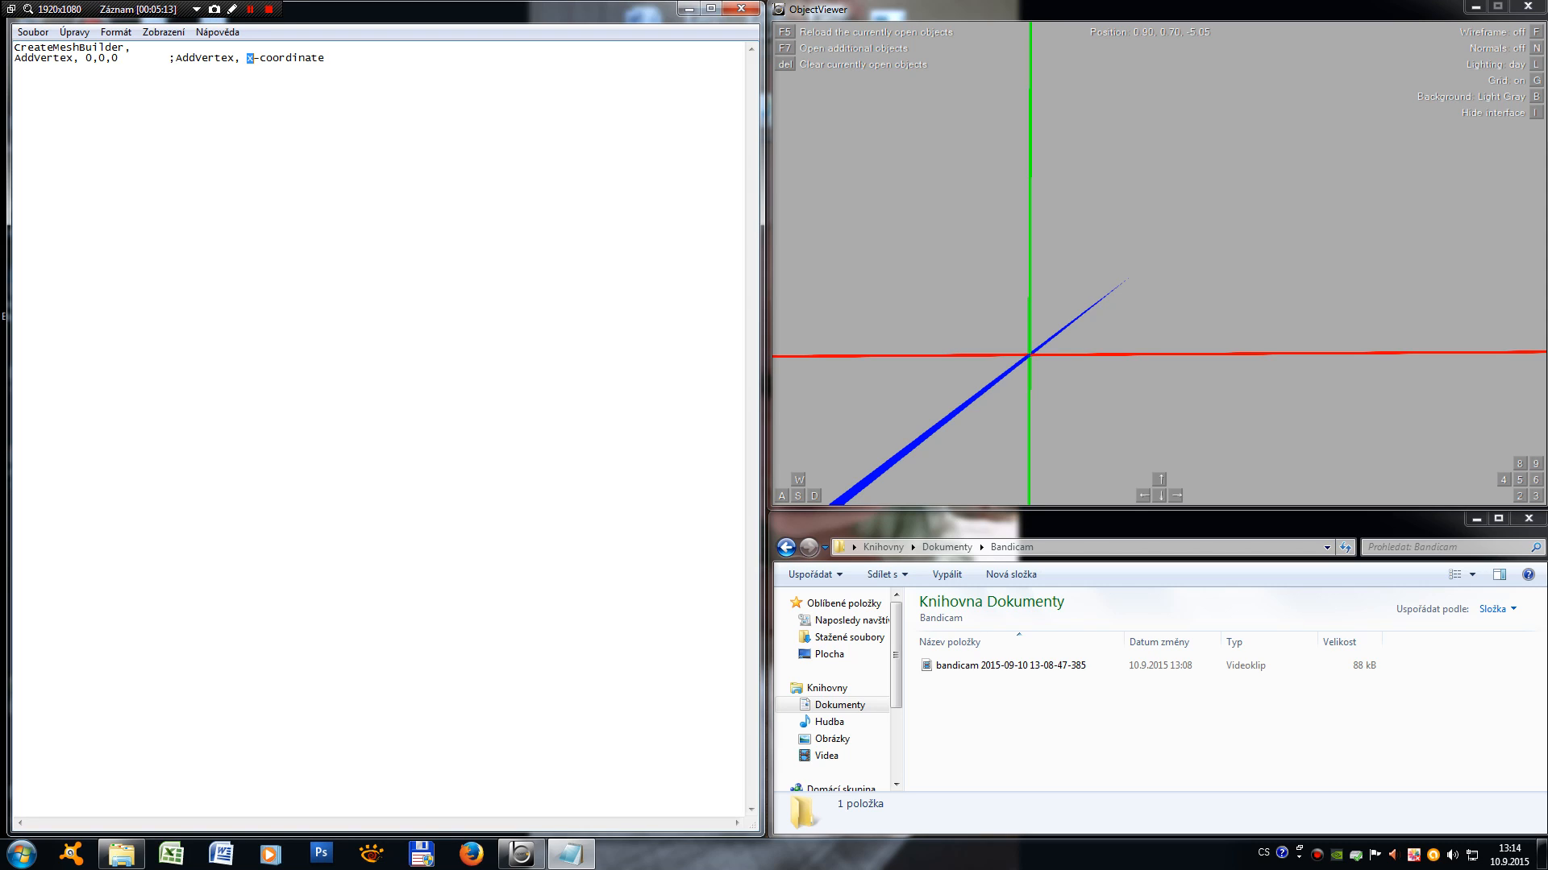
double_click(284, 58)
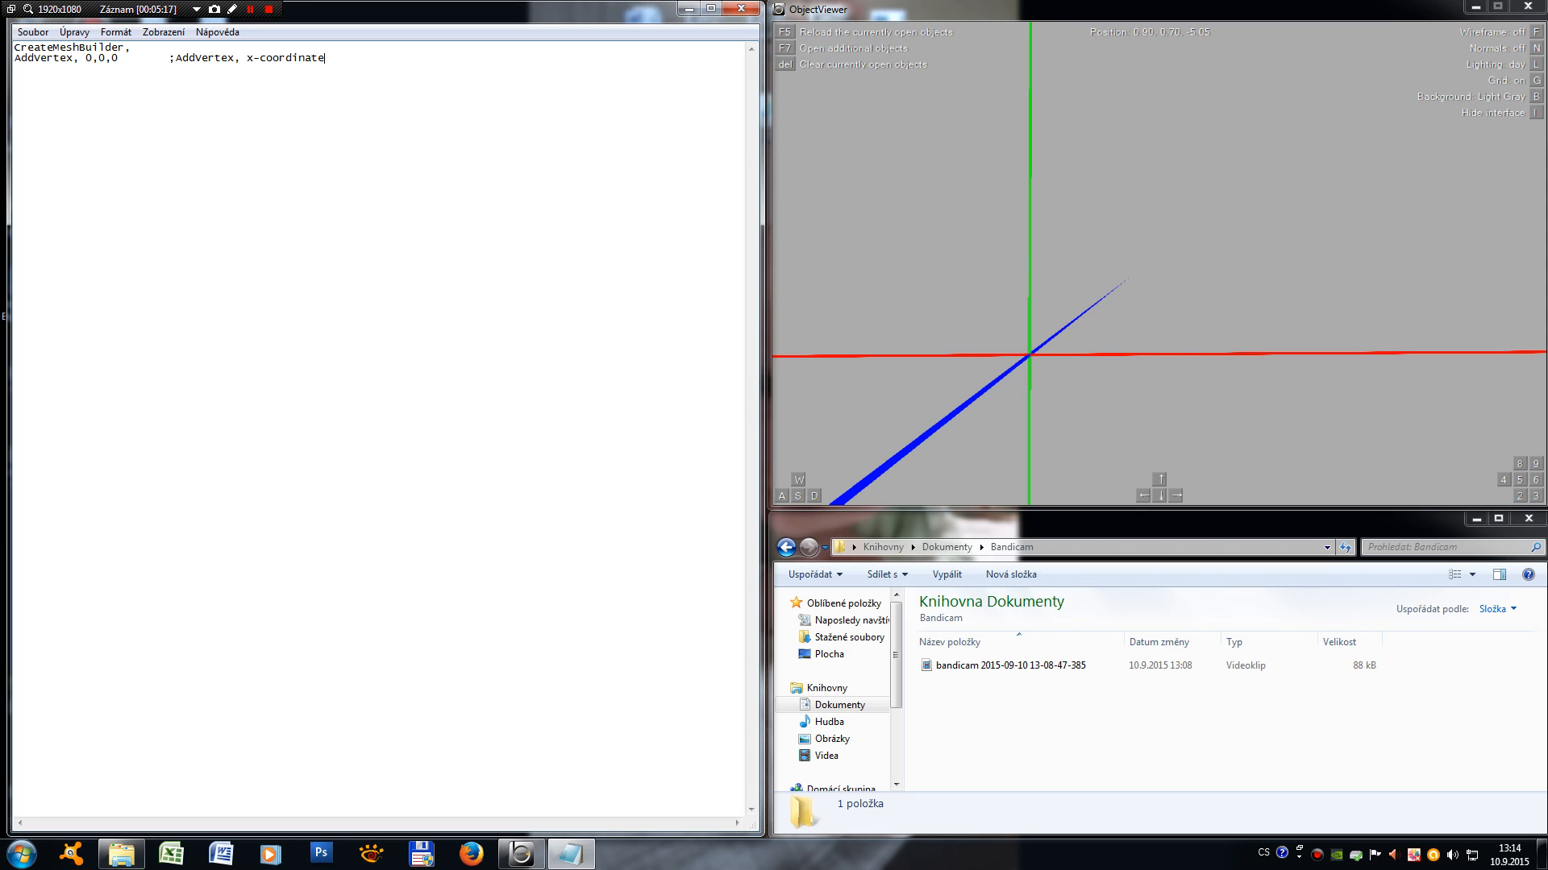
Step: Complete the comment with "x-coordinate, y-coordinate, z-coordinate ---"
text(, x-coordinate)
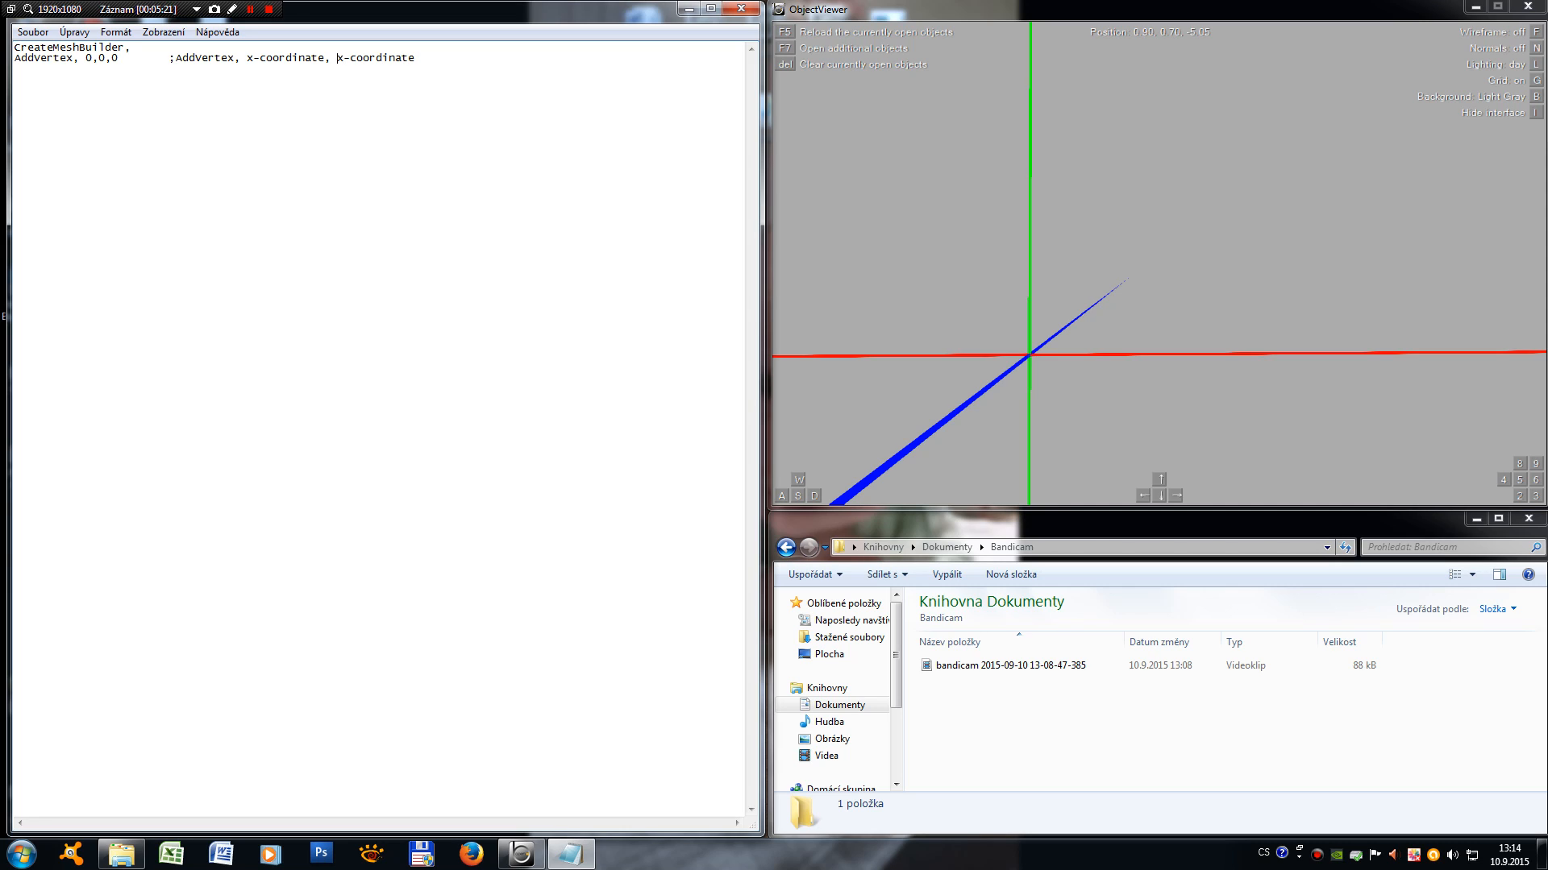
text(y-coordinate,)
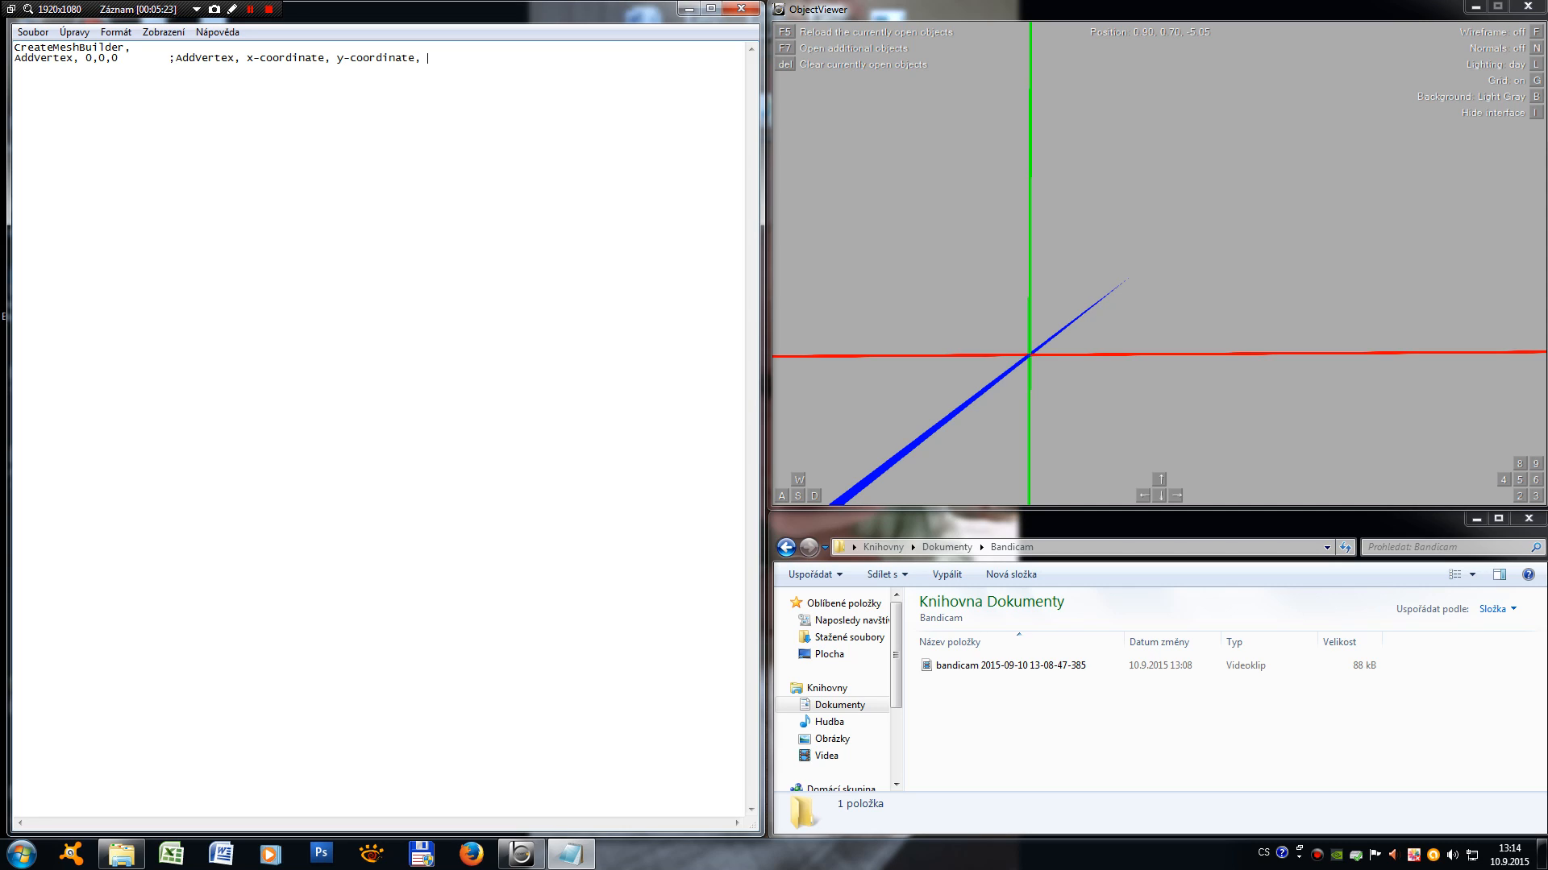
text(x-coordinate)
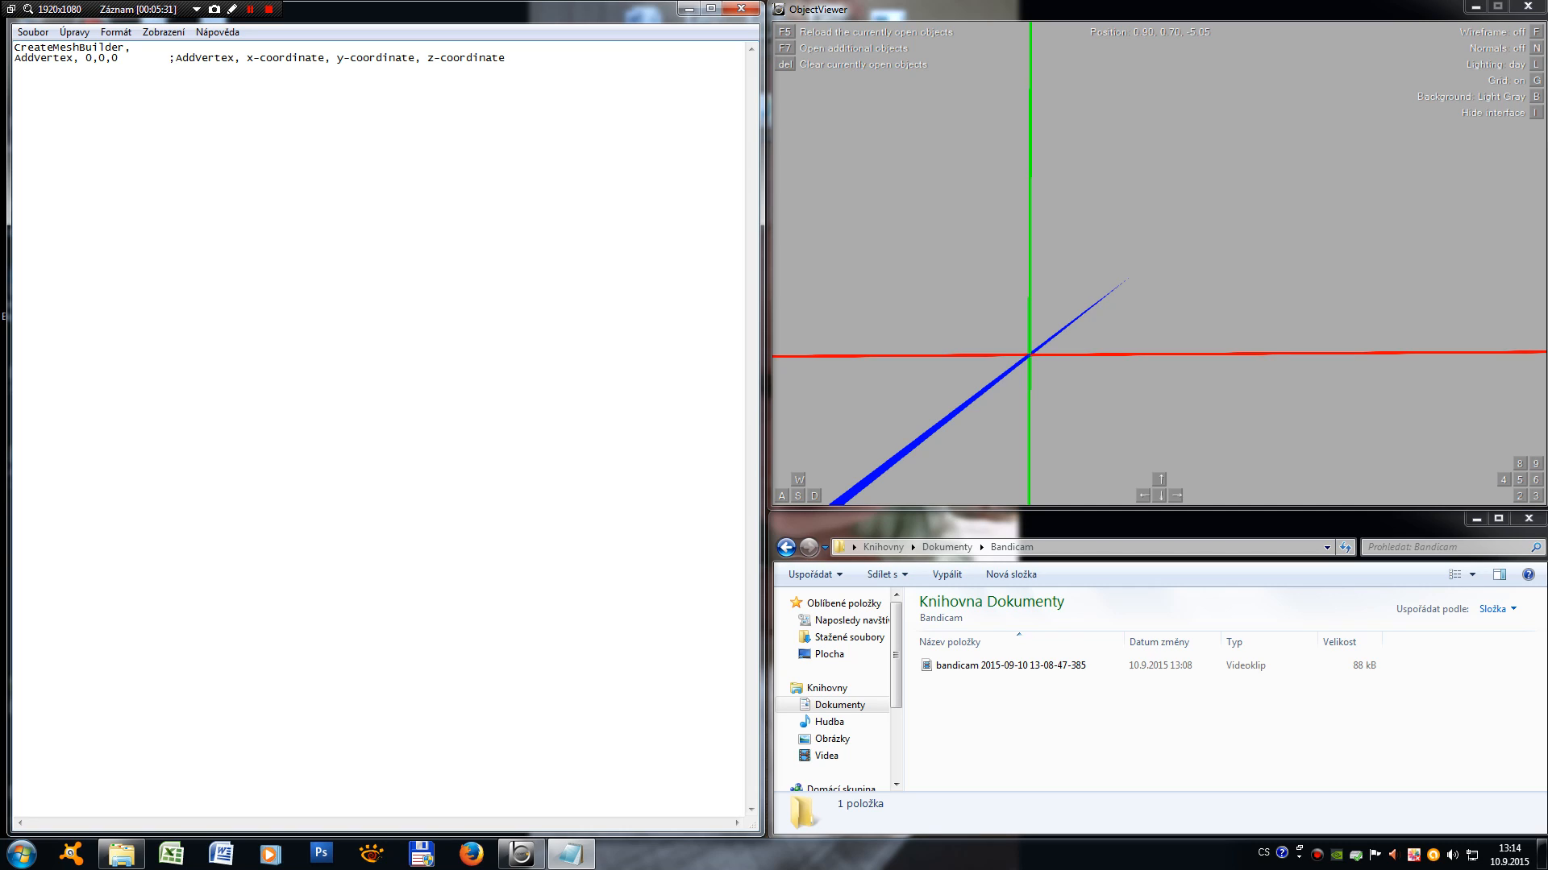
text(---)
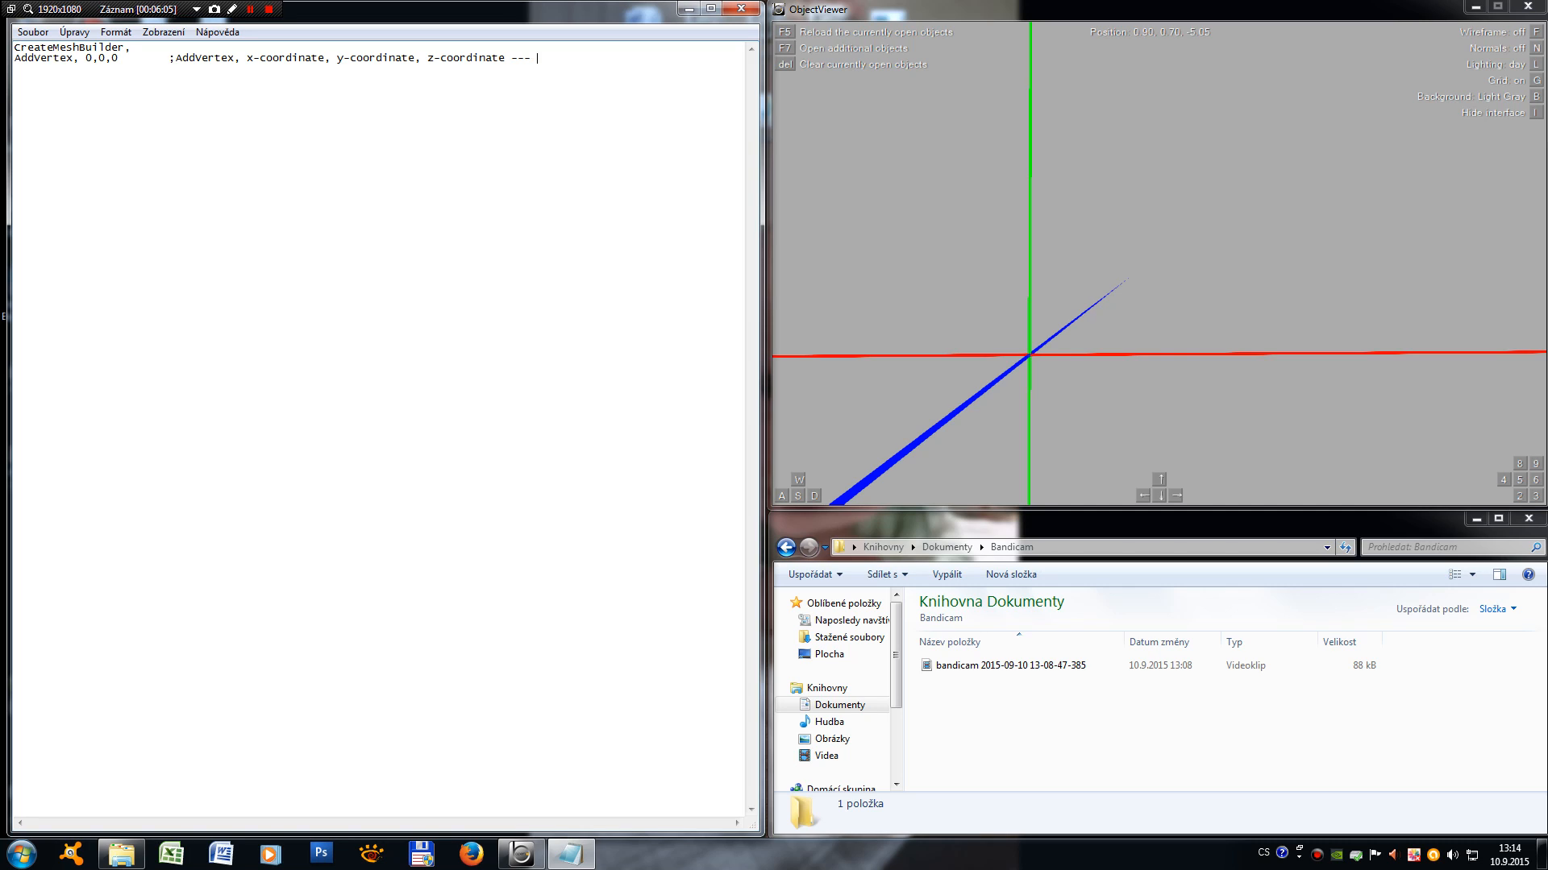
Step: End the first vertex comment with "Index 0" and begin the next AddVertex line
text(Ind)
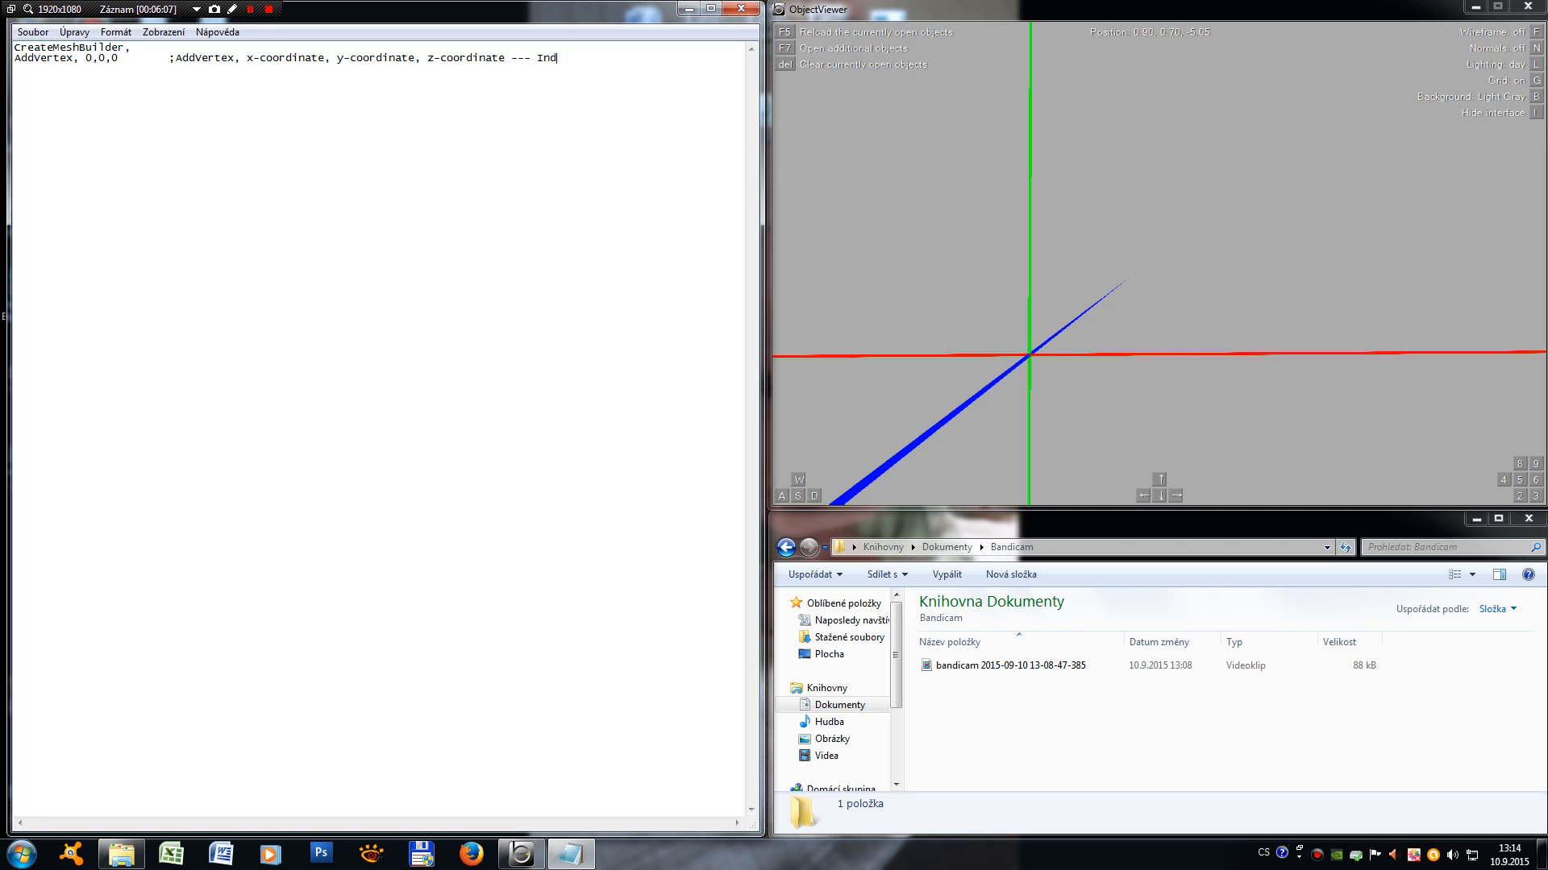
text(ex 0)
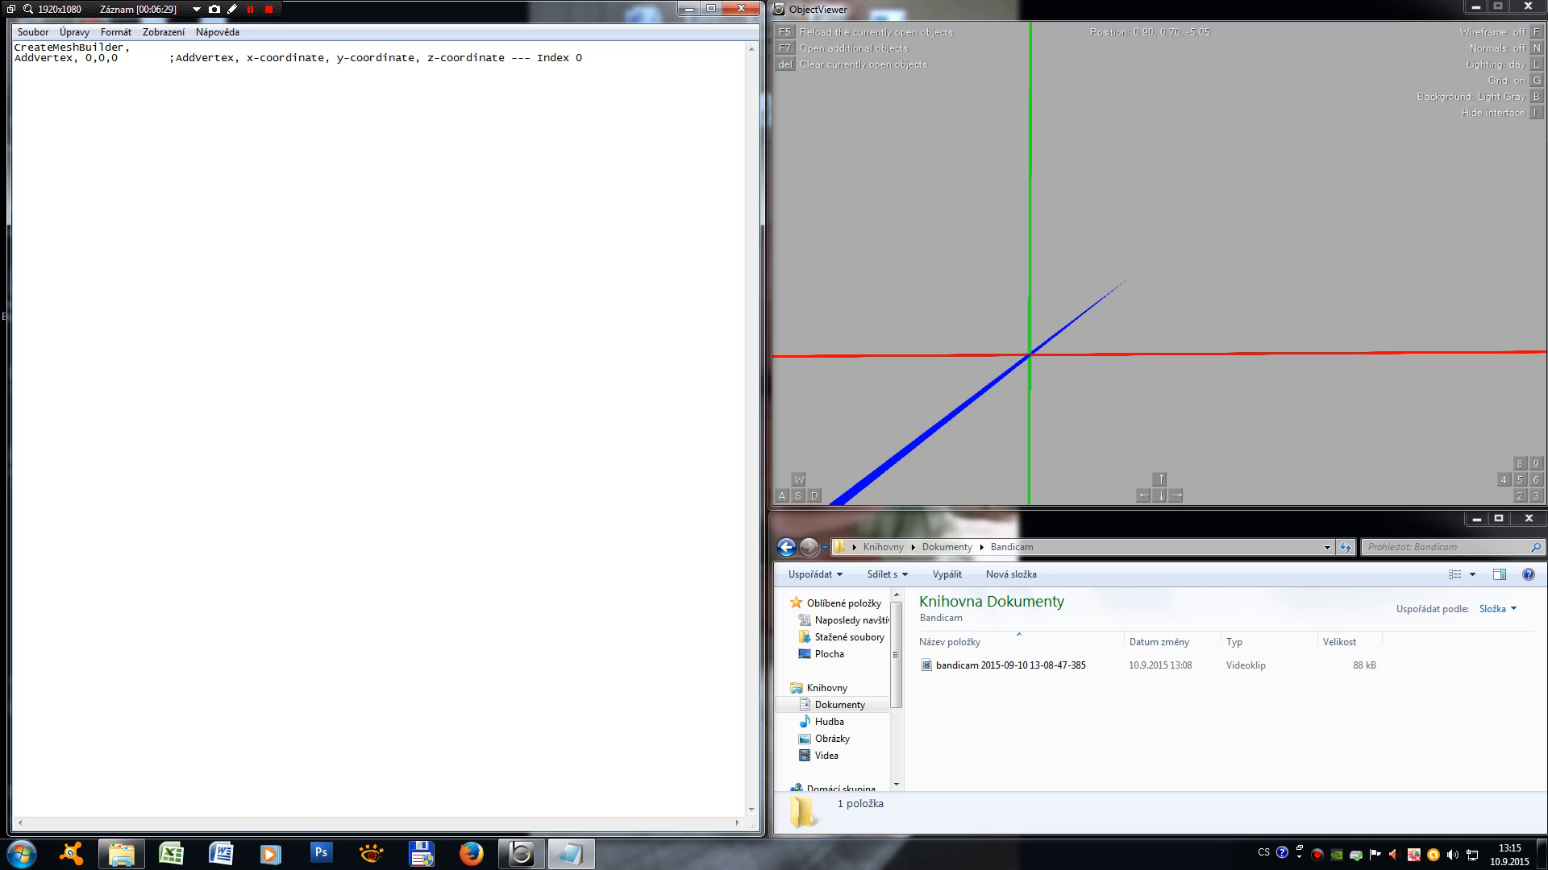
text(AddV)
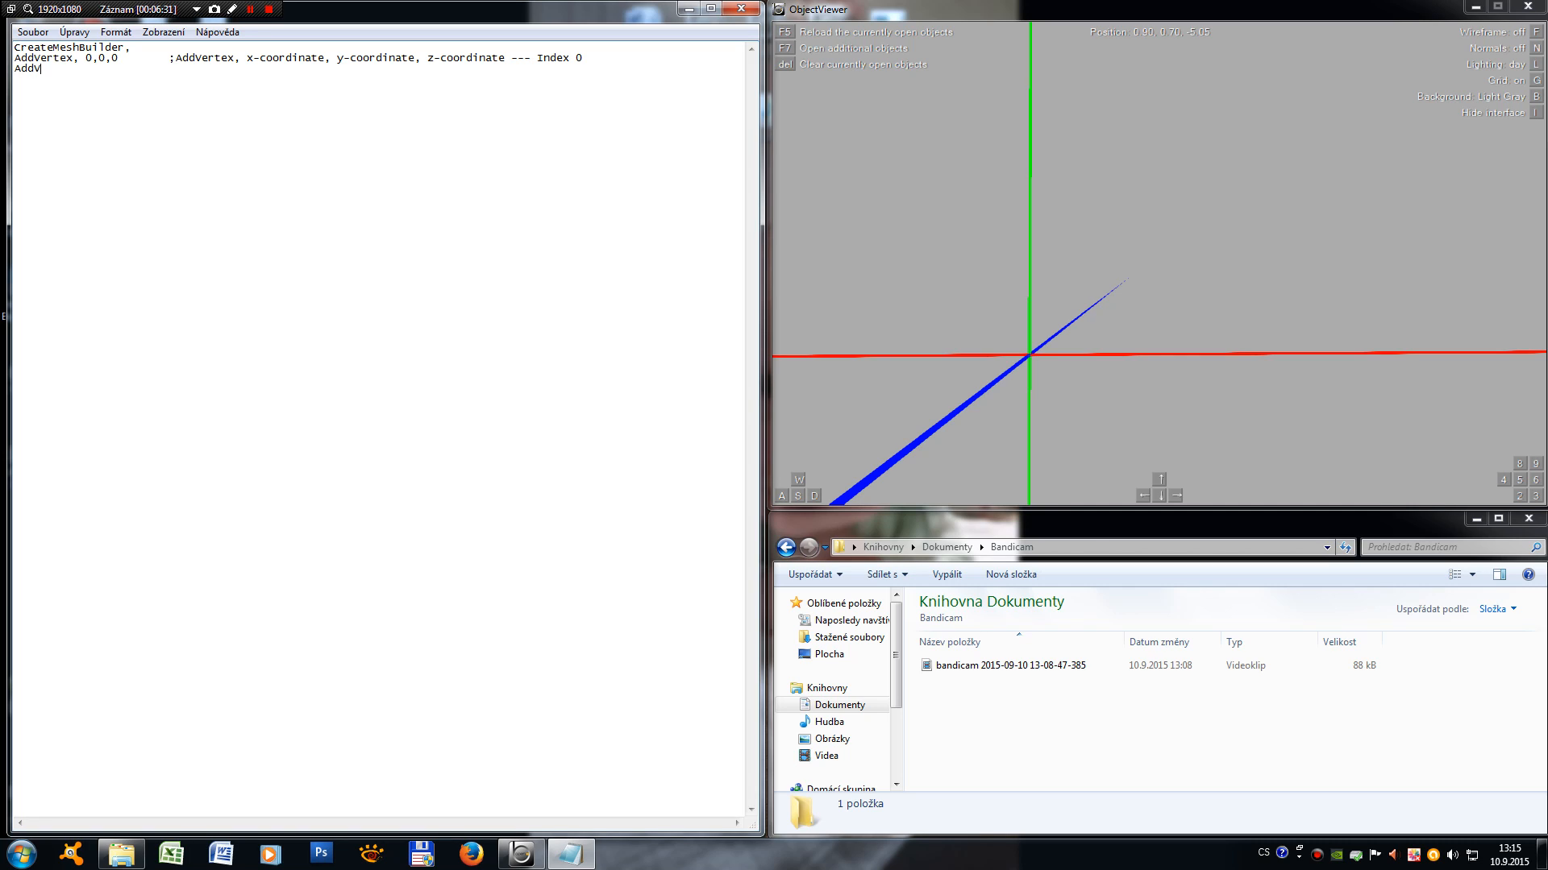
Step: Write the second vertex line "AddVertex, 0,1,0" with its comment ending "Index 1"
text(ertex, 0,)
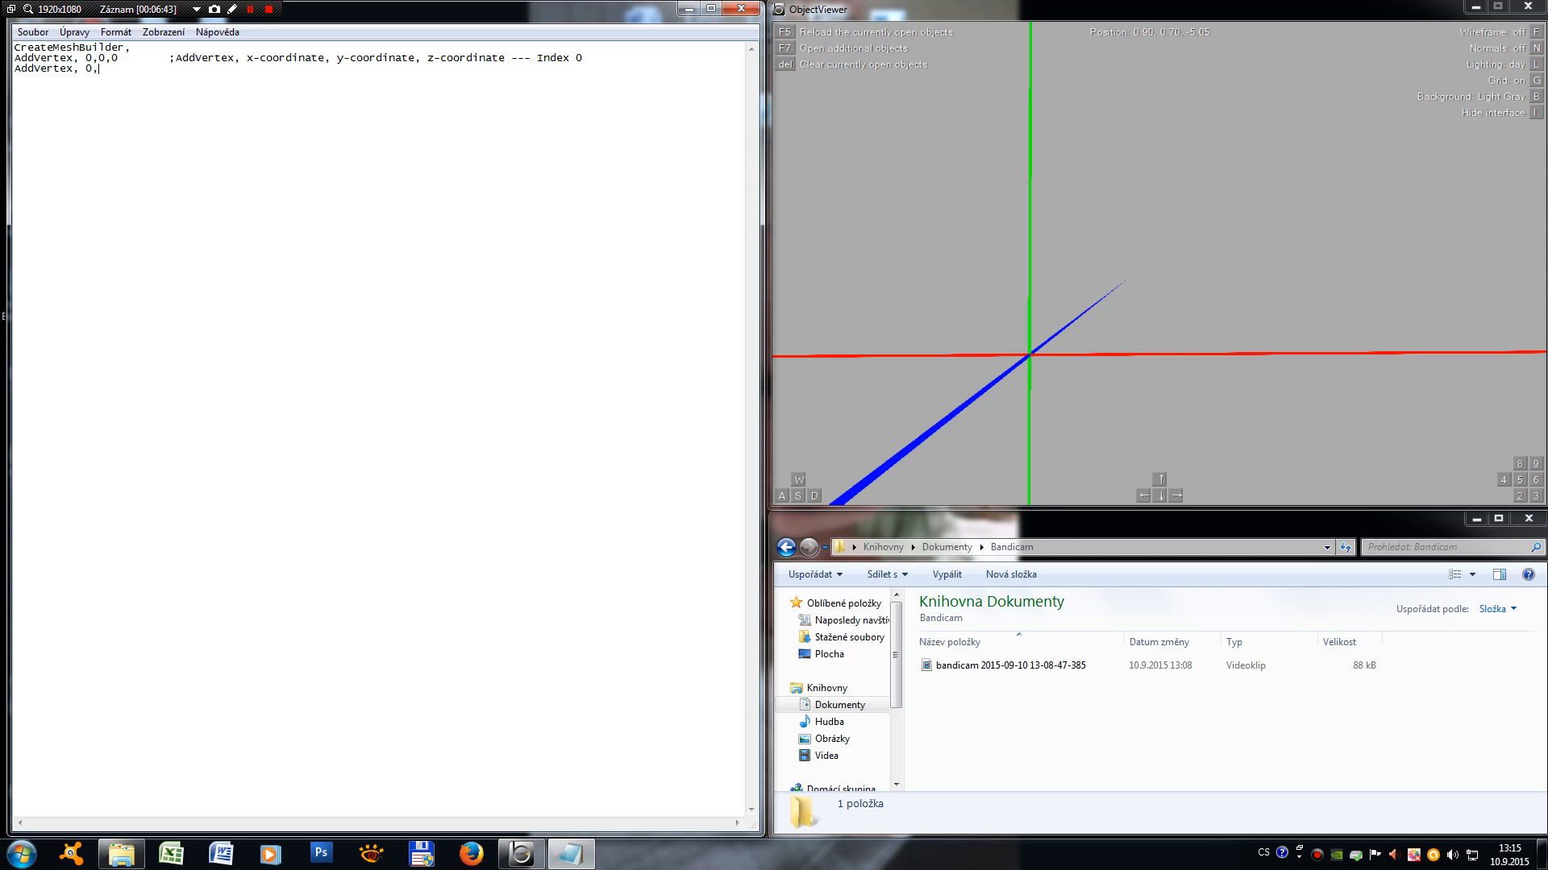
text(1)
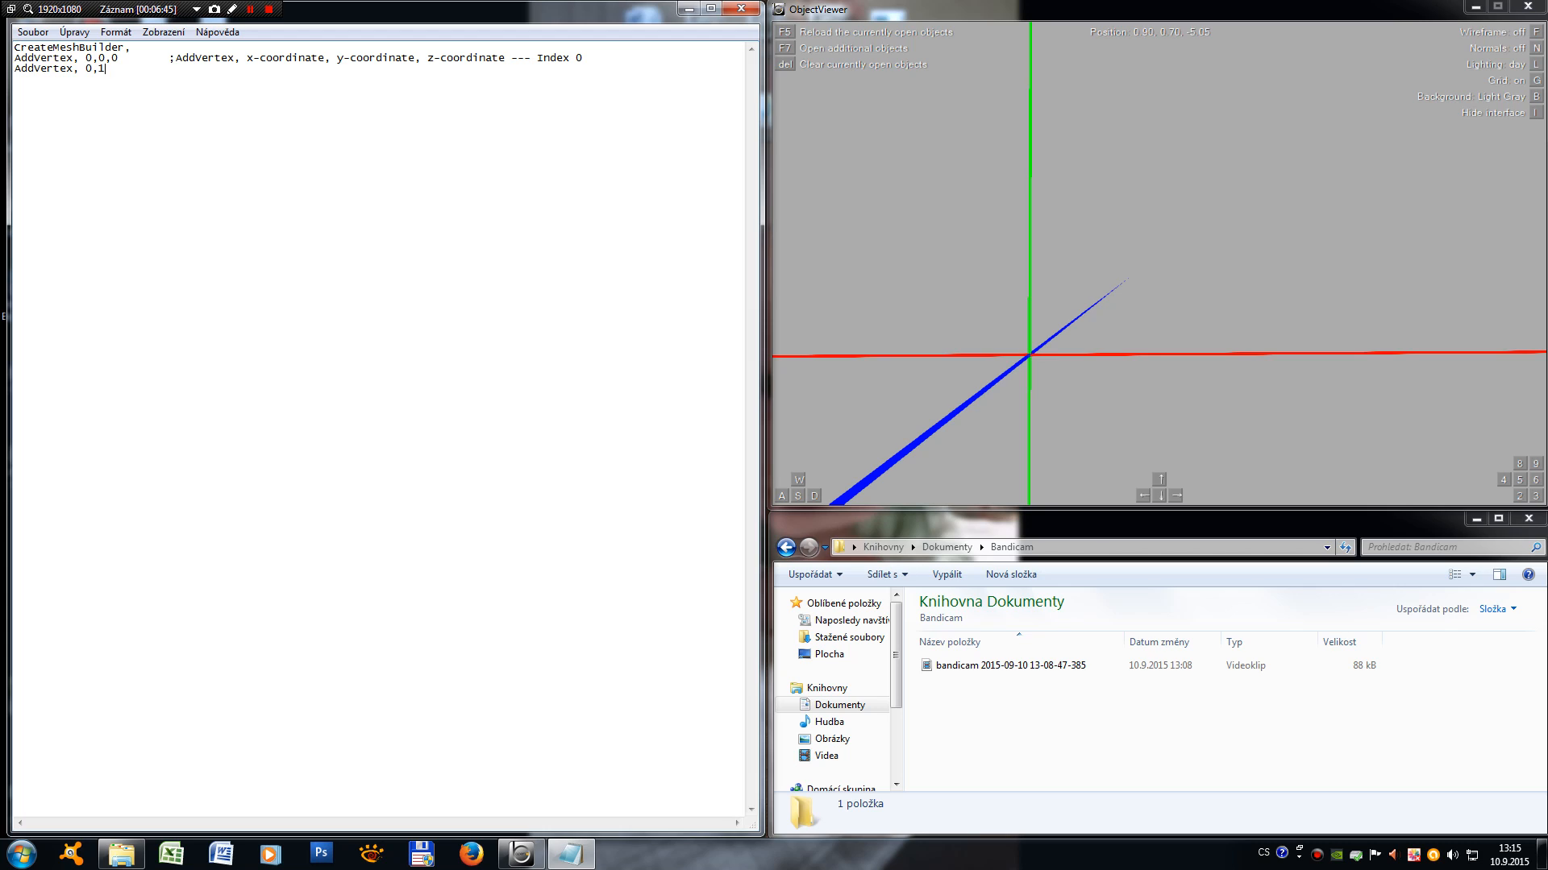
text(,)
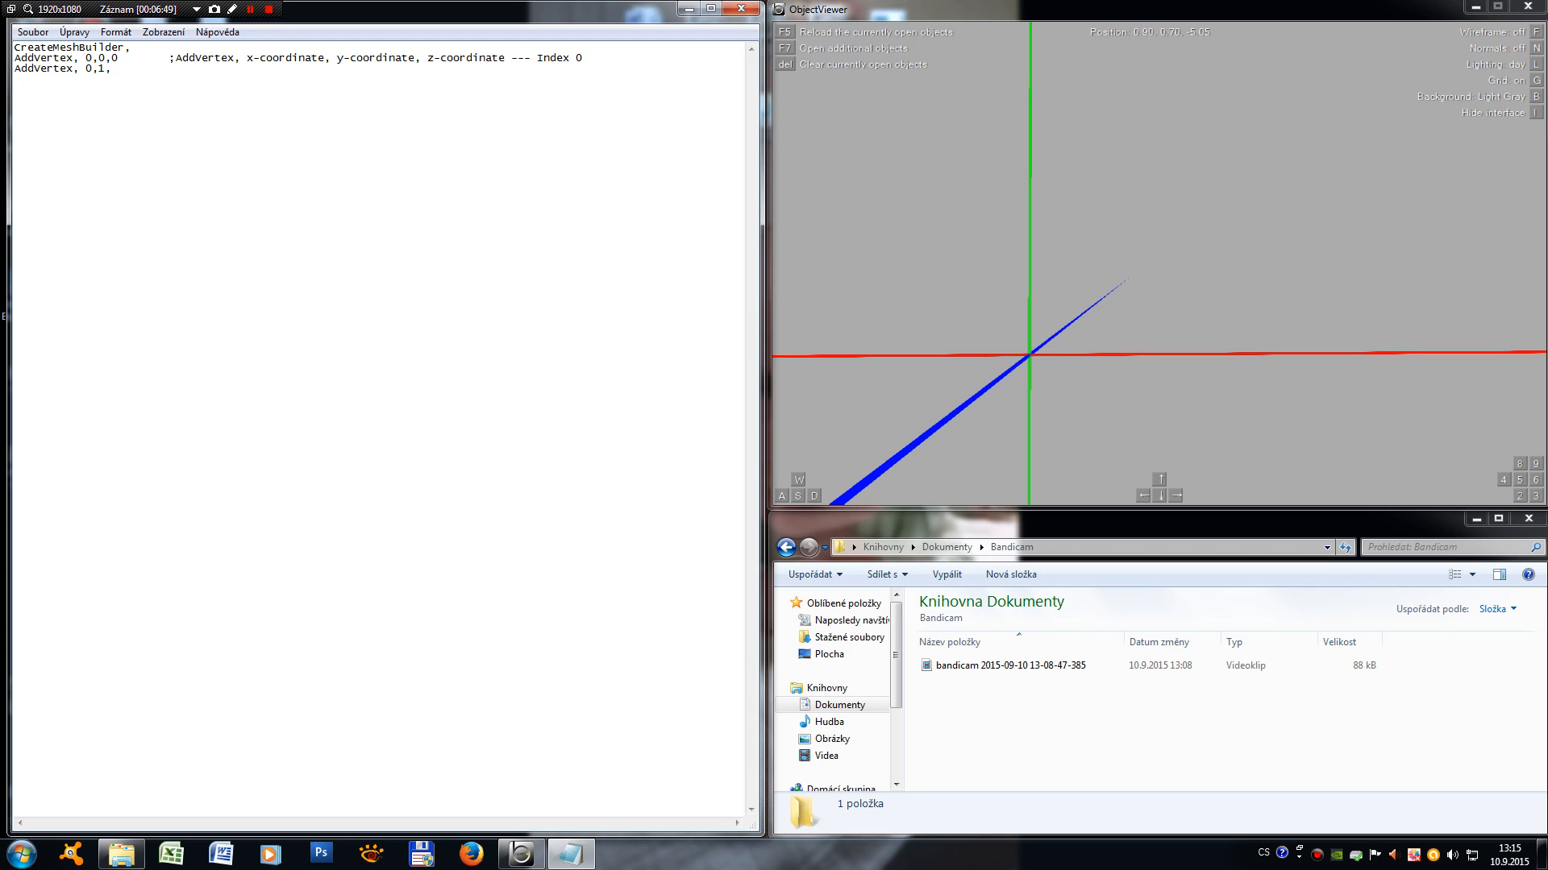
text(0)
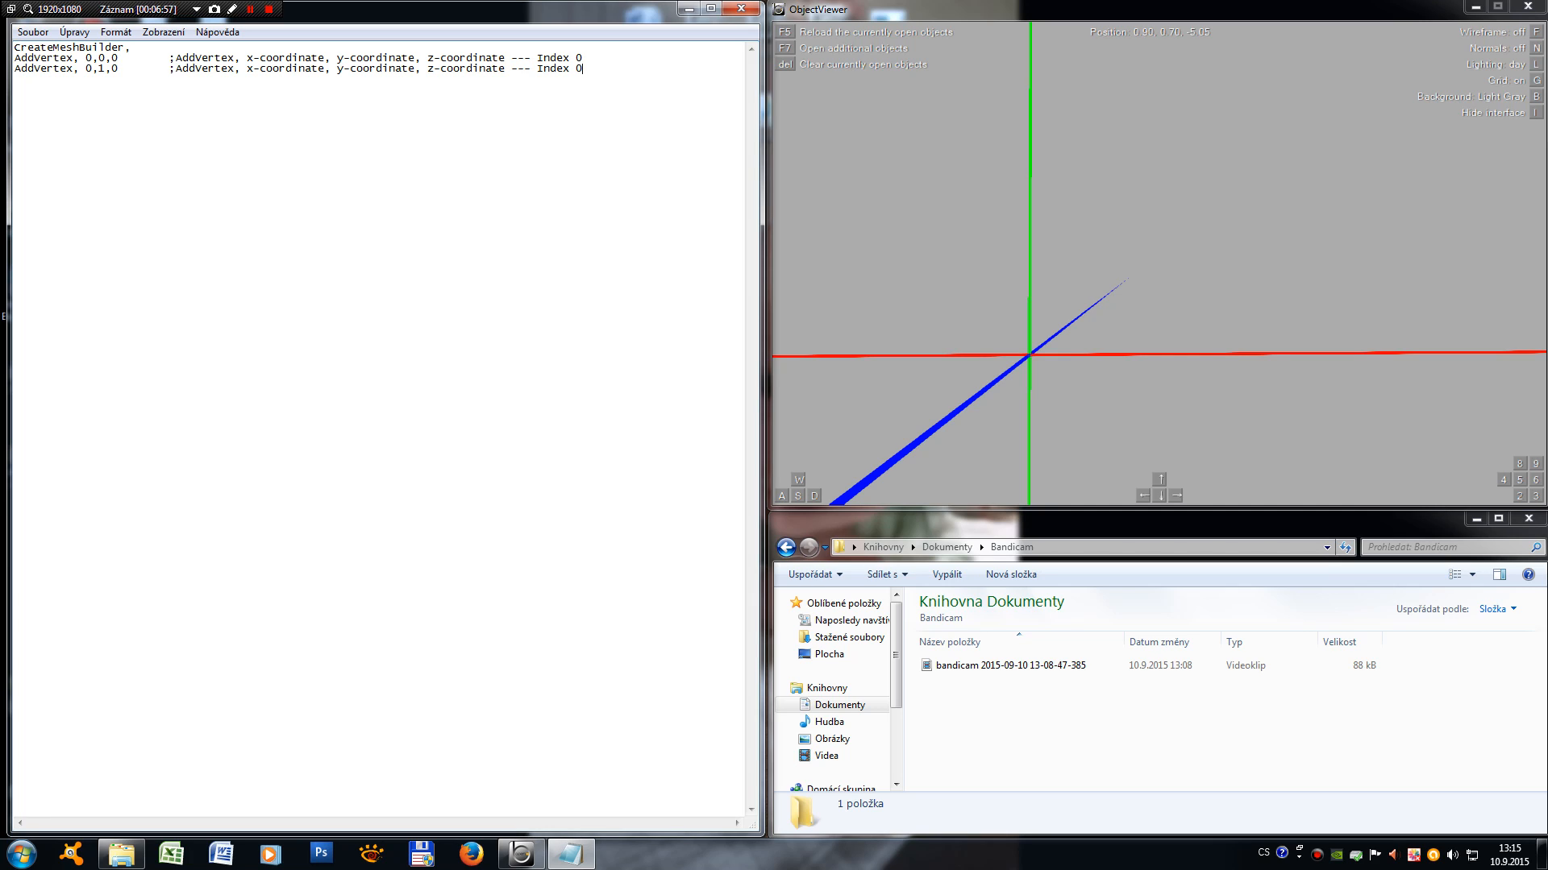
text(1)
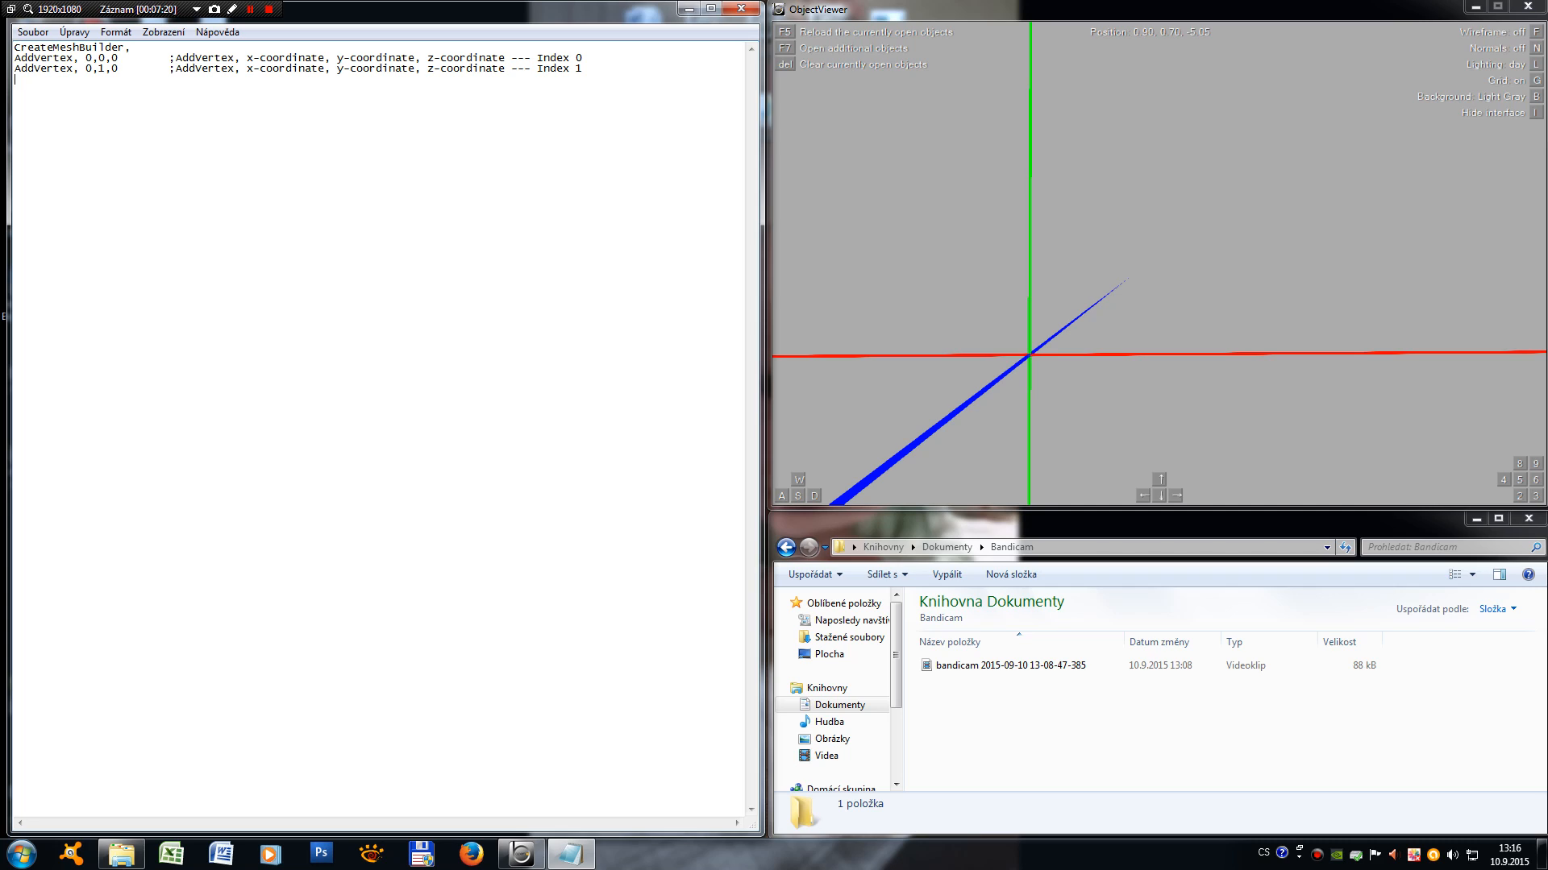
Step: Write the third vertex line "AddVertex, 1,1,0"
text(AddVert)
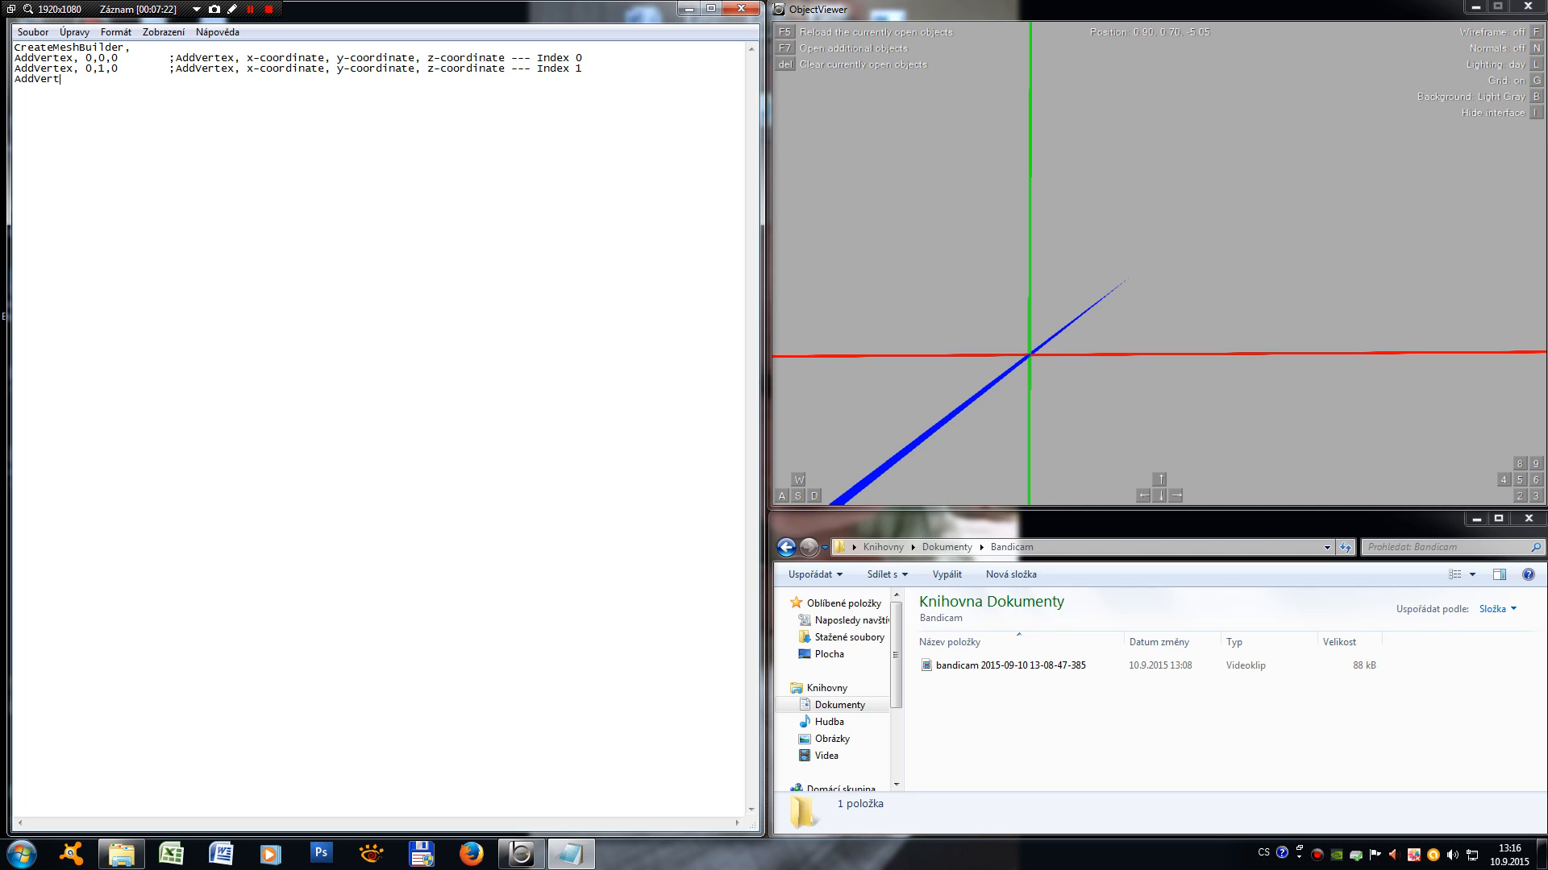
text(ex,)
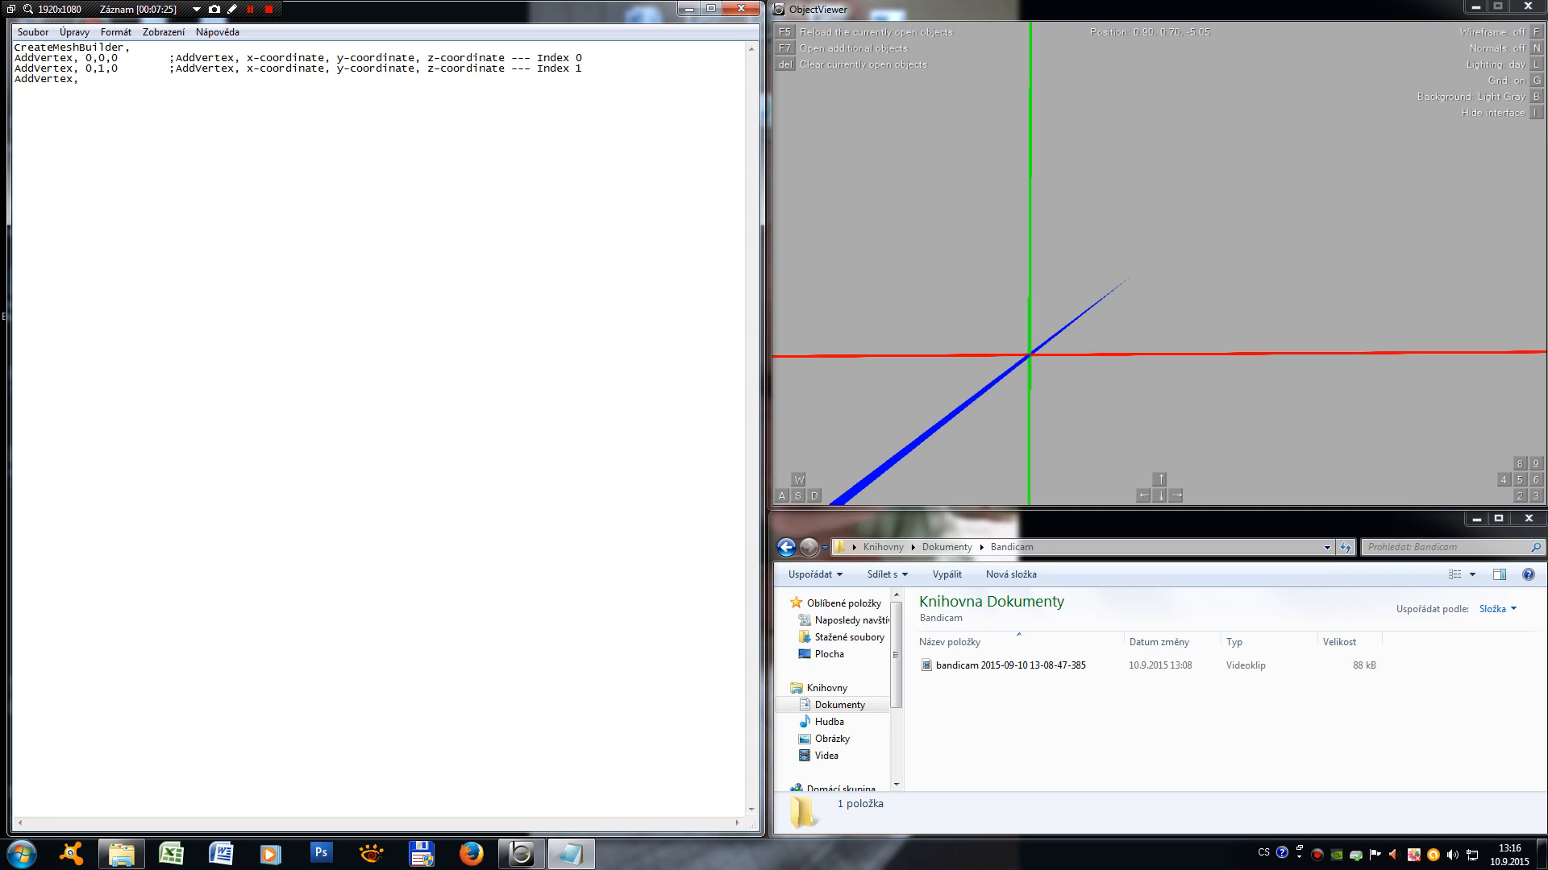
text(1)
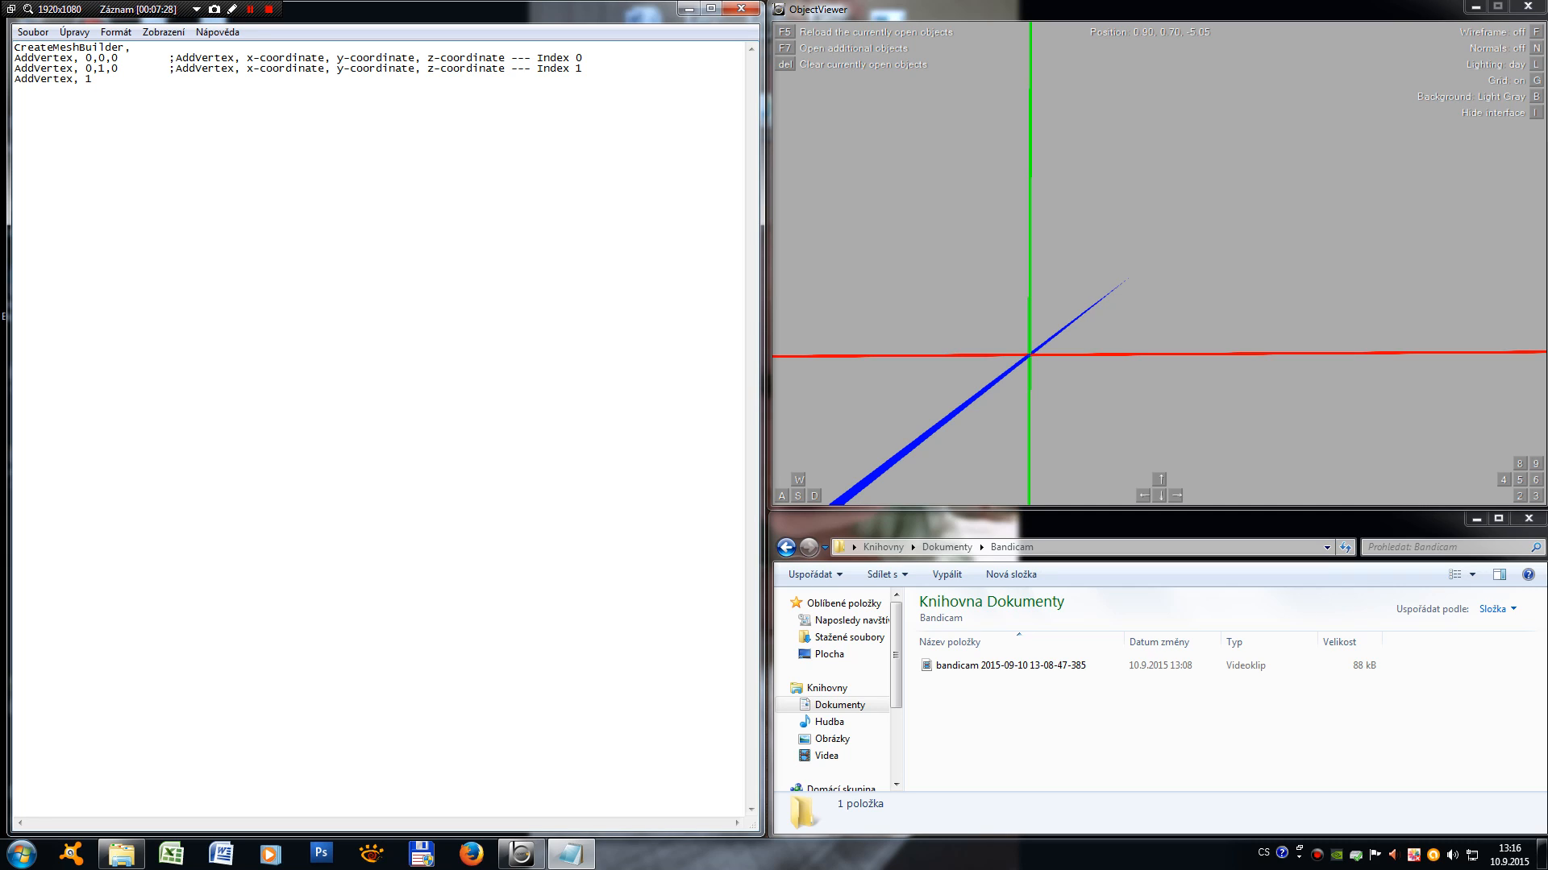
text(,1)
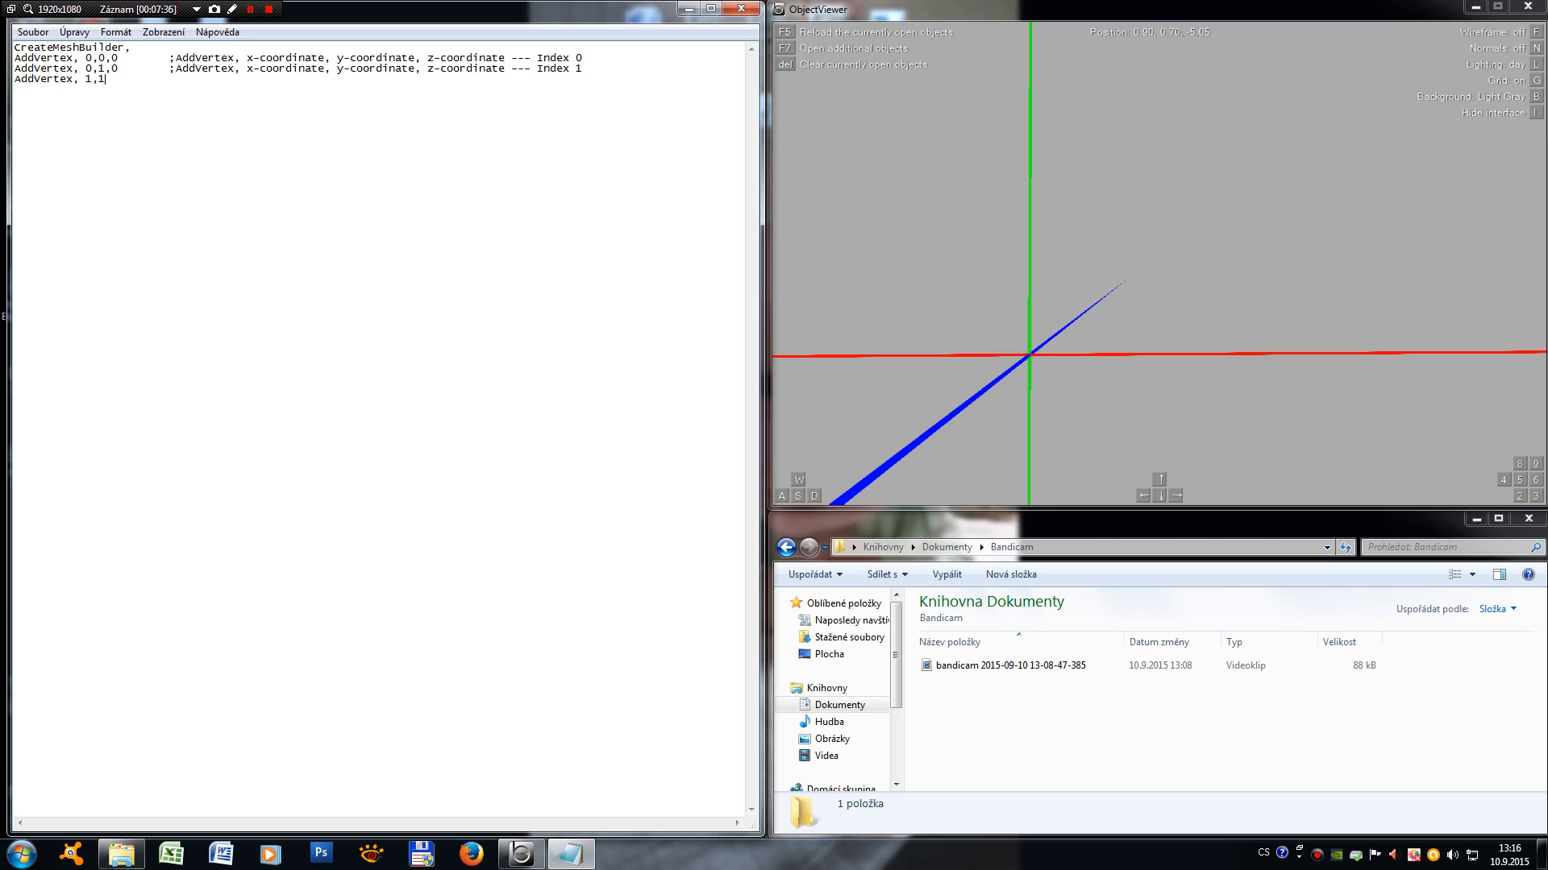
text(,0)
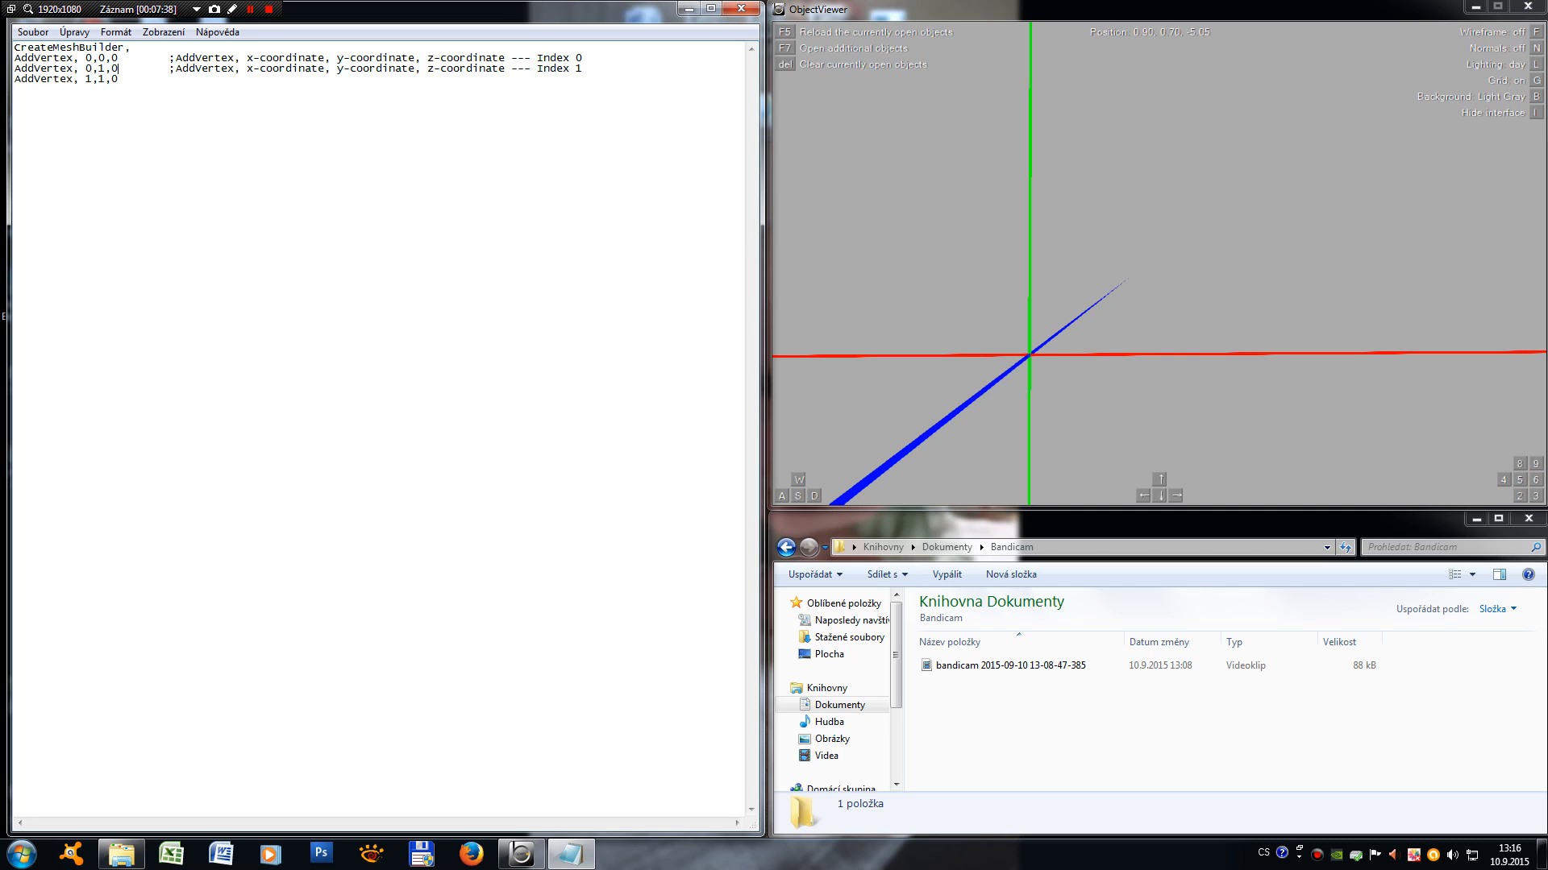
Step: Add the coordinate comment and correct its index to "Index 2"
text(;AddVertex, x-coordinate, y-coordinate, z-coordinate --- Index 1)
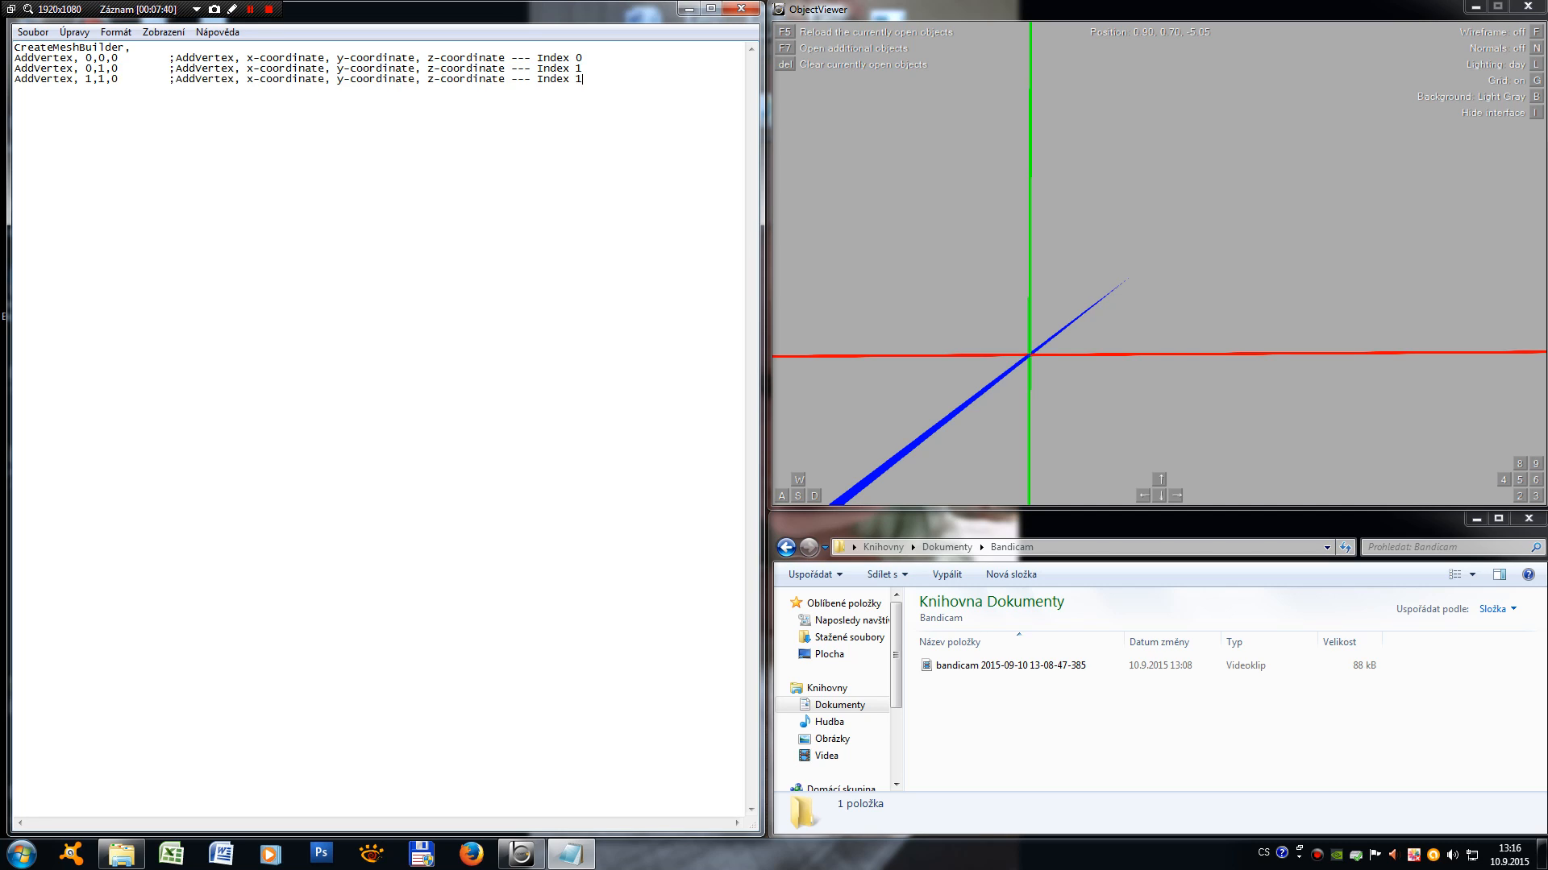
key(Backspace)
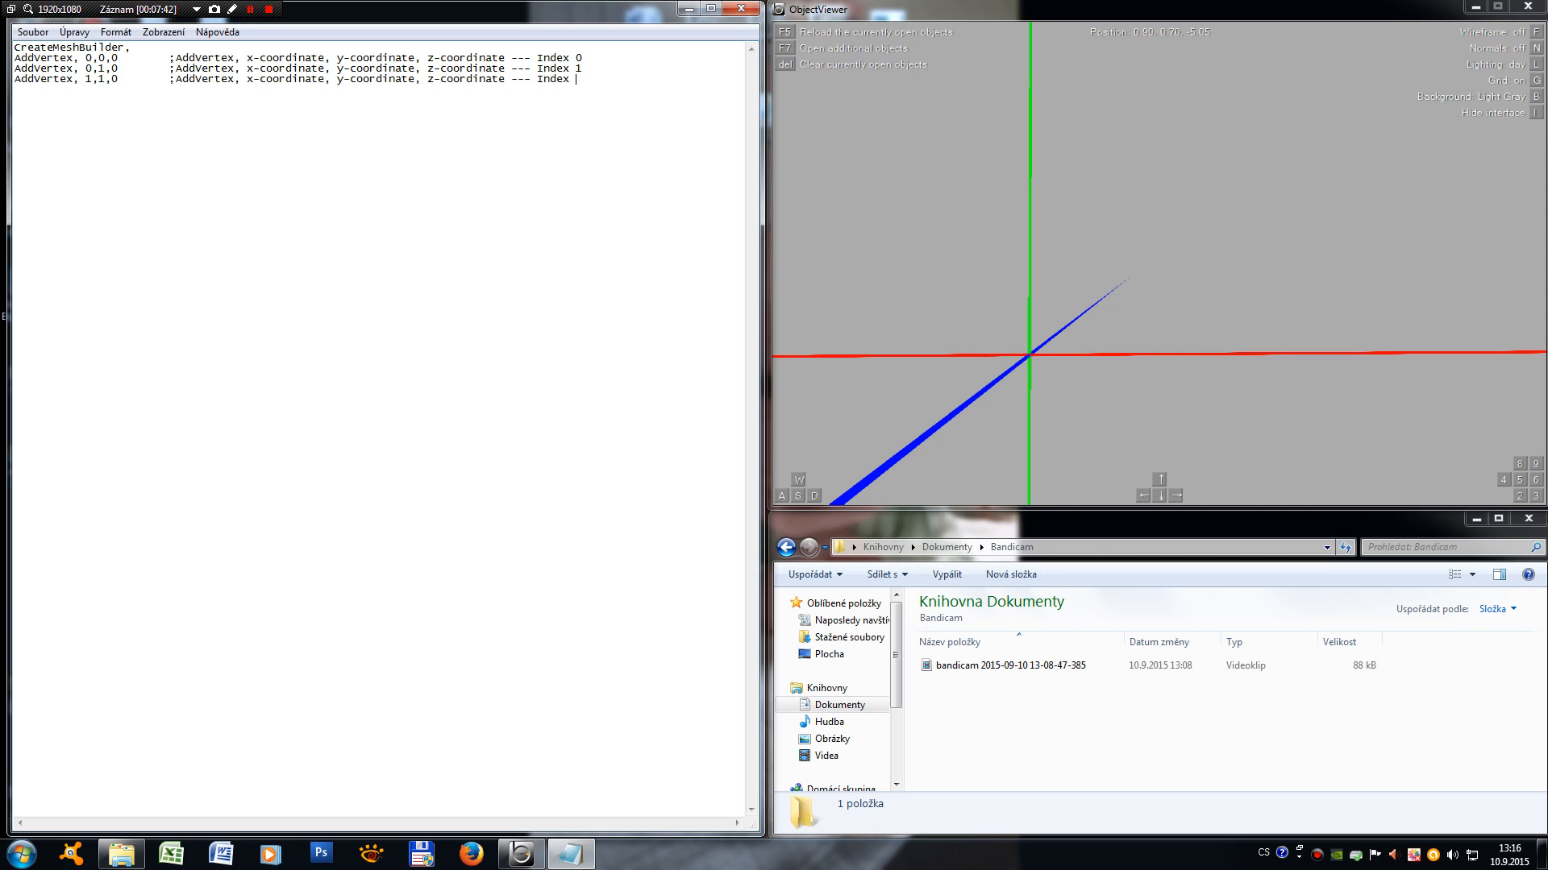
text(2)
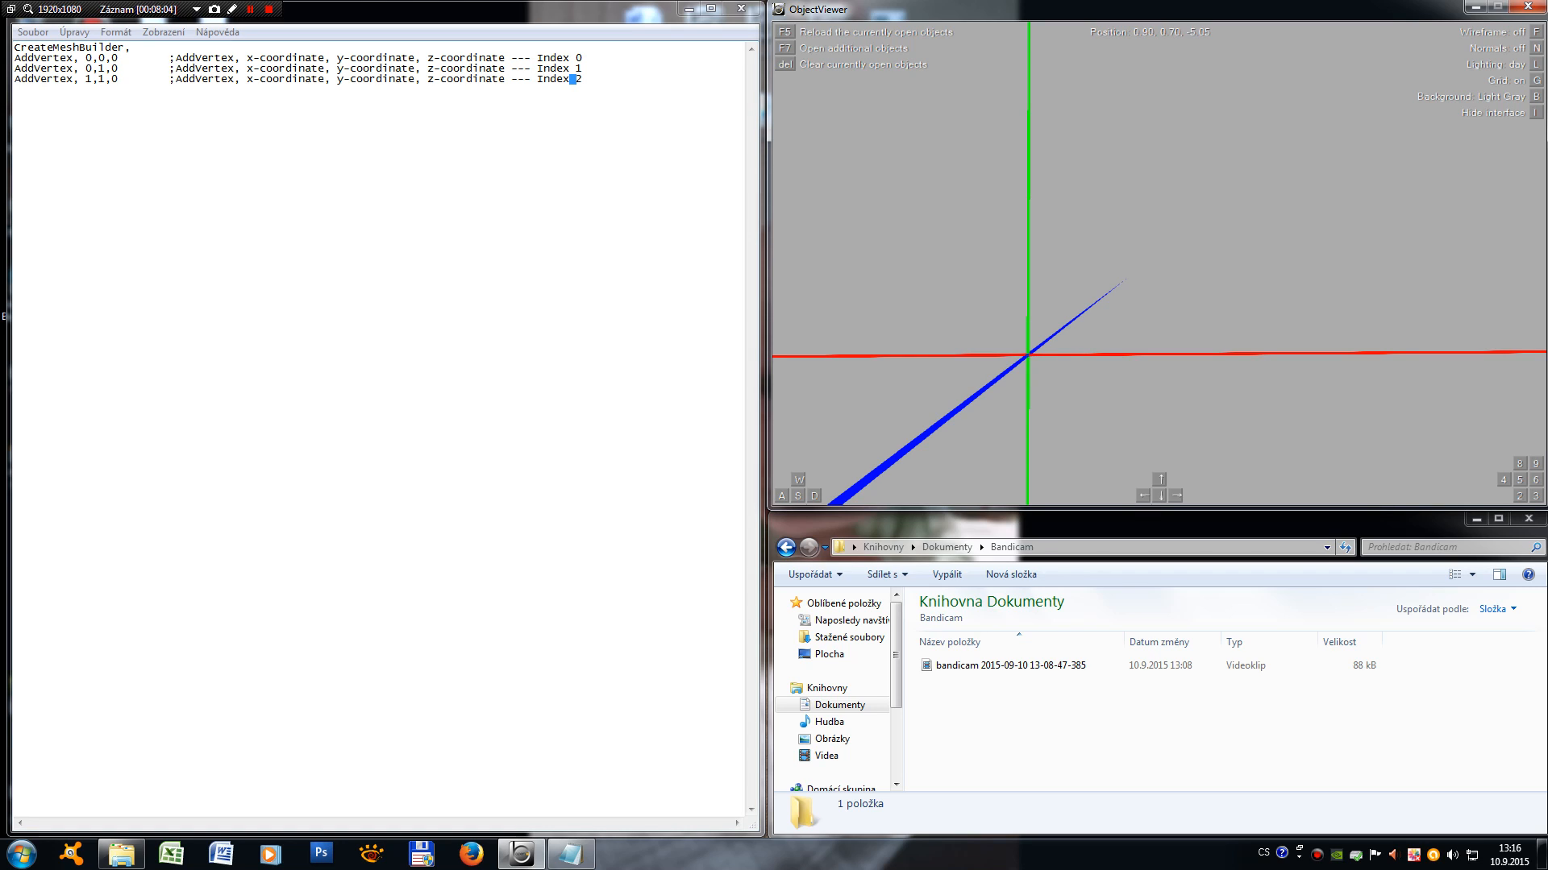
click(66, 79)
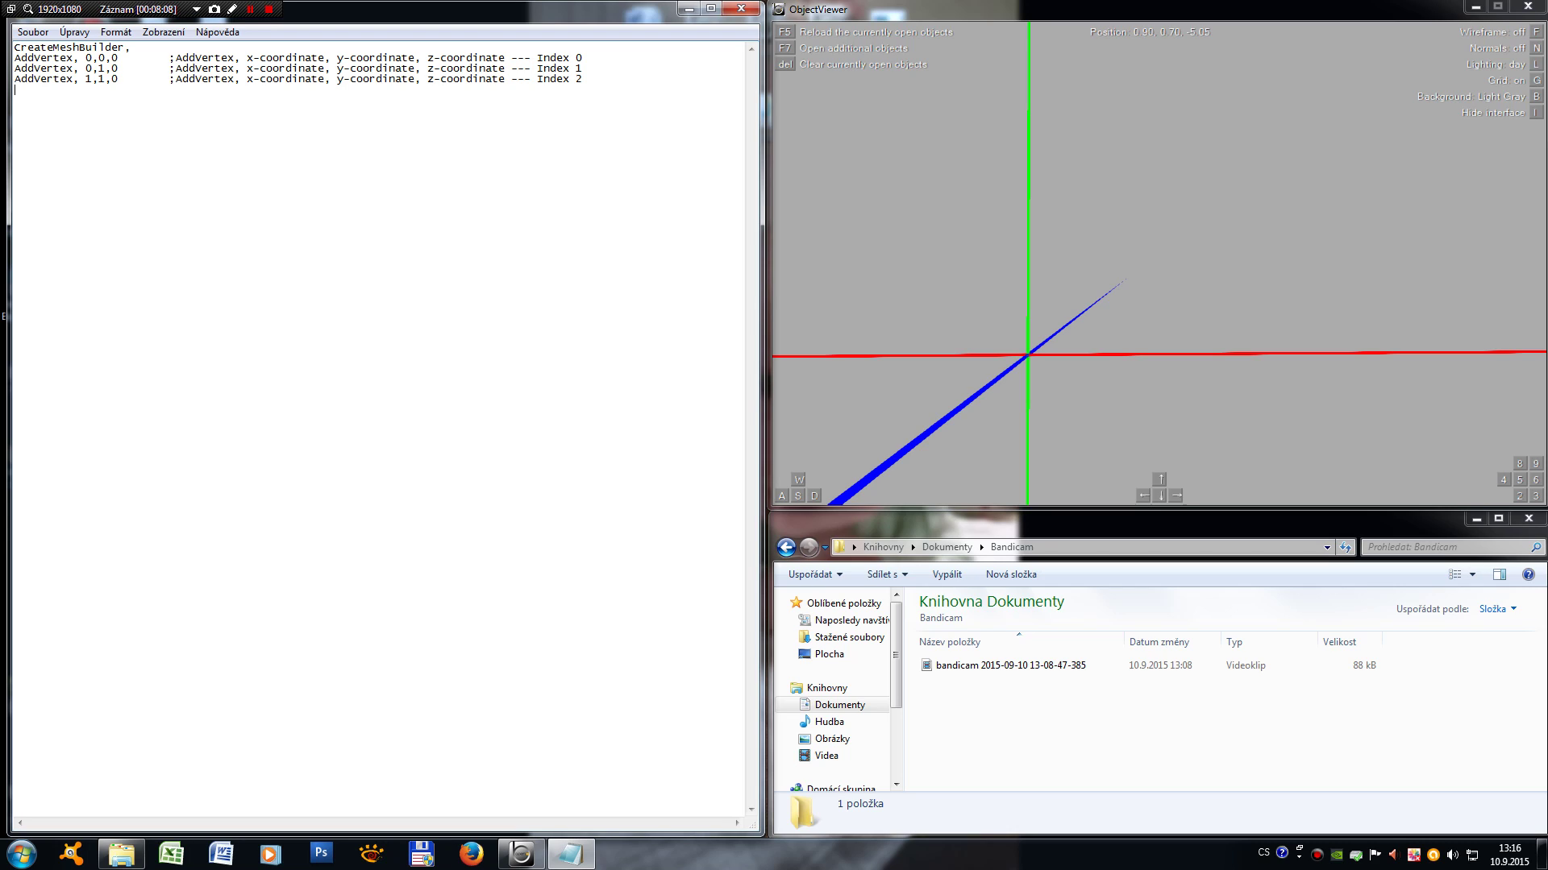
Step: Write the fourth vertex line "AddVertex, 1,0,0" with its comment ending "Index 3"
text(AddVerte)
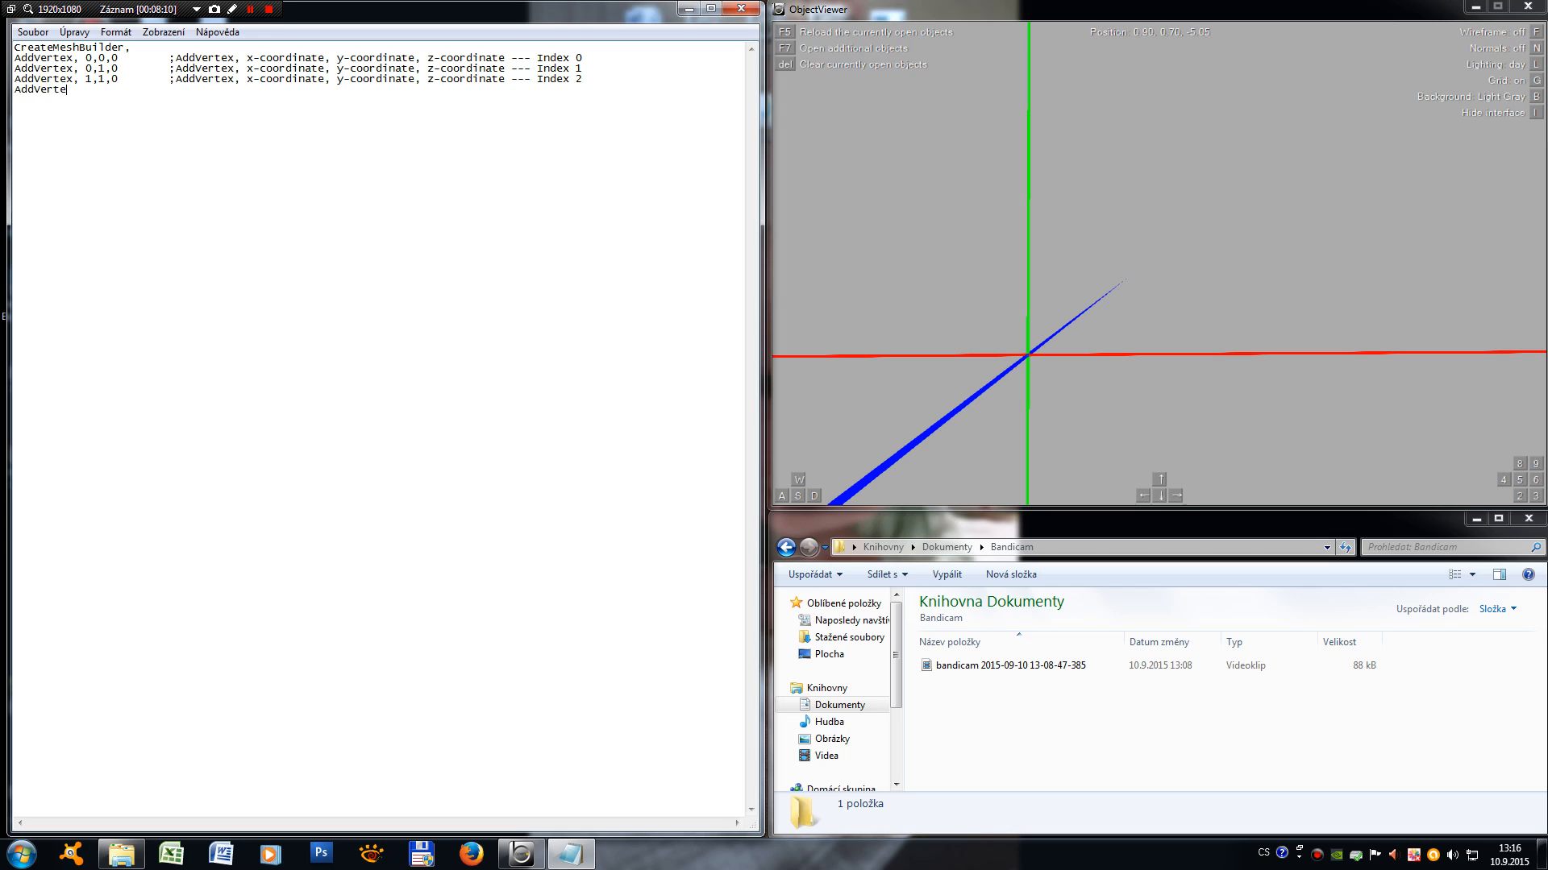
text(, 1)
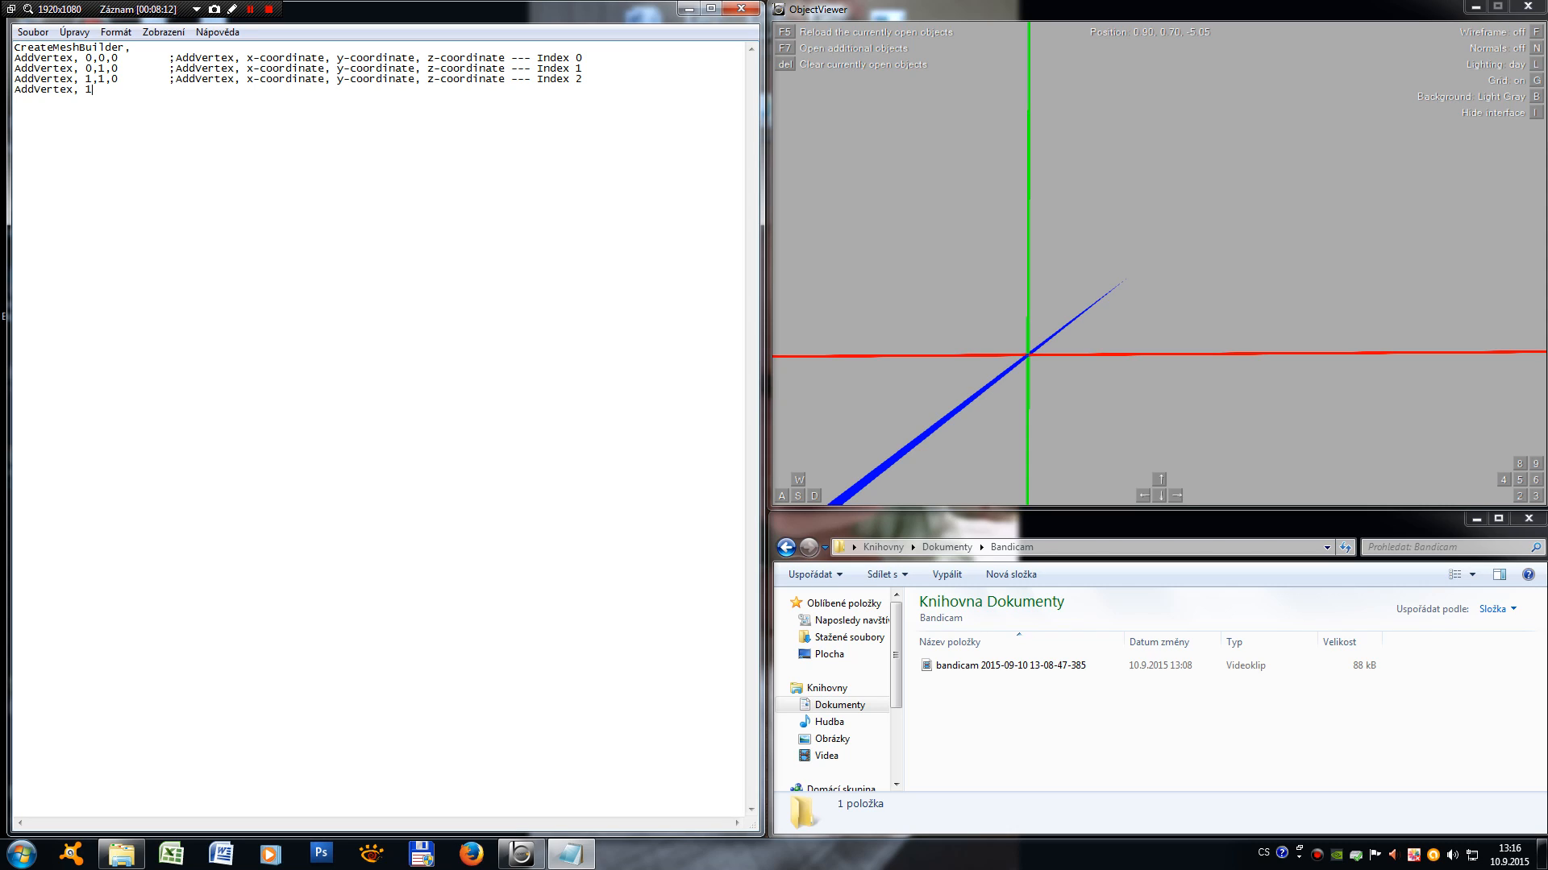
text(,)
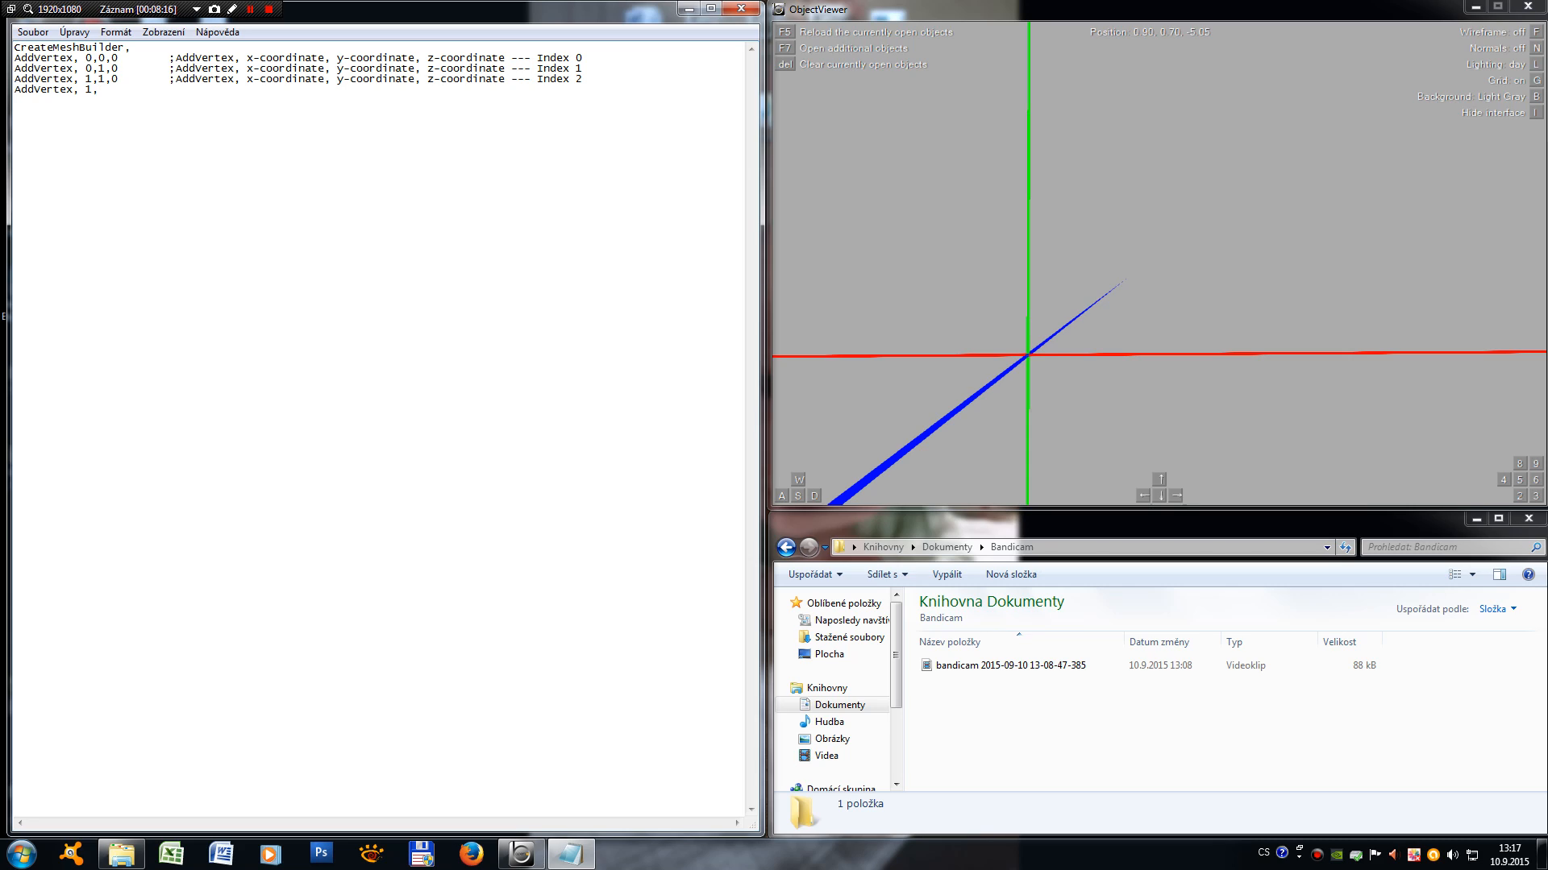
text(0)
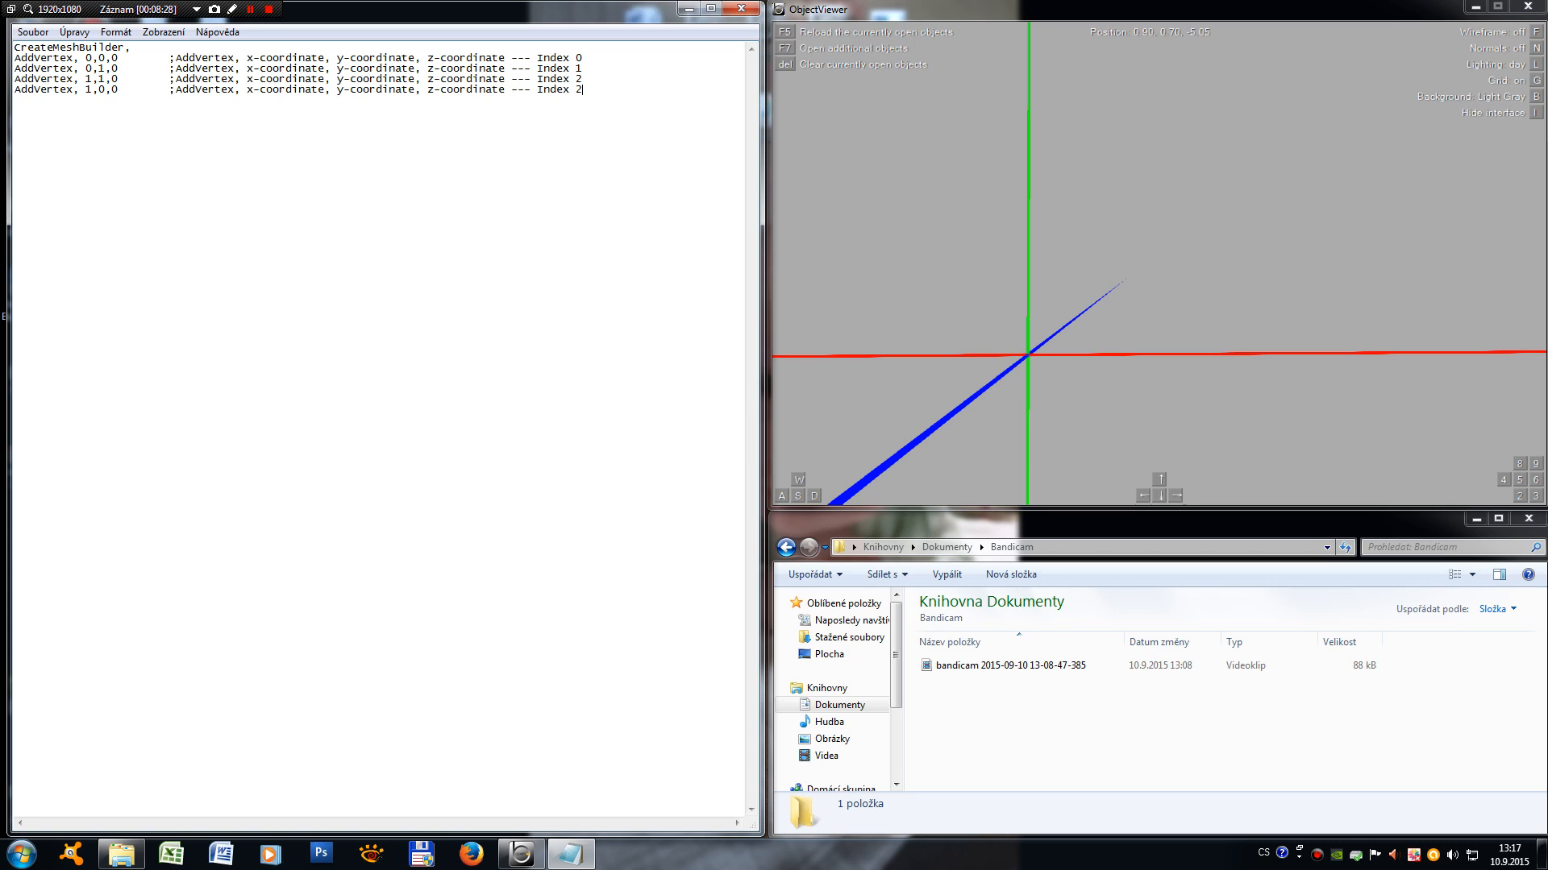
text(3)
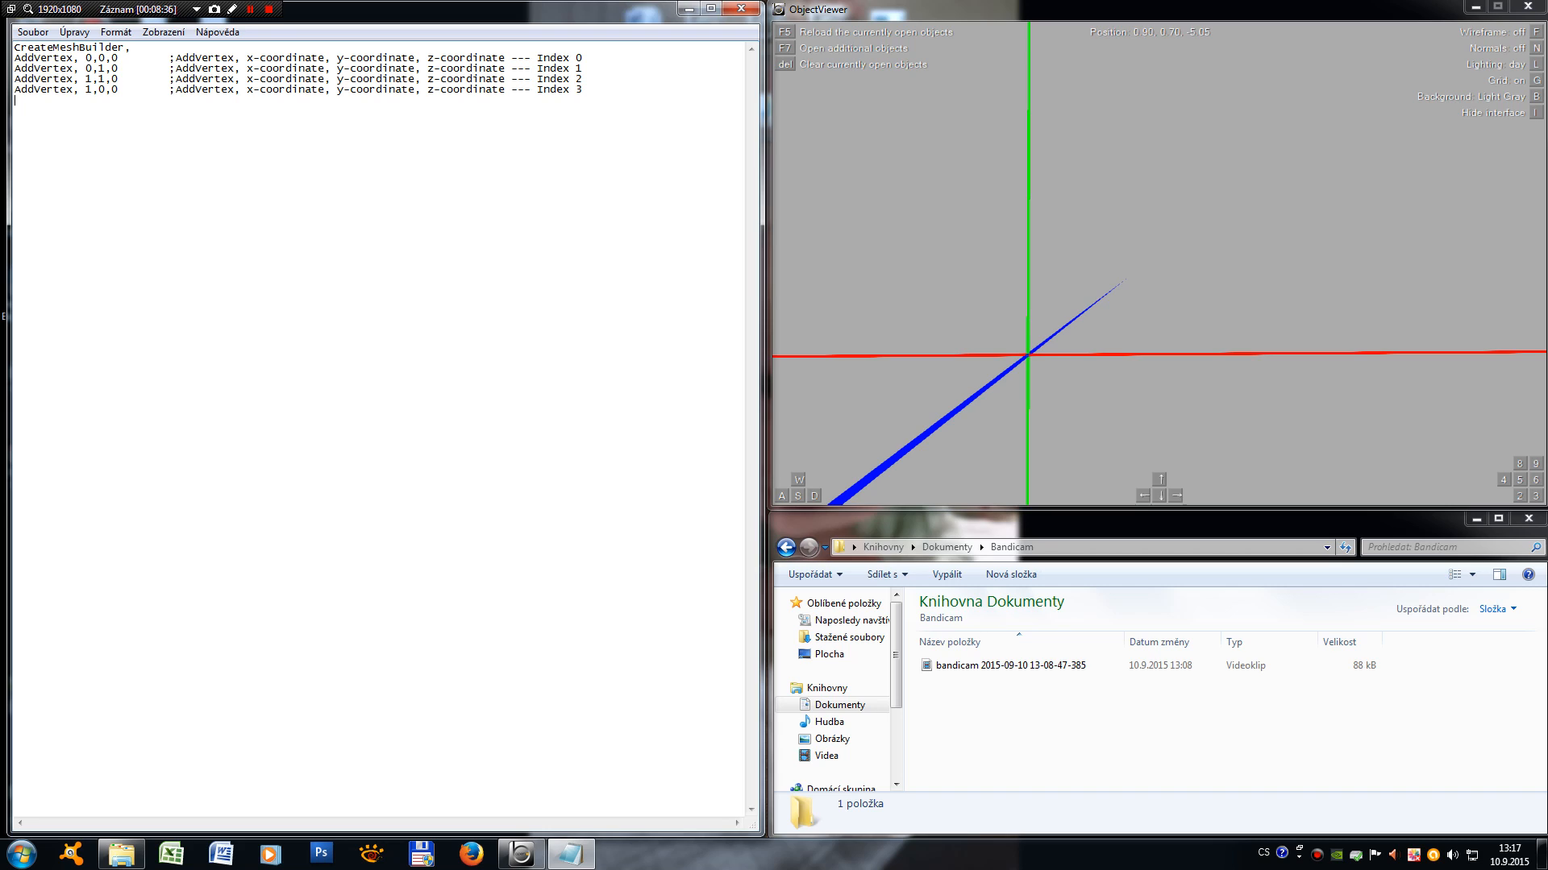
click(32, 32)
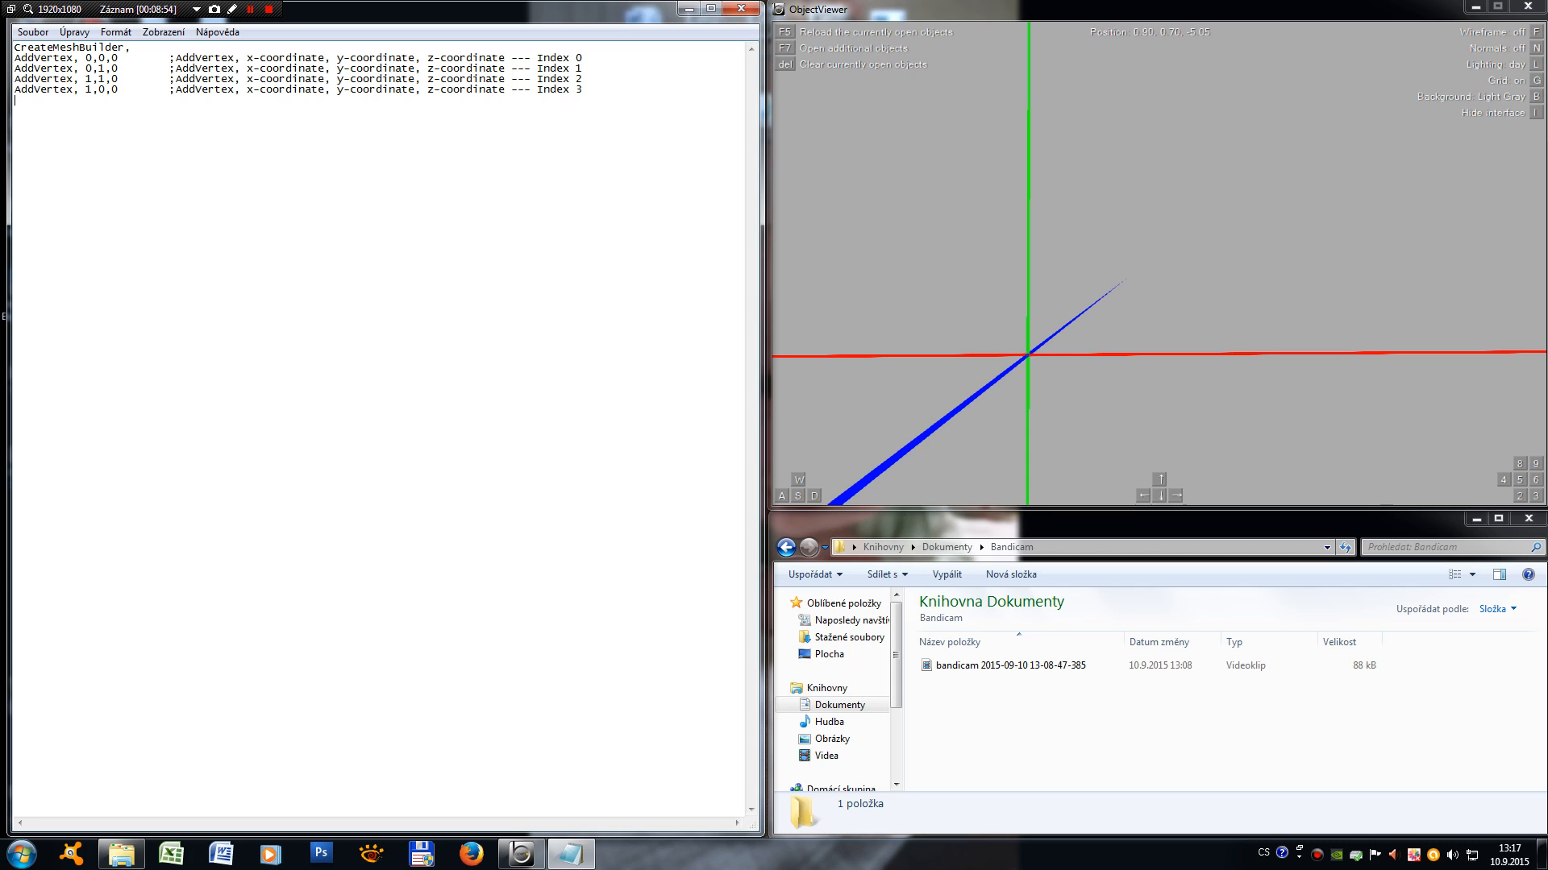
Step: Write "AddFace, 0,1,2,3" below the four vertex lines
text(Add)
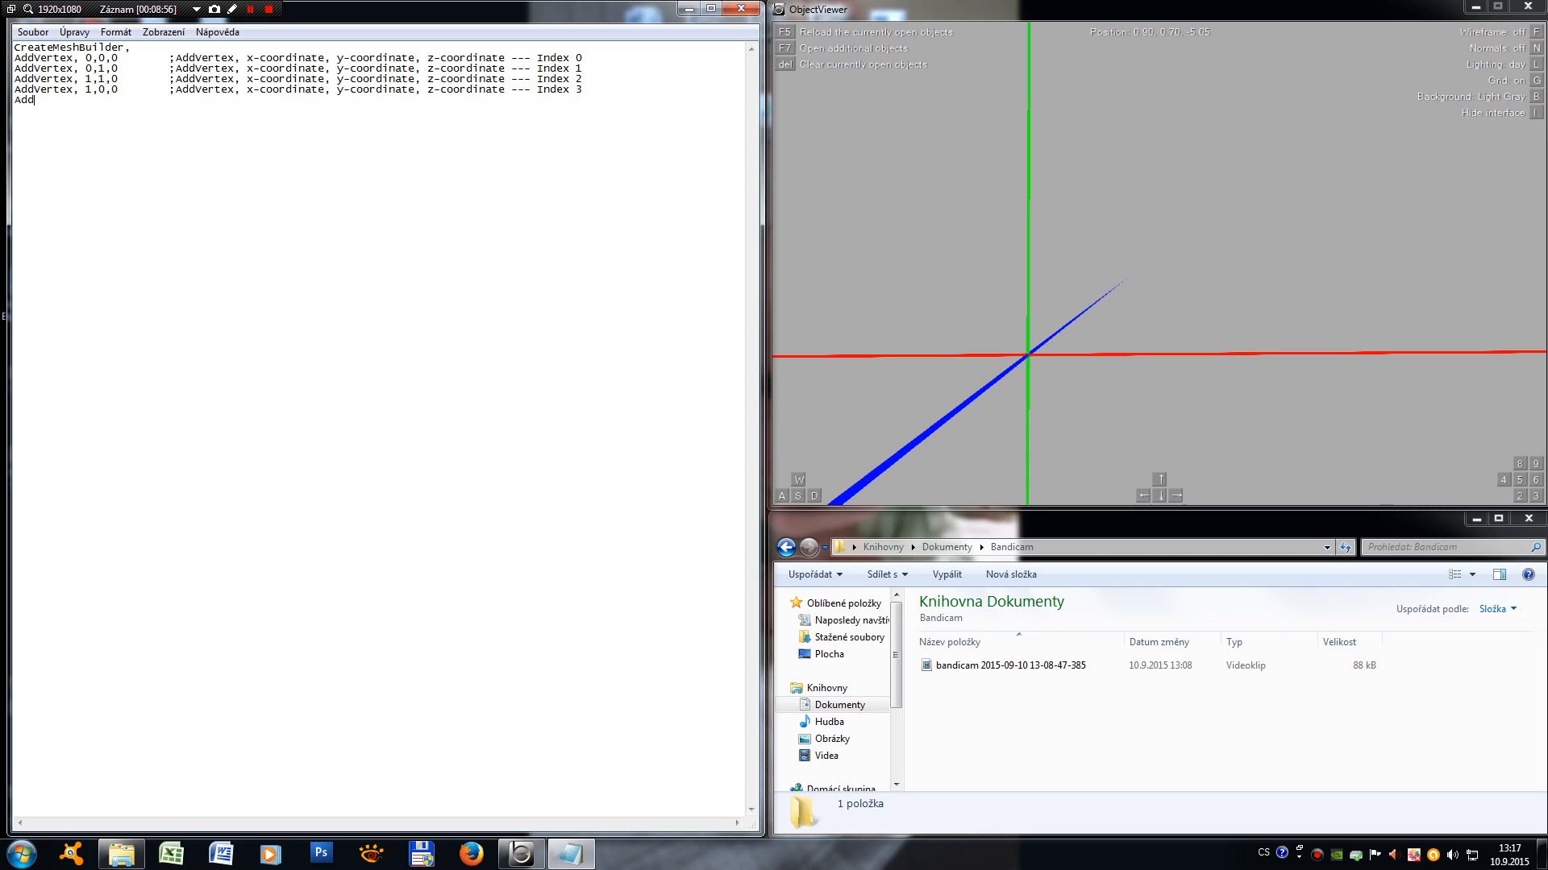
text(Face)
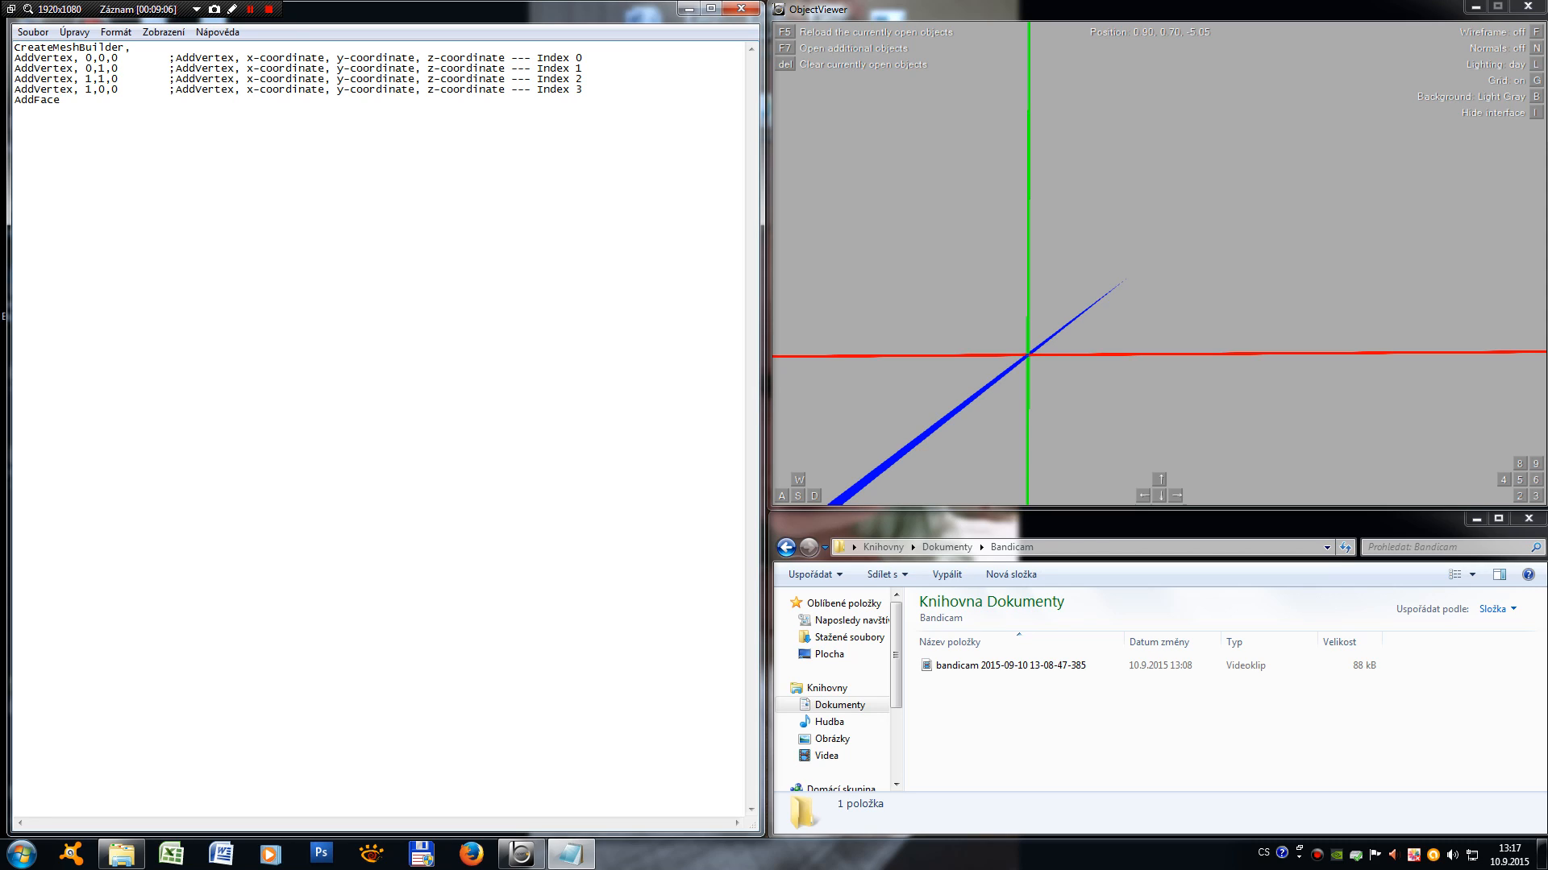
text(,)
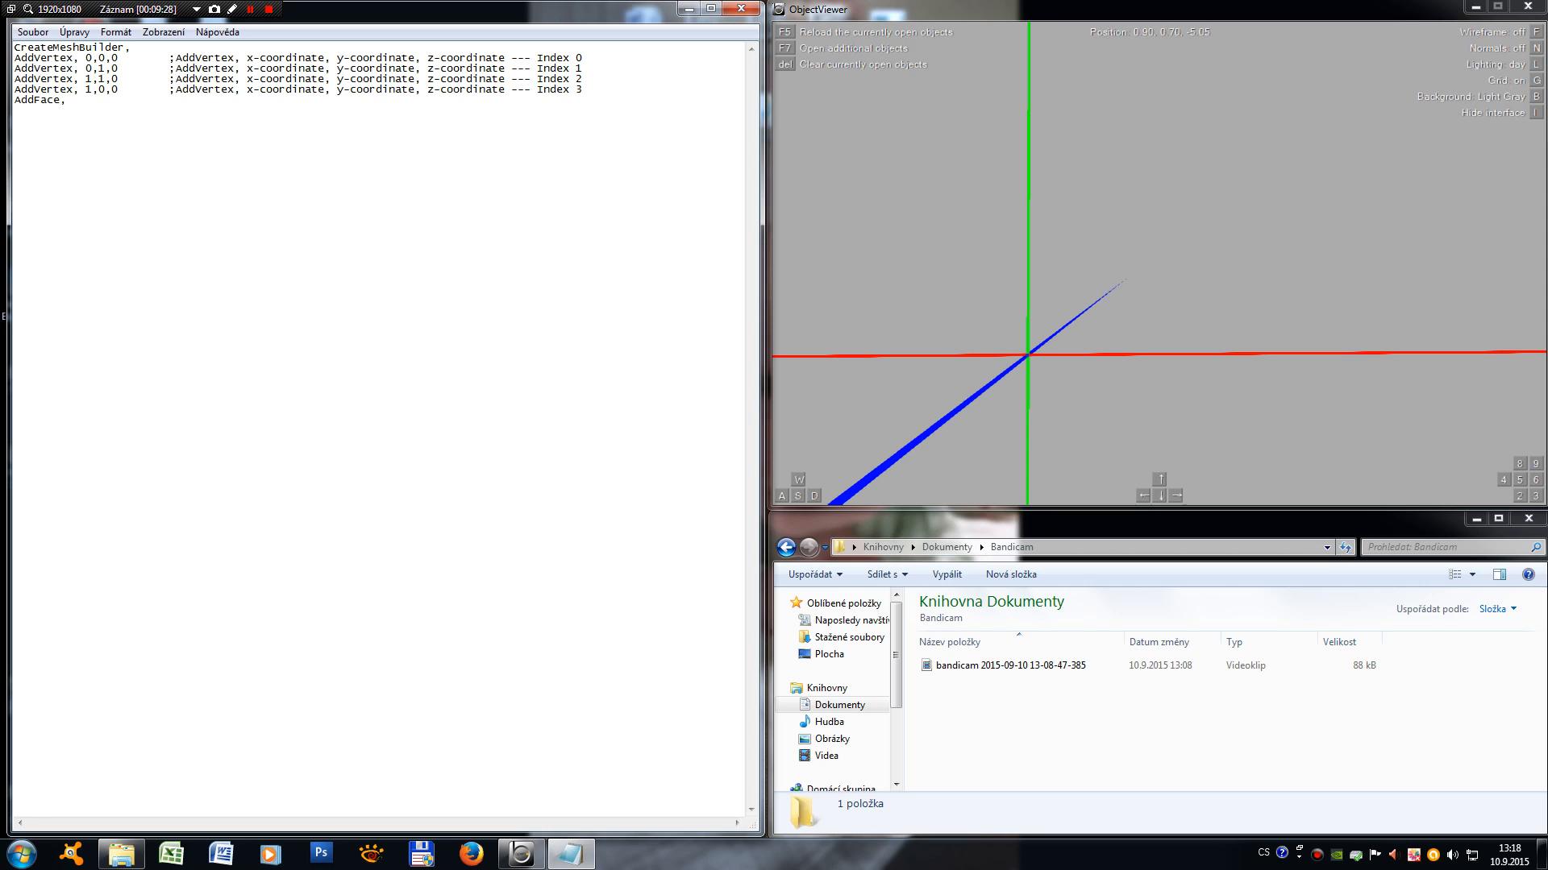
text(0,1)
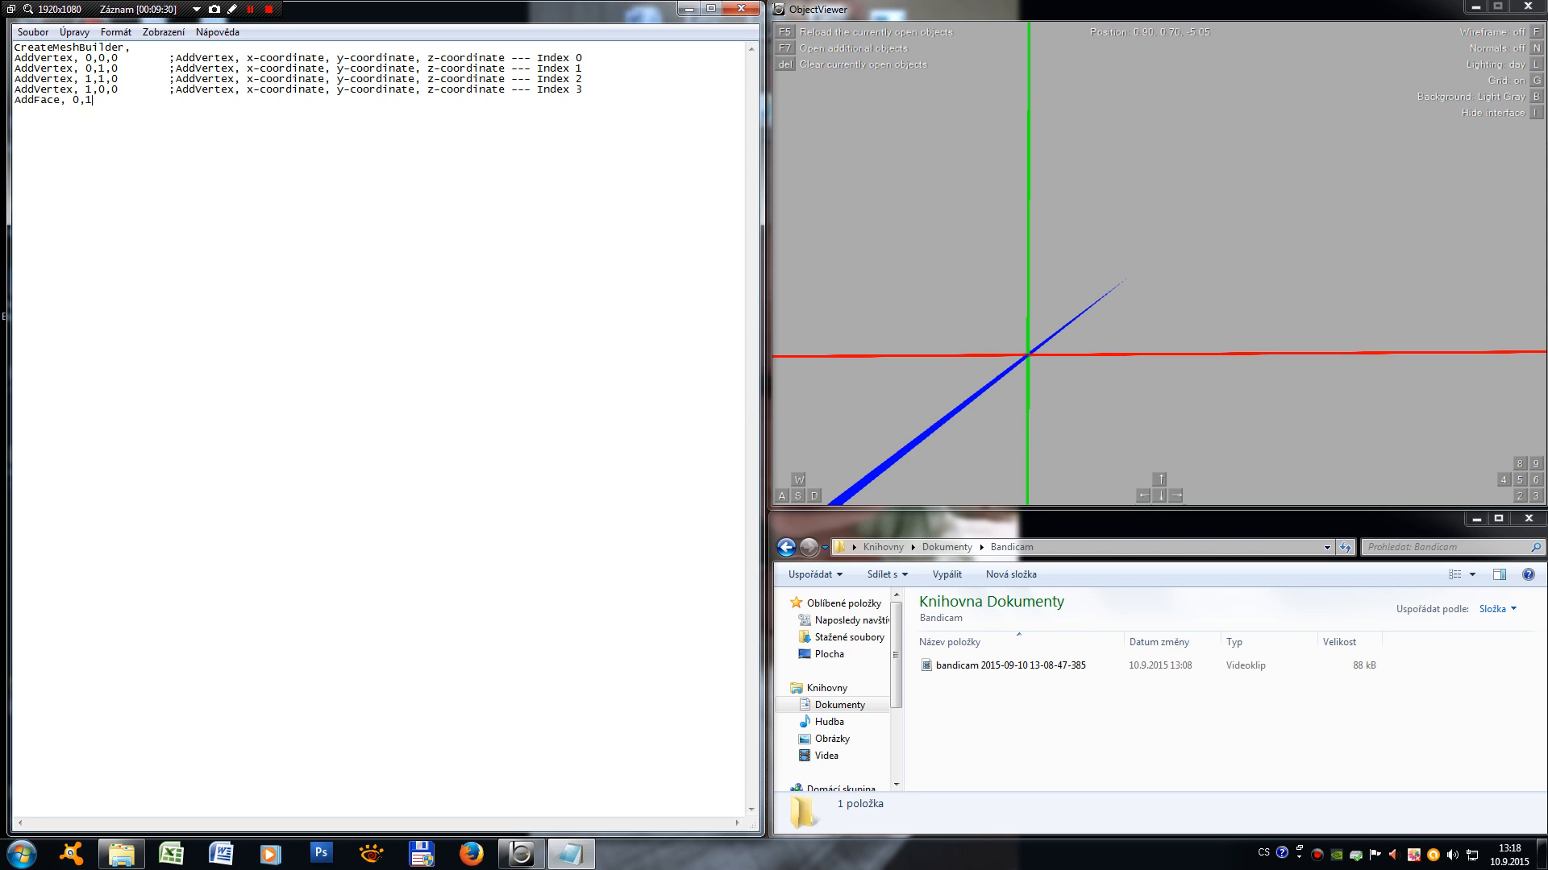
text(,2,3)
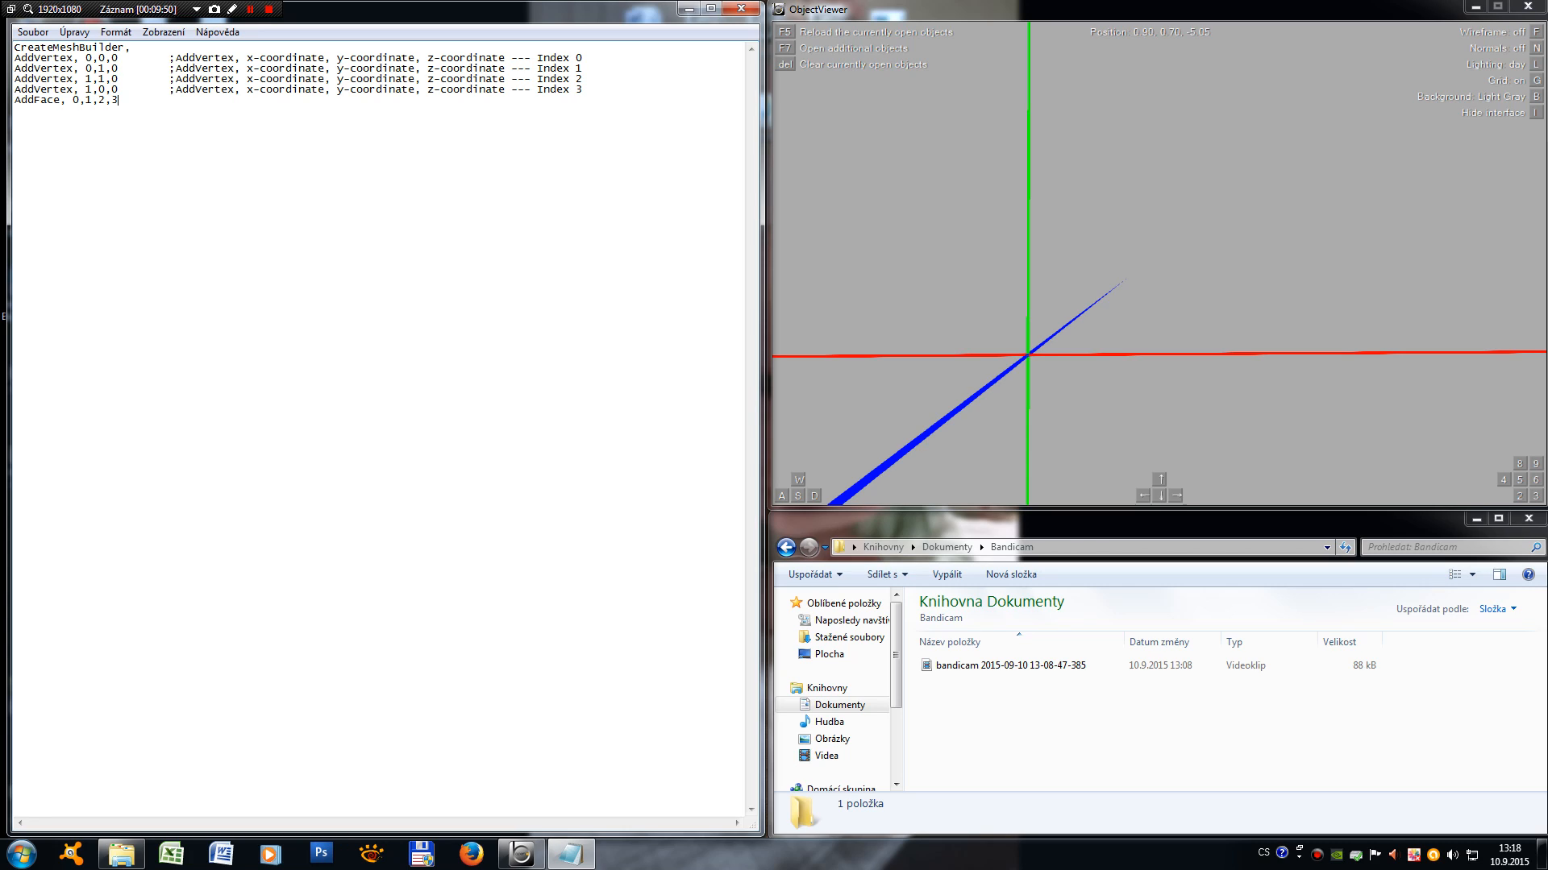
click(32, 32)
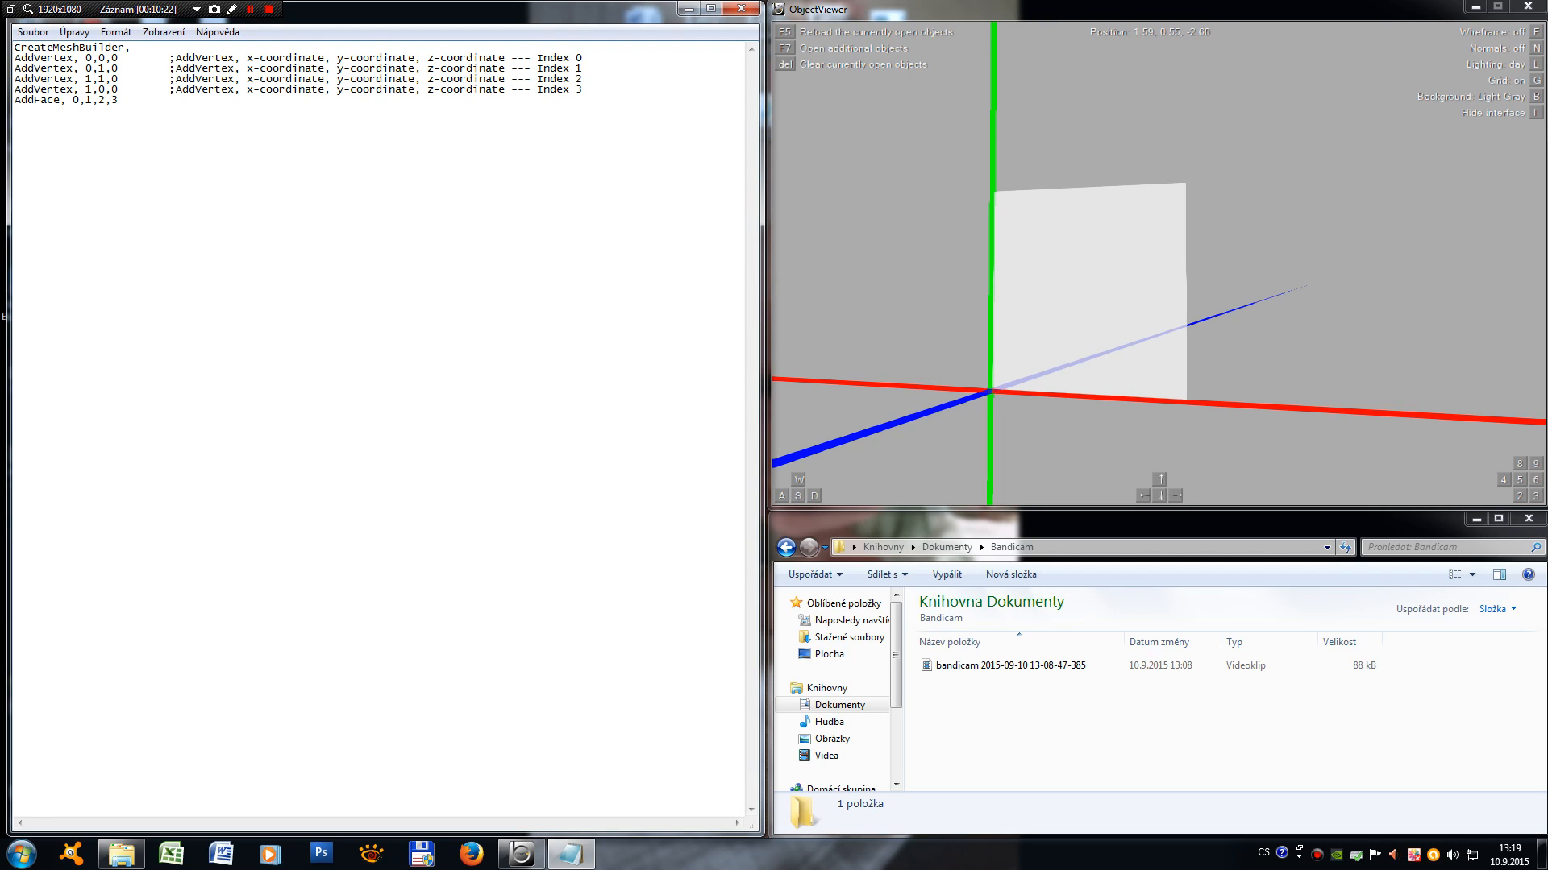
Step: Comment the AddFace line as ';AddFace, indexes ---' after correcting the mistyped word
text(;AddG)
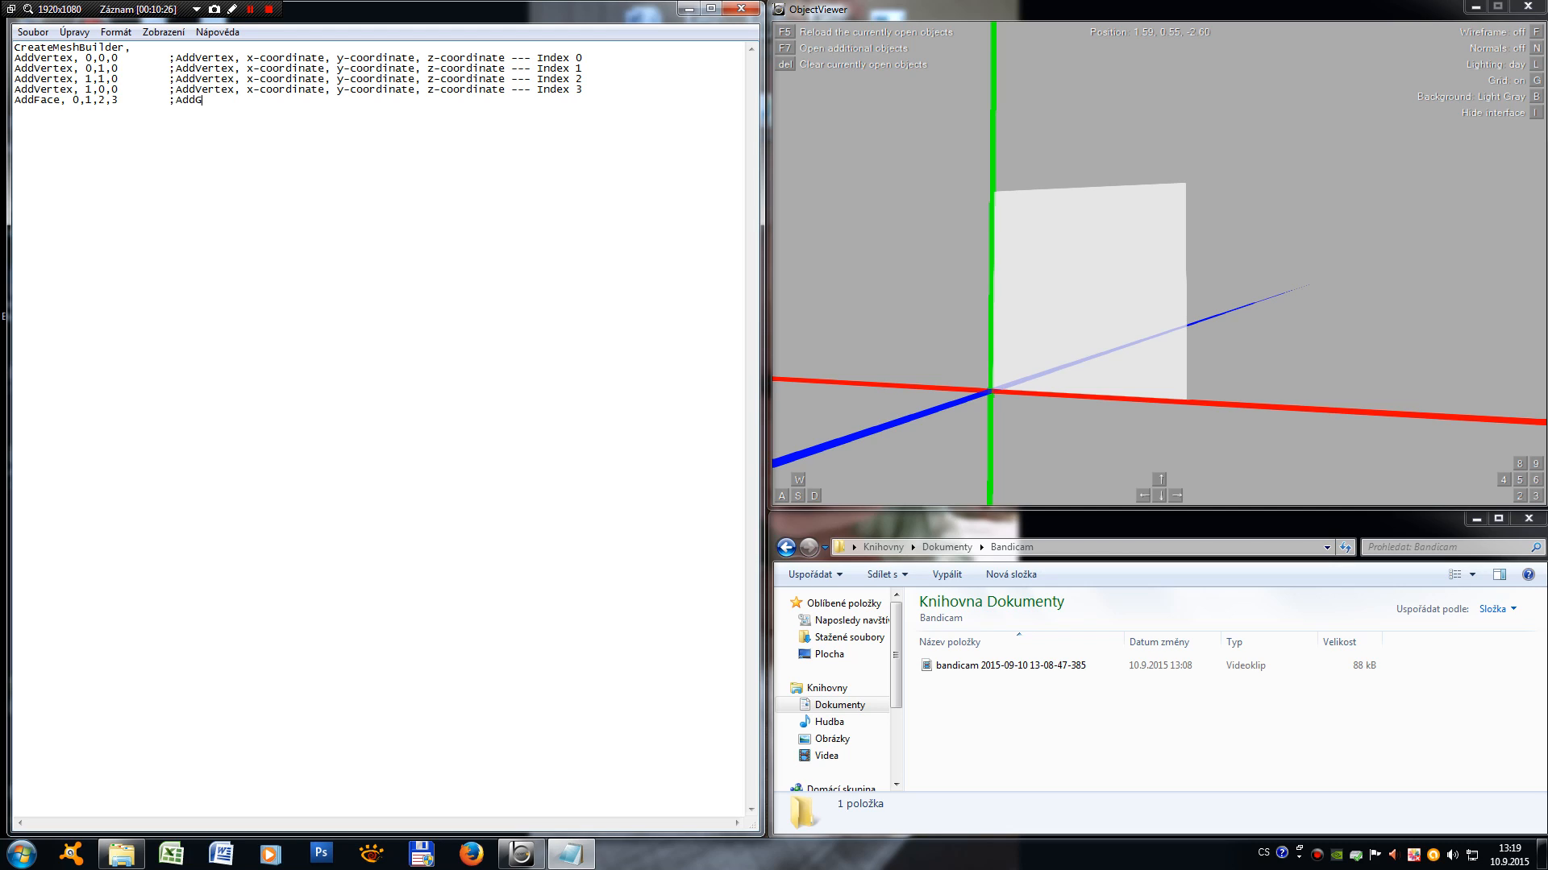
text(ace,)
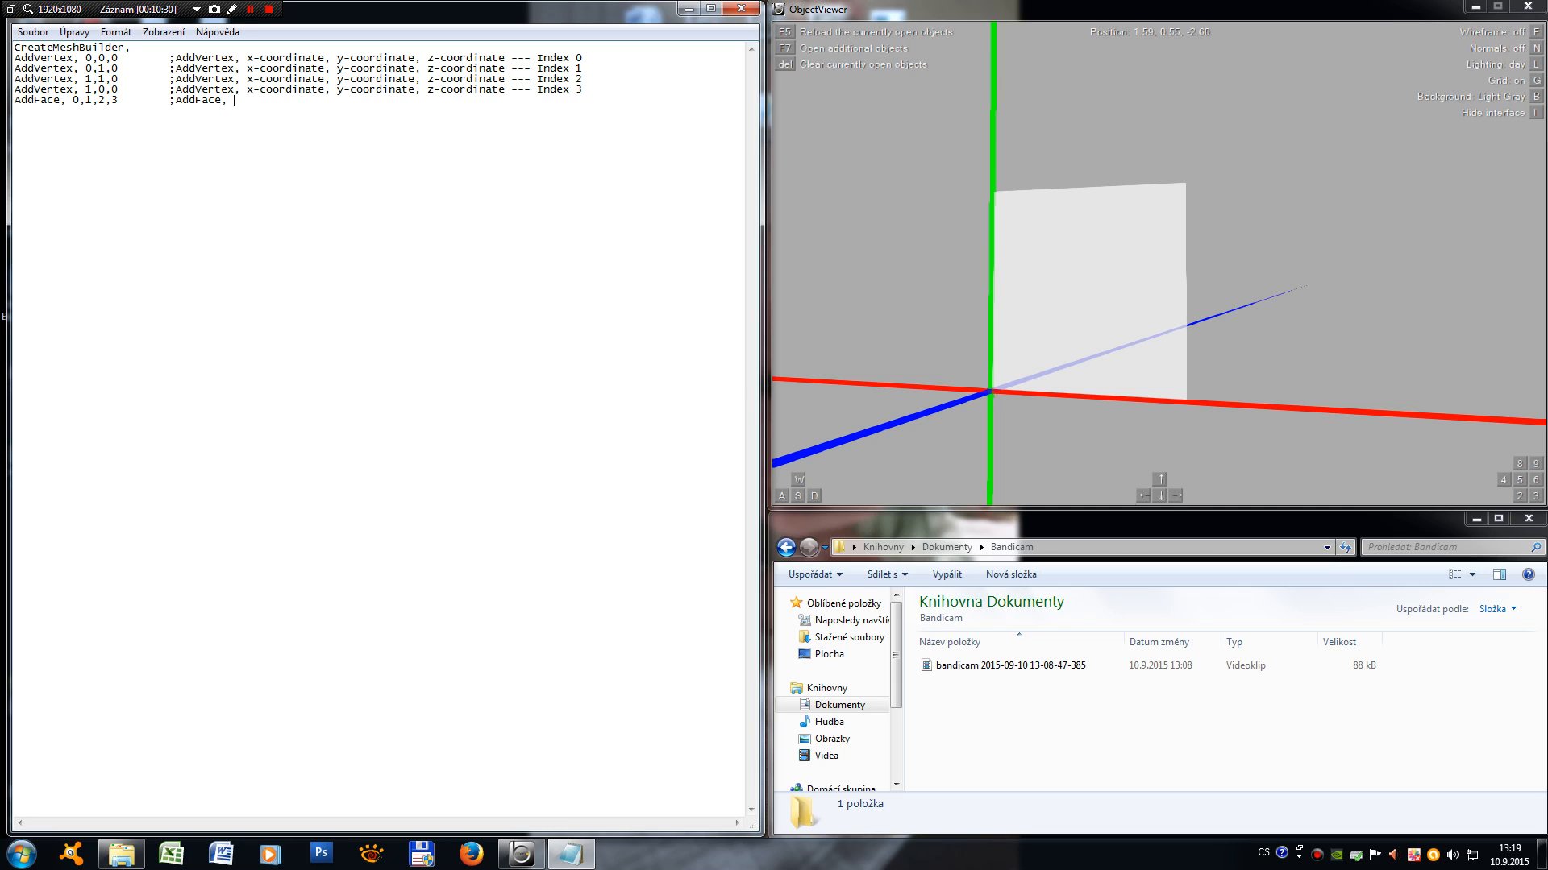
text(In)
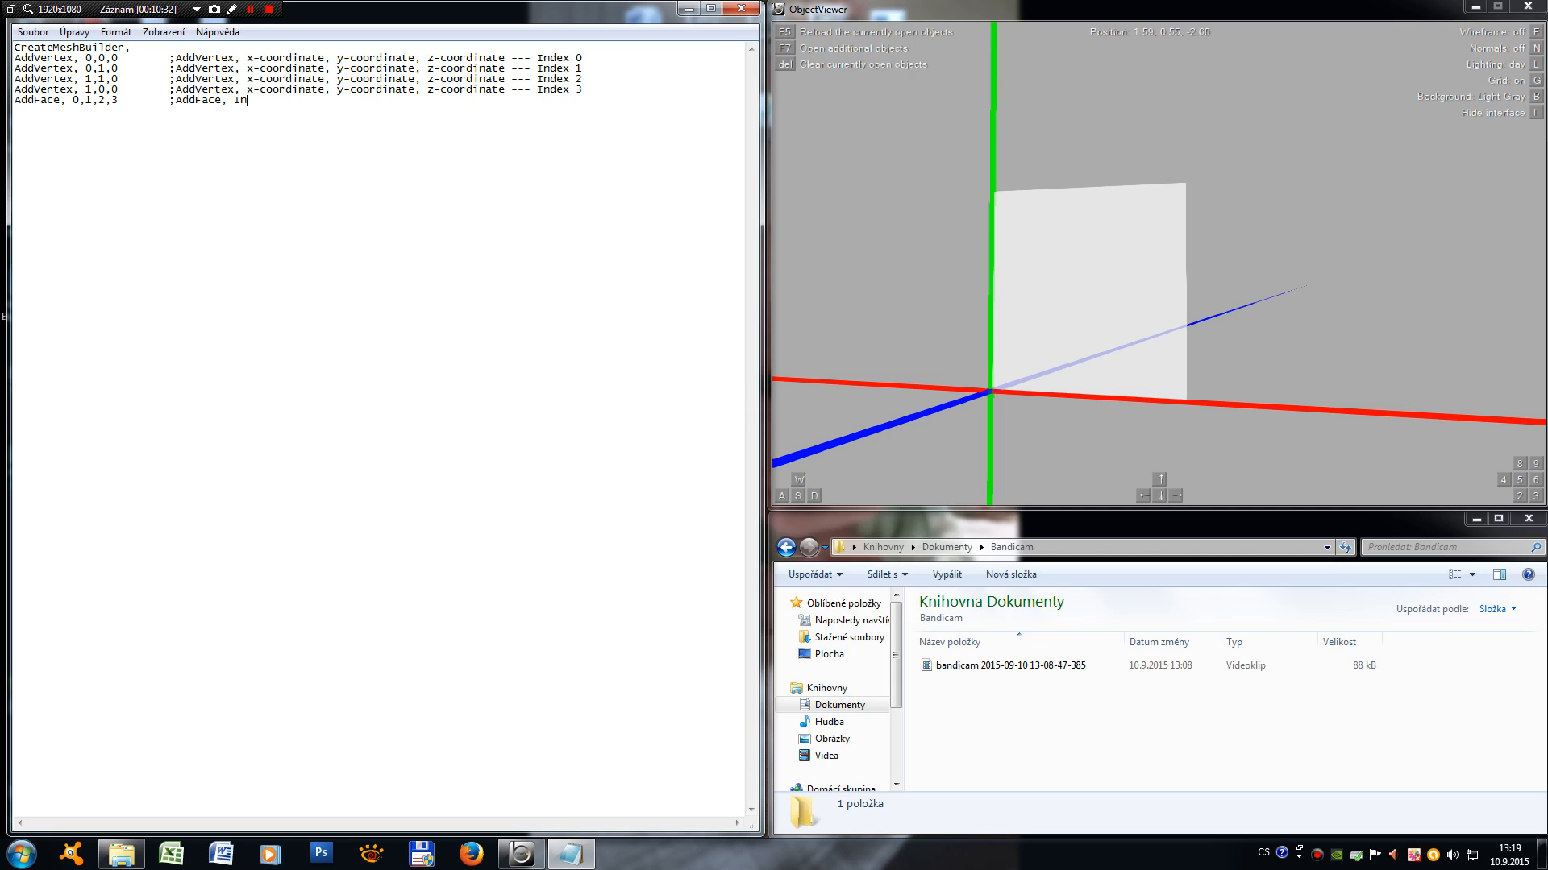
text(dex)
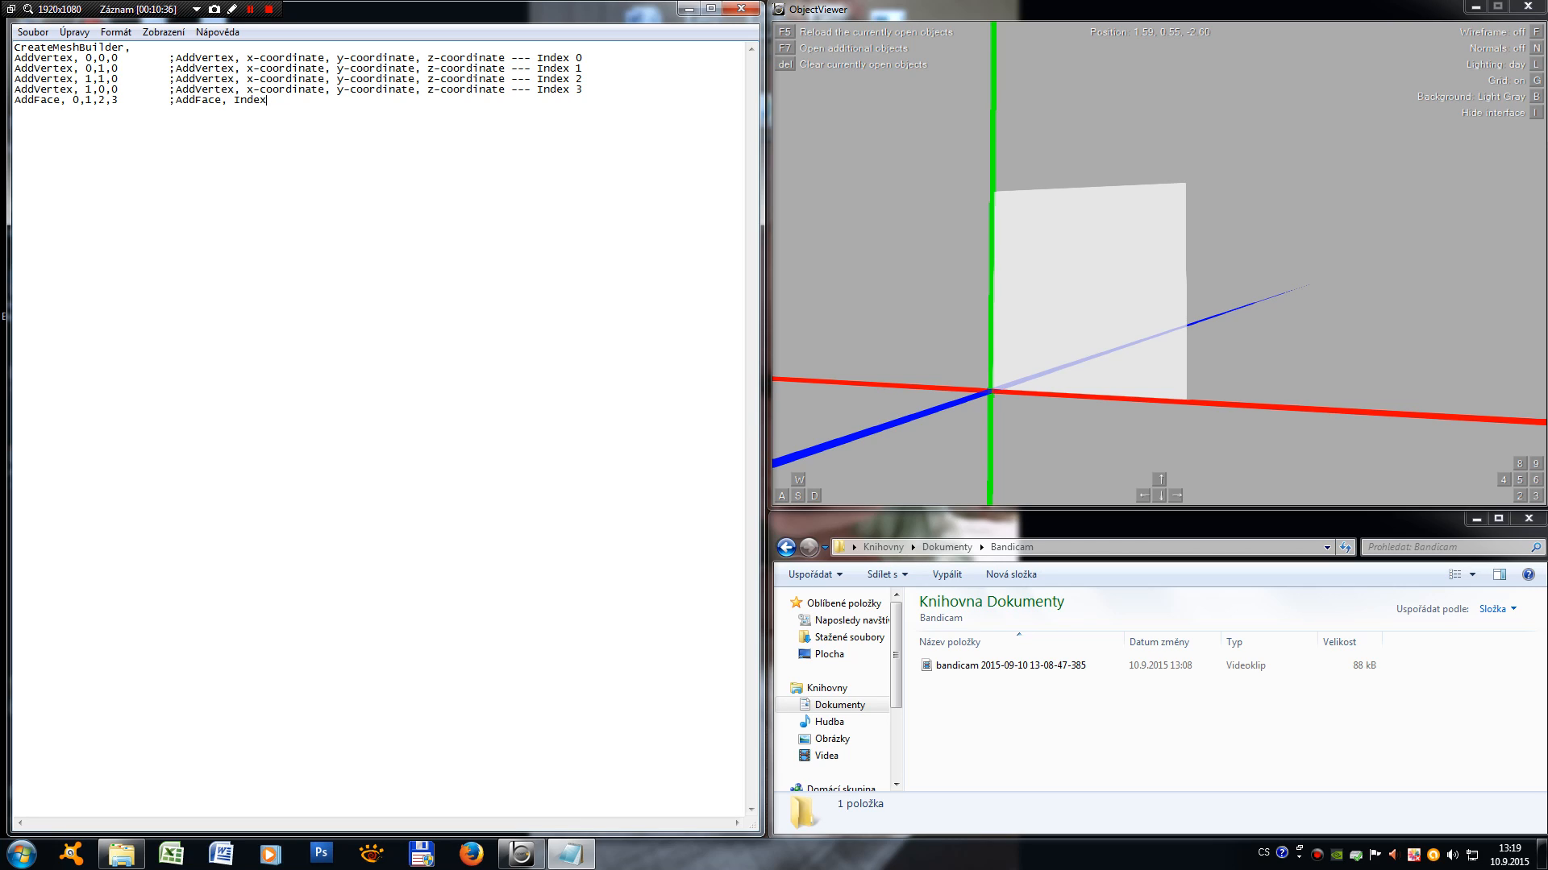
key(Backspace)
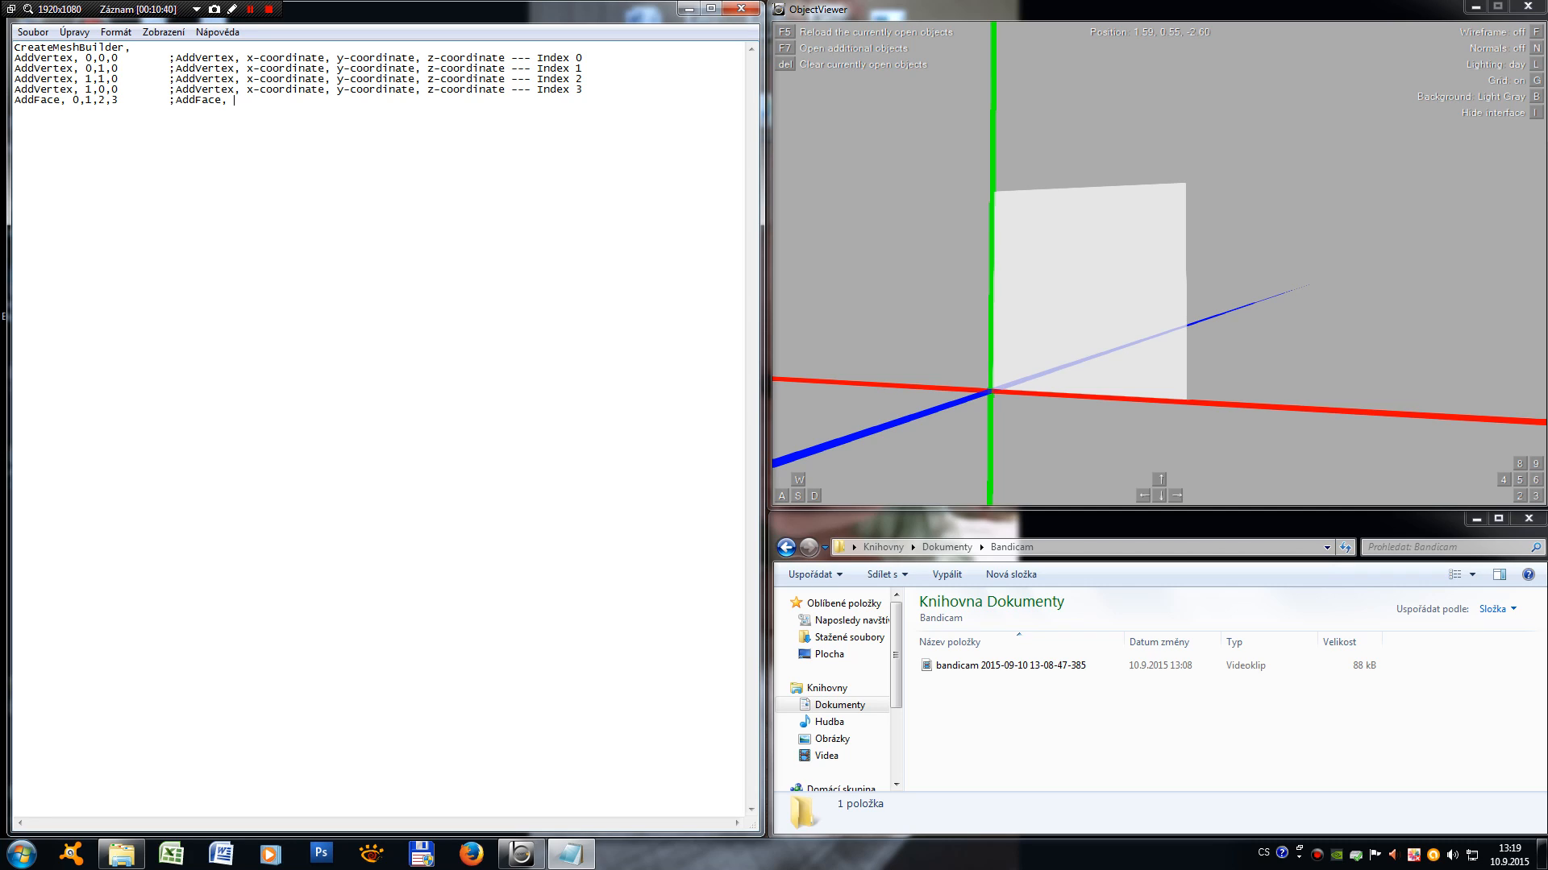
text(index)
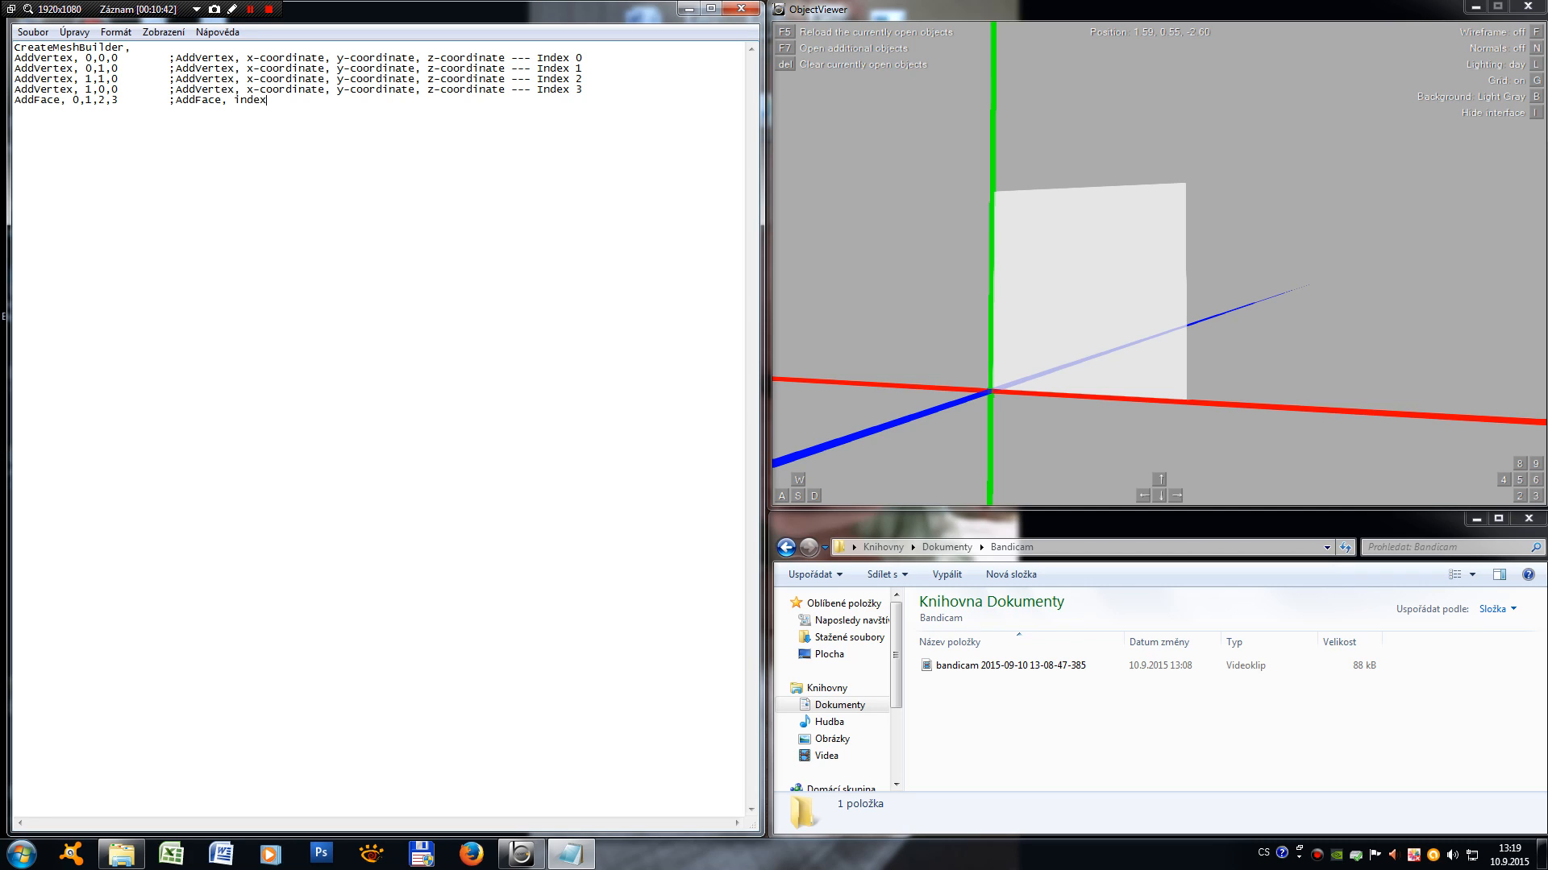
text(es)
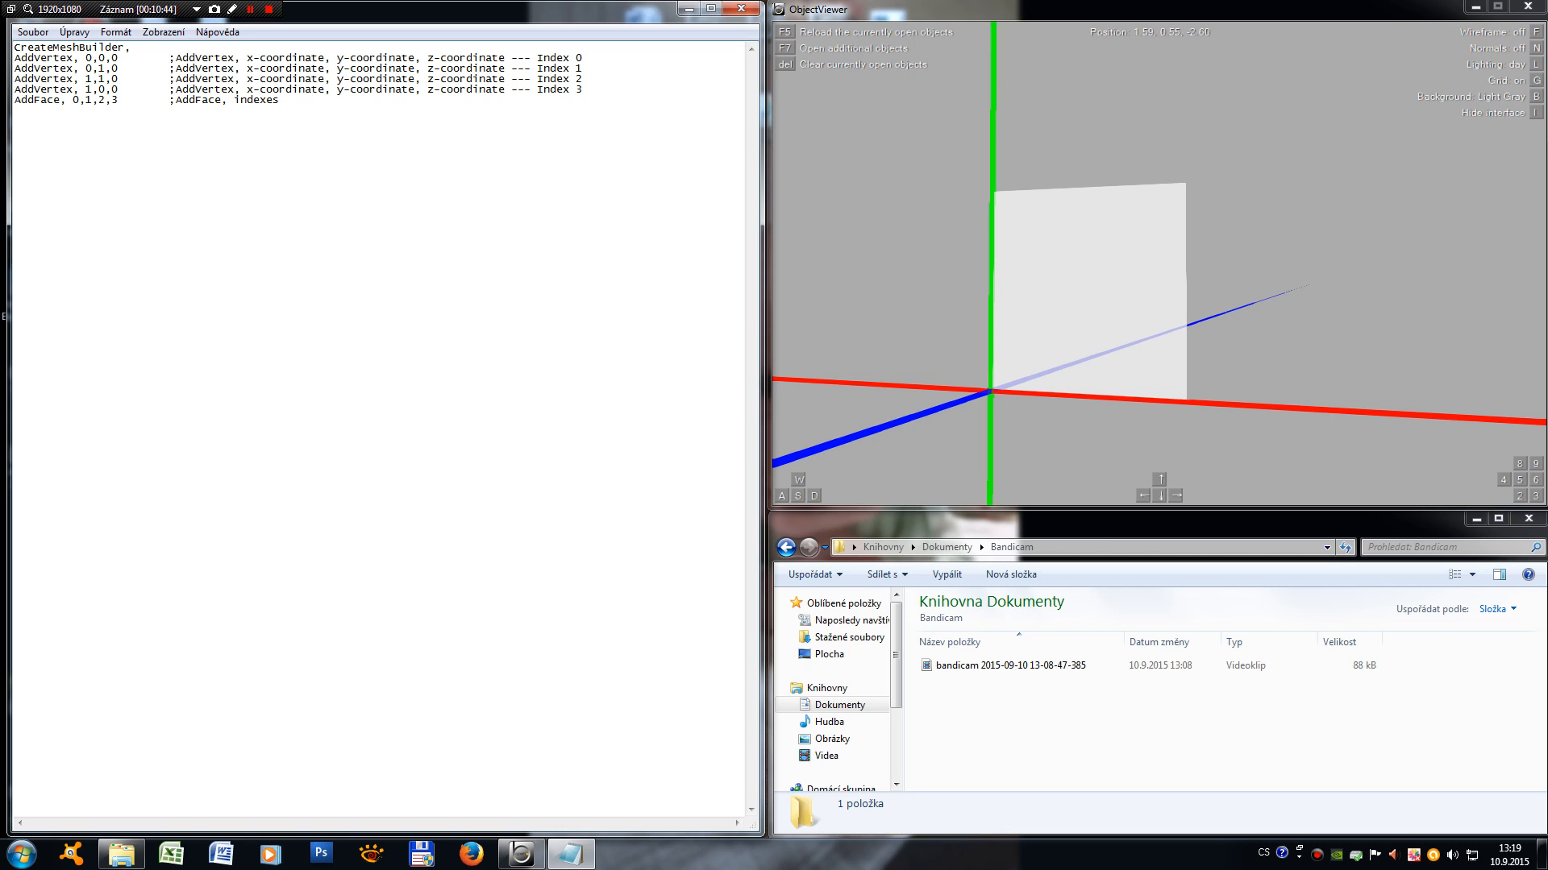
text(---)
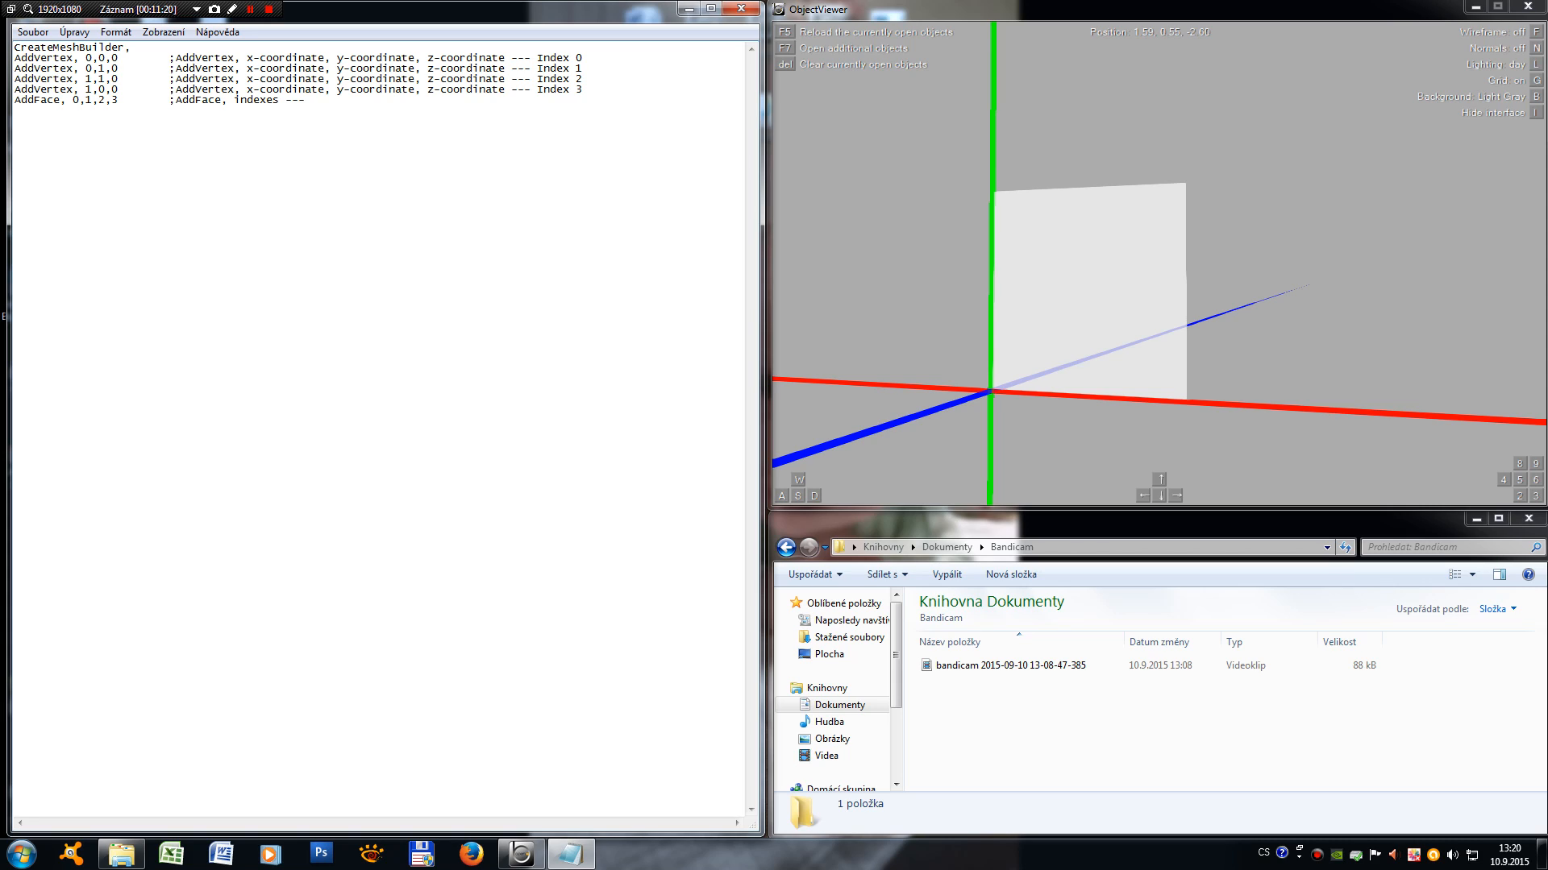
Step: Start a new 'SetColor,' line beneath the AddFace line
text(SetColor,)
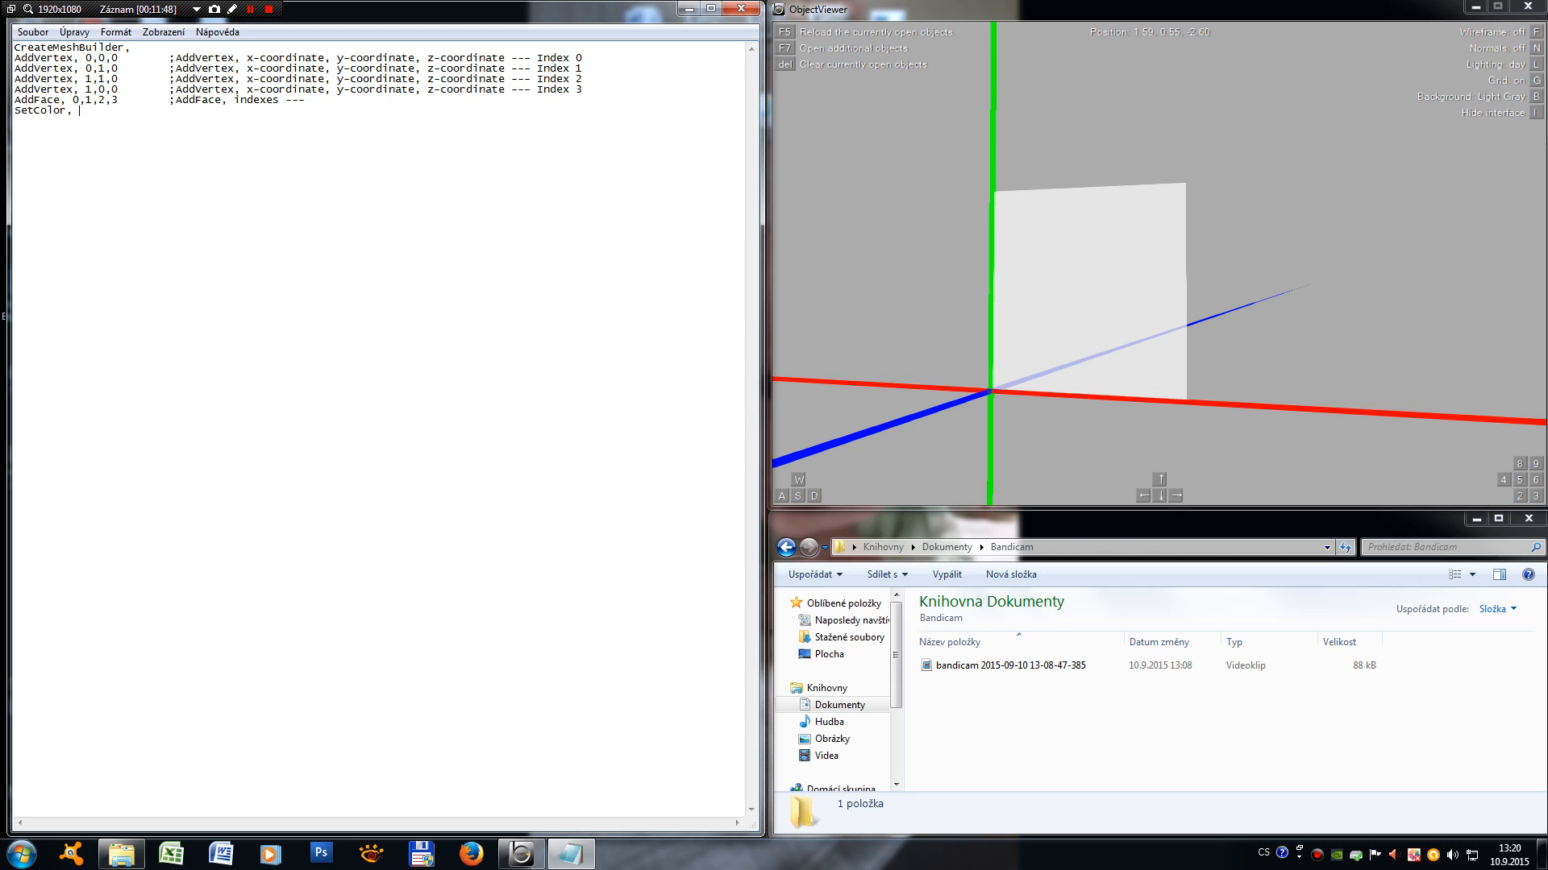
Step: Complete the line as 'SetColor, 0,0,0' for a black face, followed by a comment marker
text(0,0,0         ;)
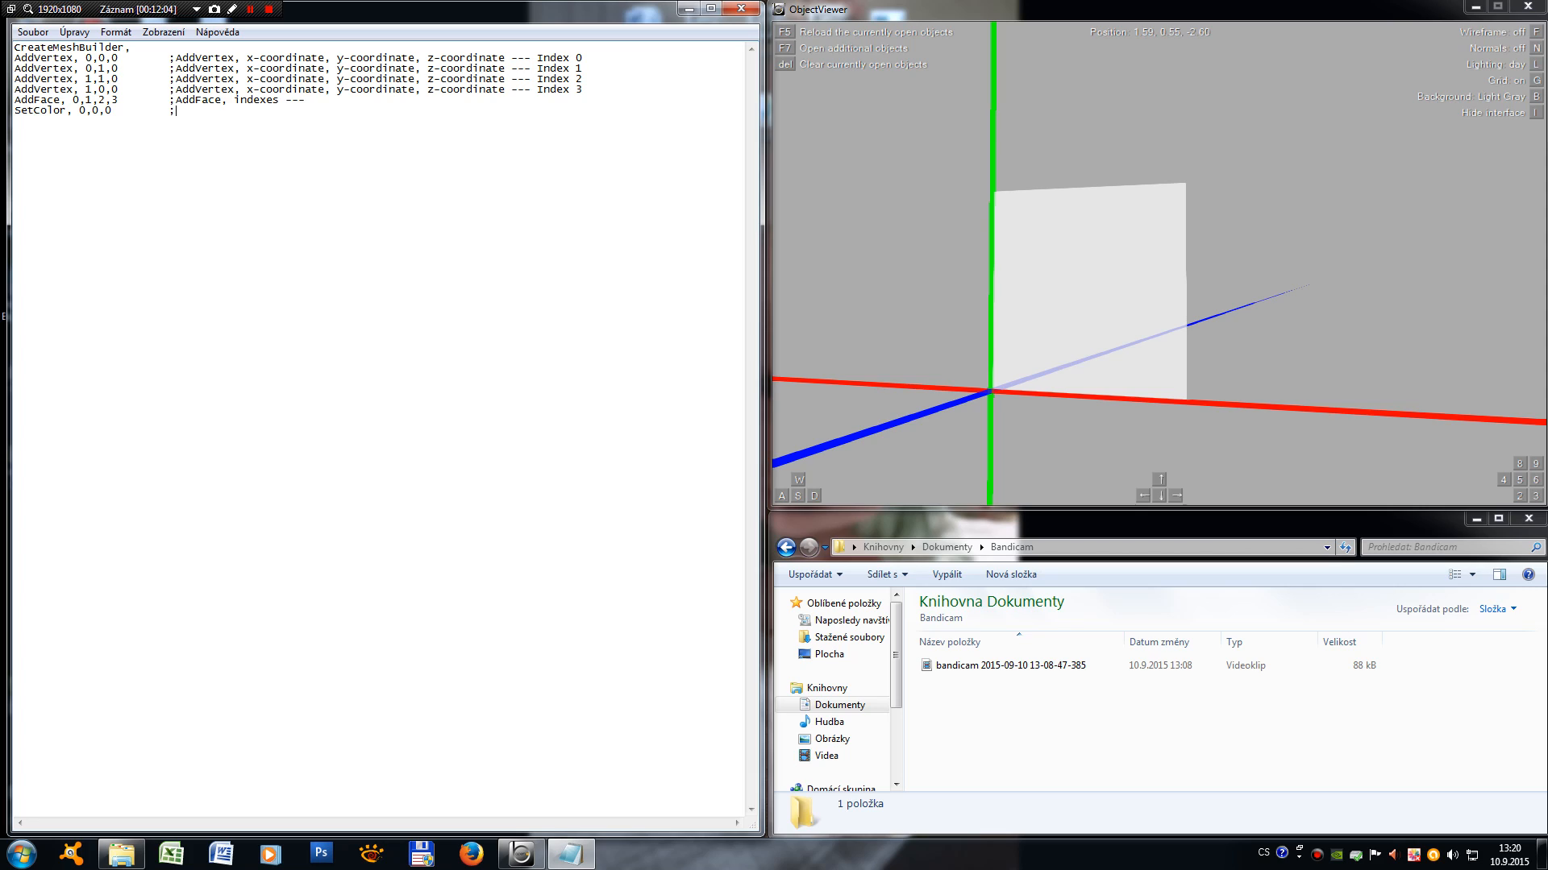
Step: Write the comment 'SetColor, Red, Green, Blue --- Every color can be 0 to 255'
text(Aetc)
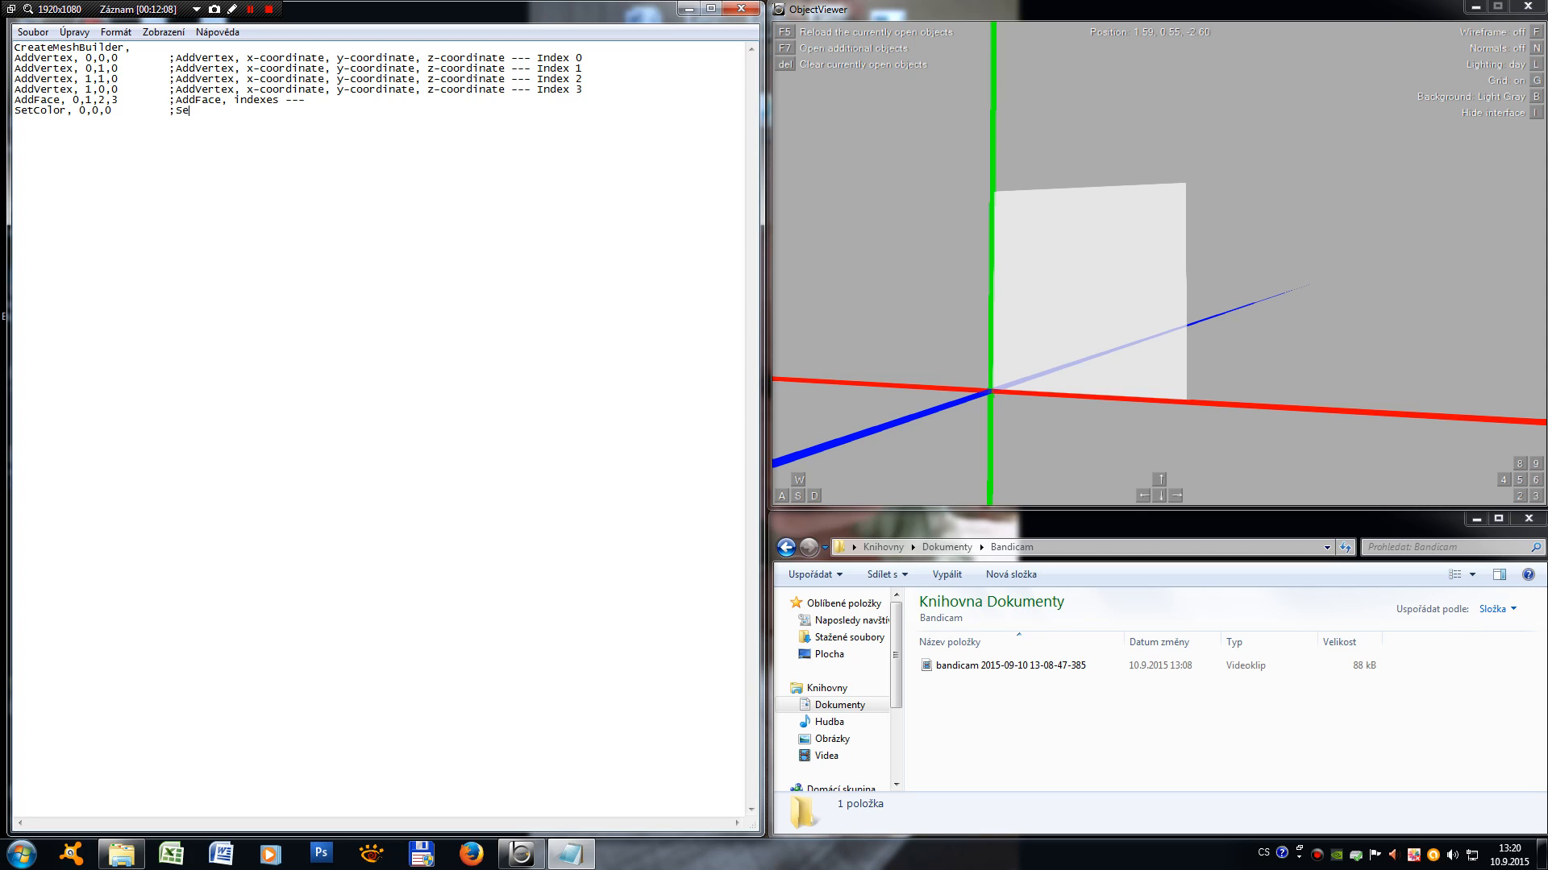
text(tColor,)
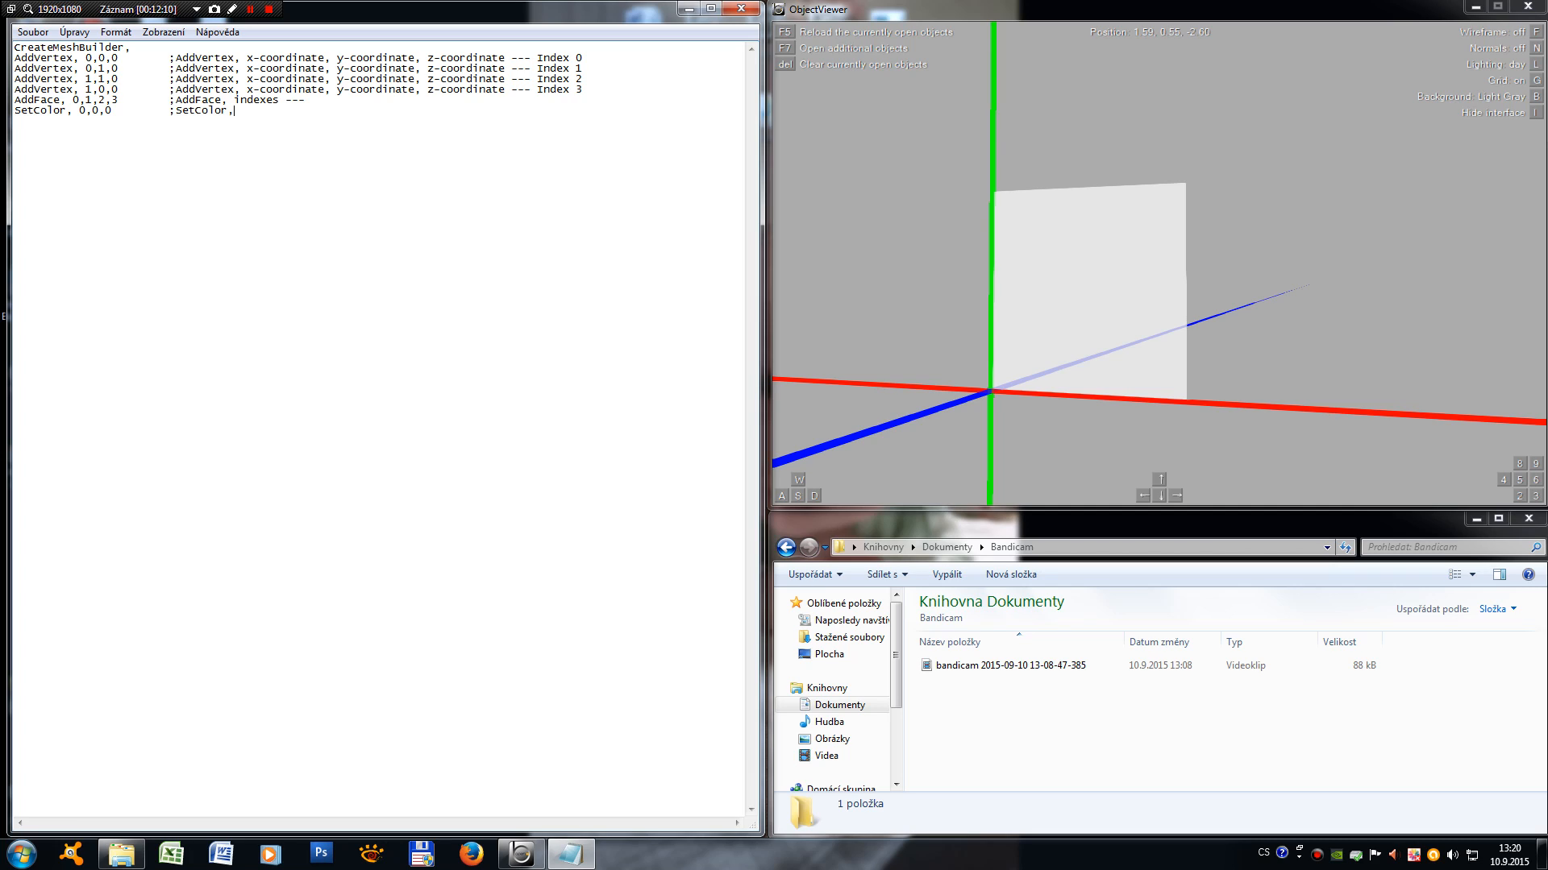
text(Red, Green,)
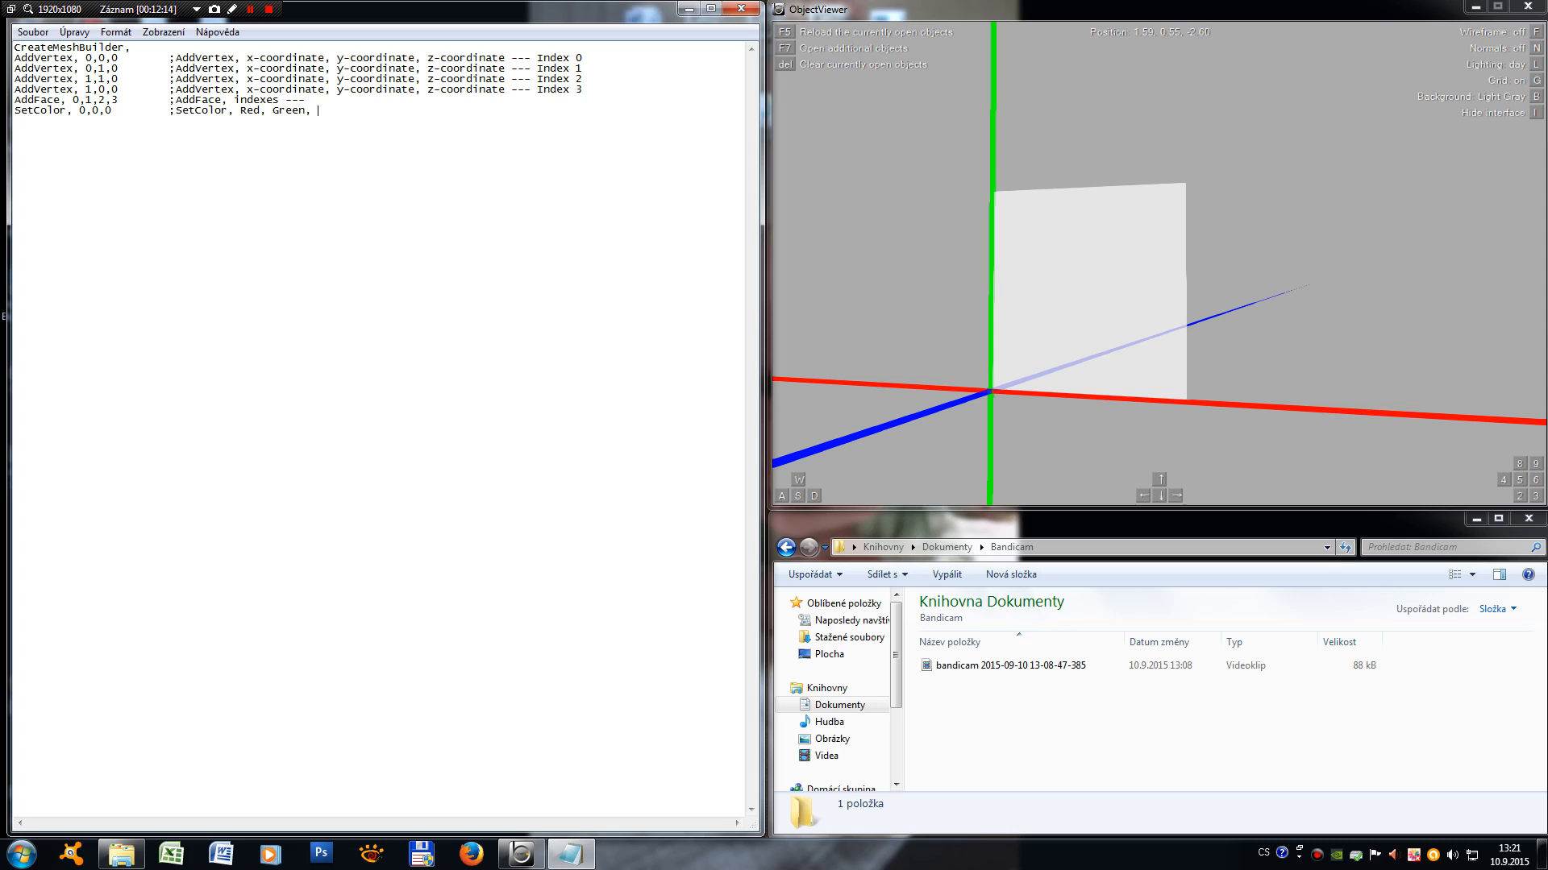
text(Blue ---)
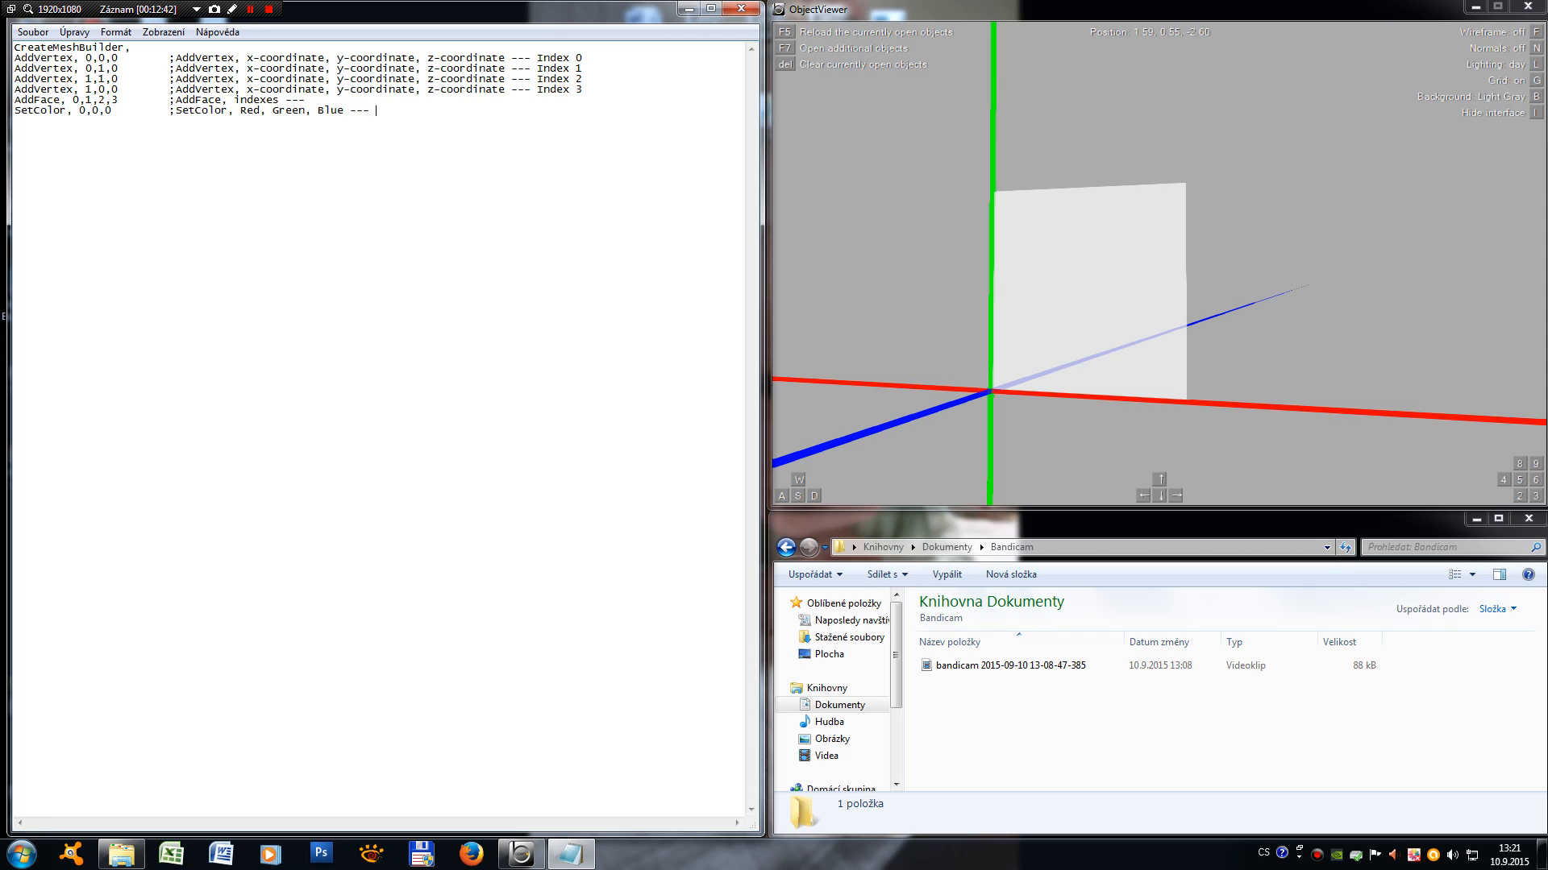
text(0 to)
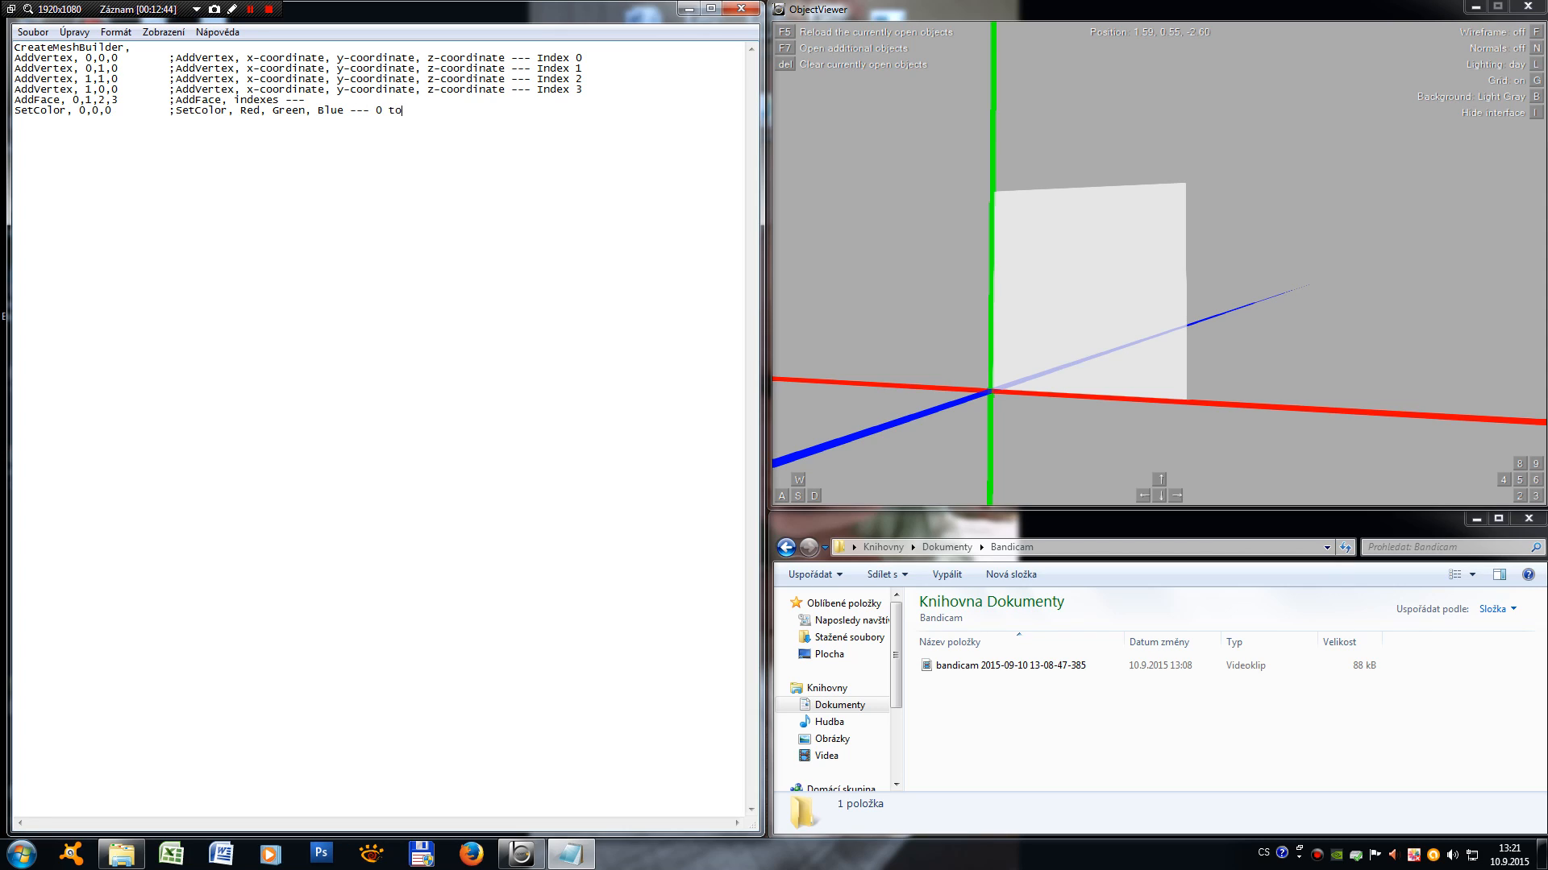
text(255)
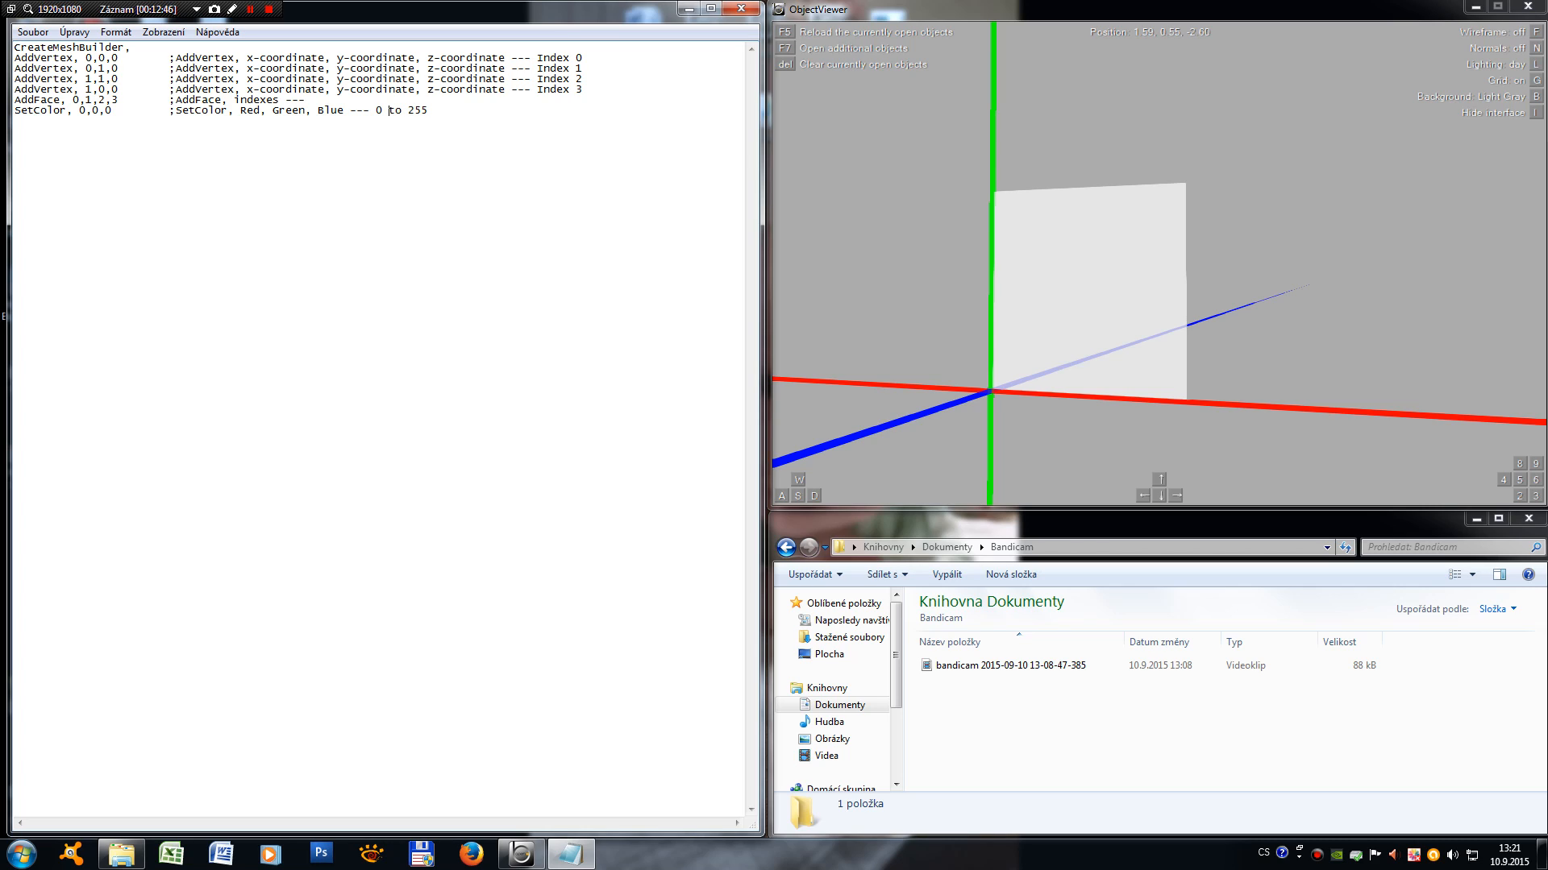
text(Everz)
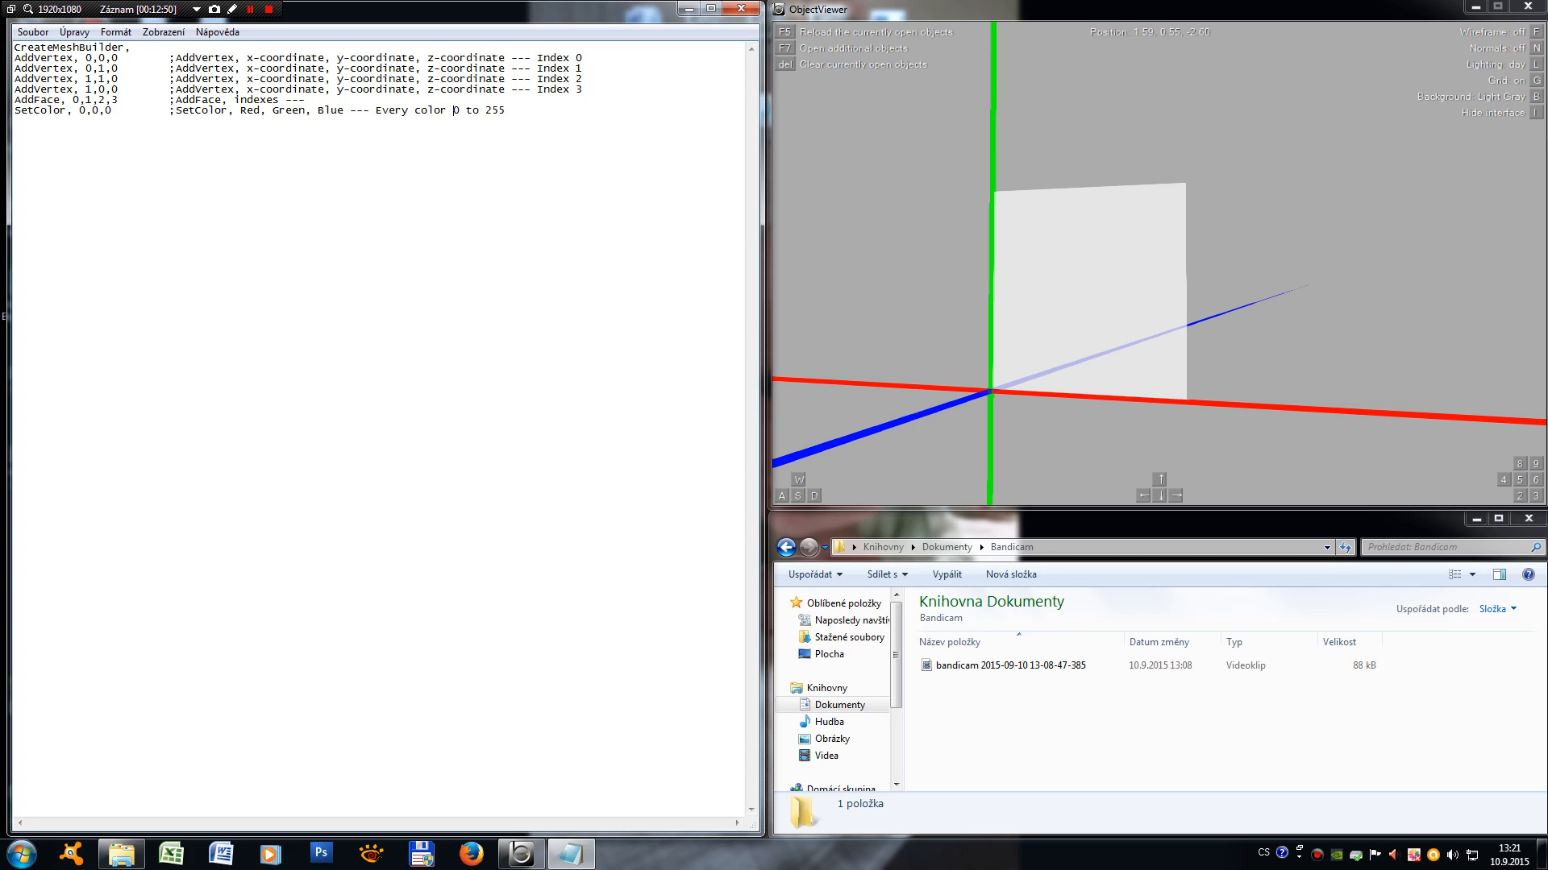
text(can)
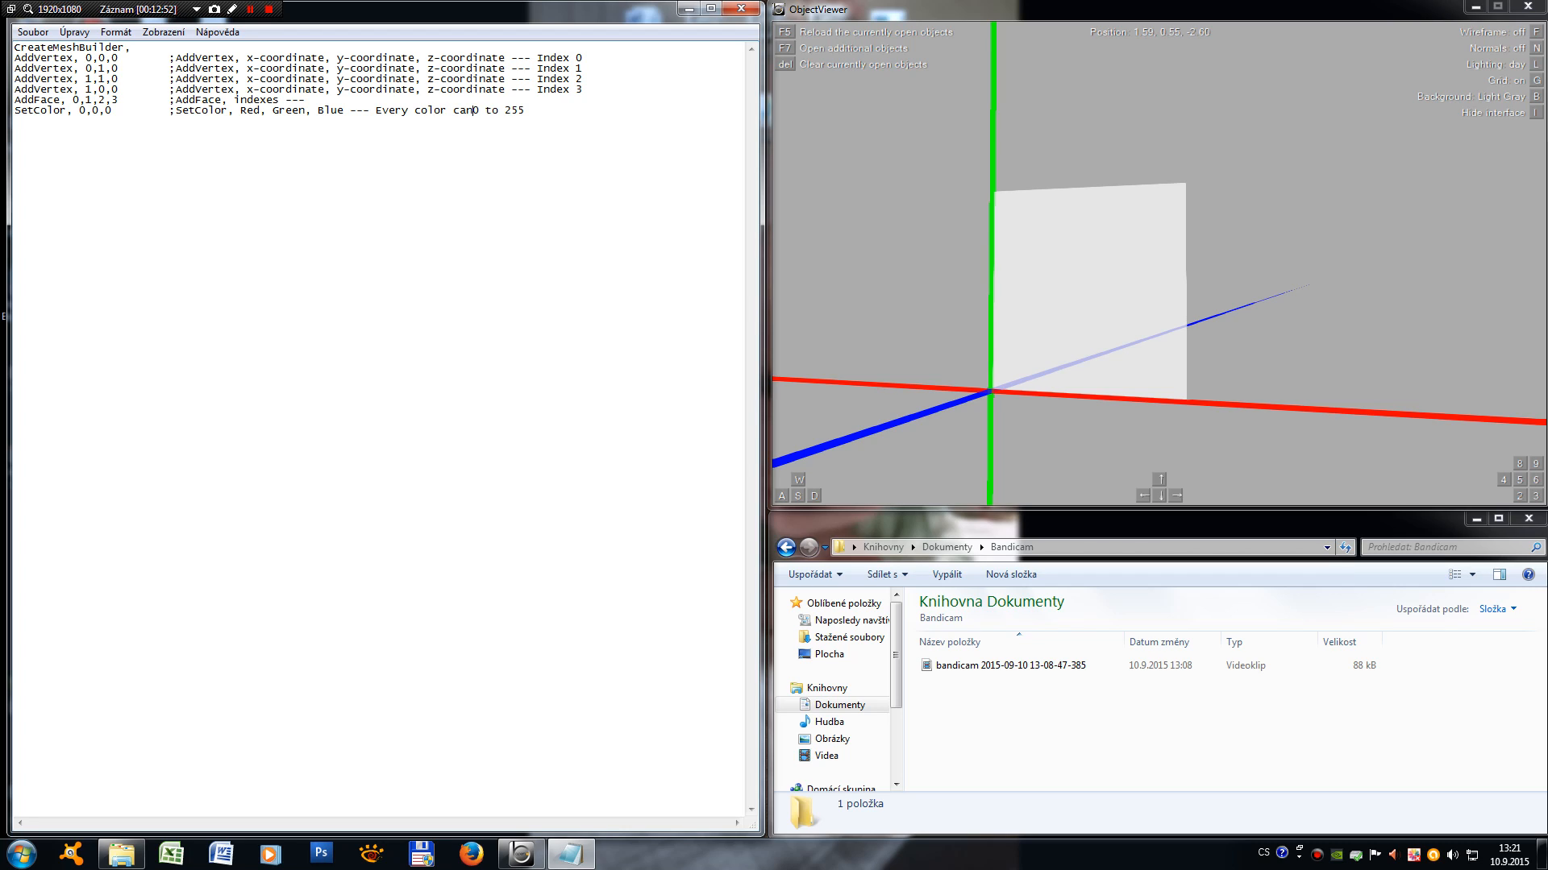
text(be)
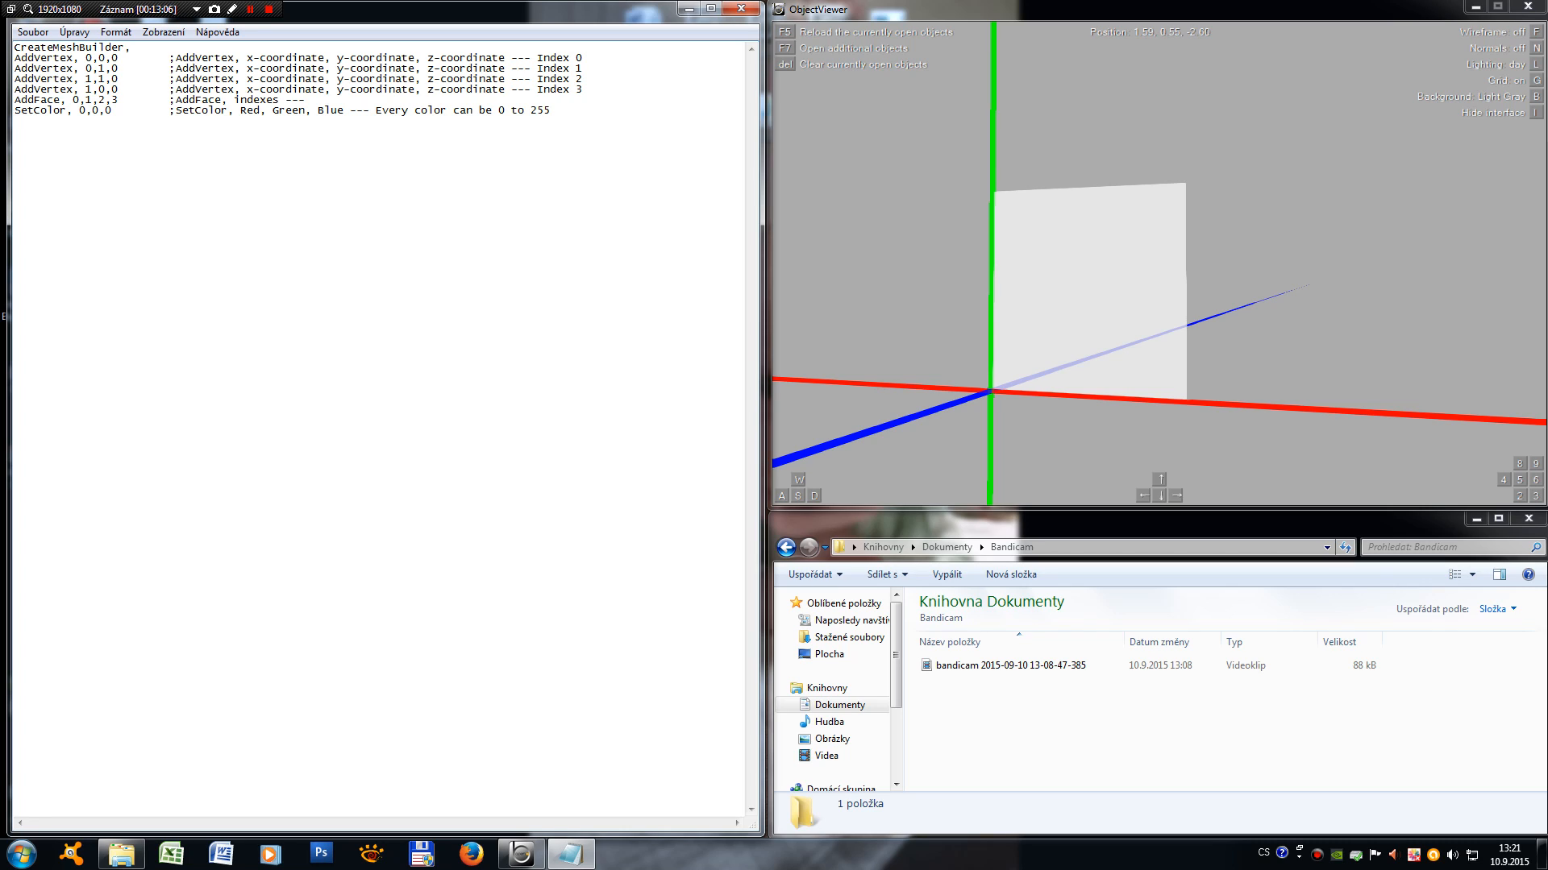
click(553, 110)
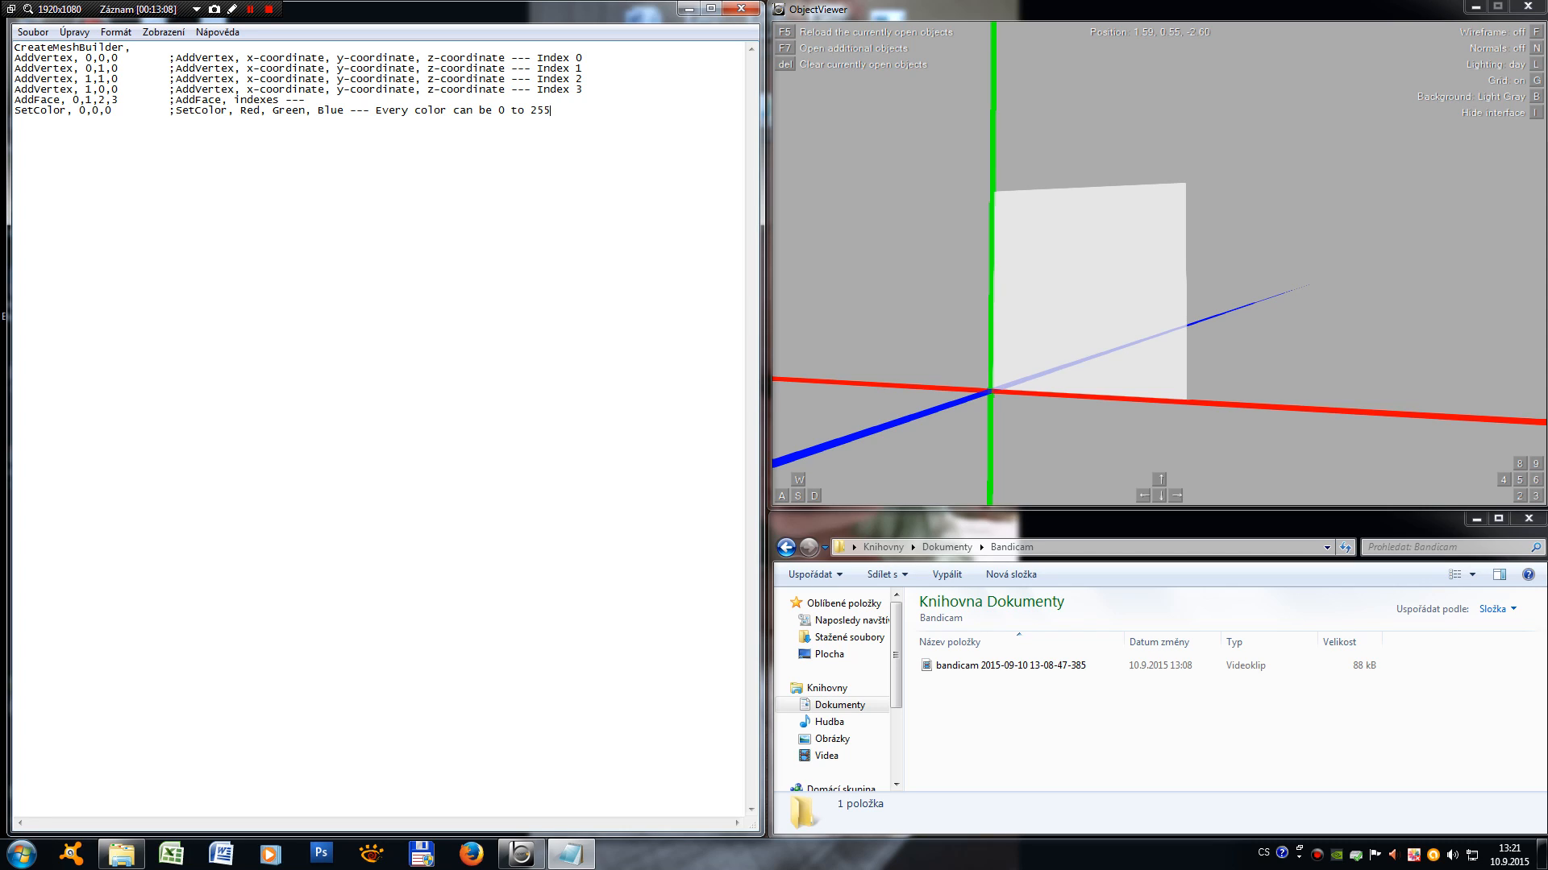
double_click(59, 110)
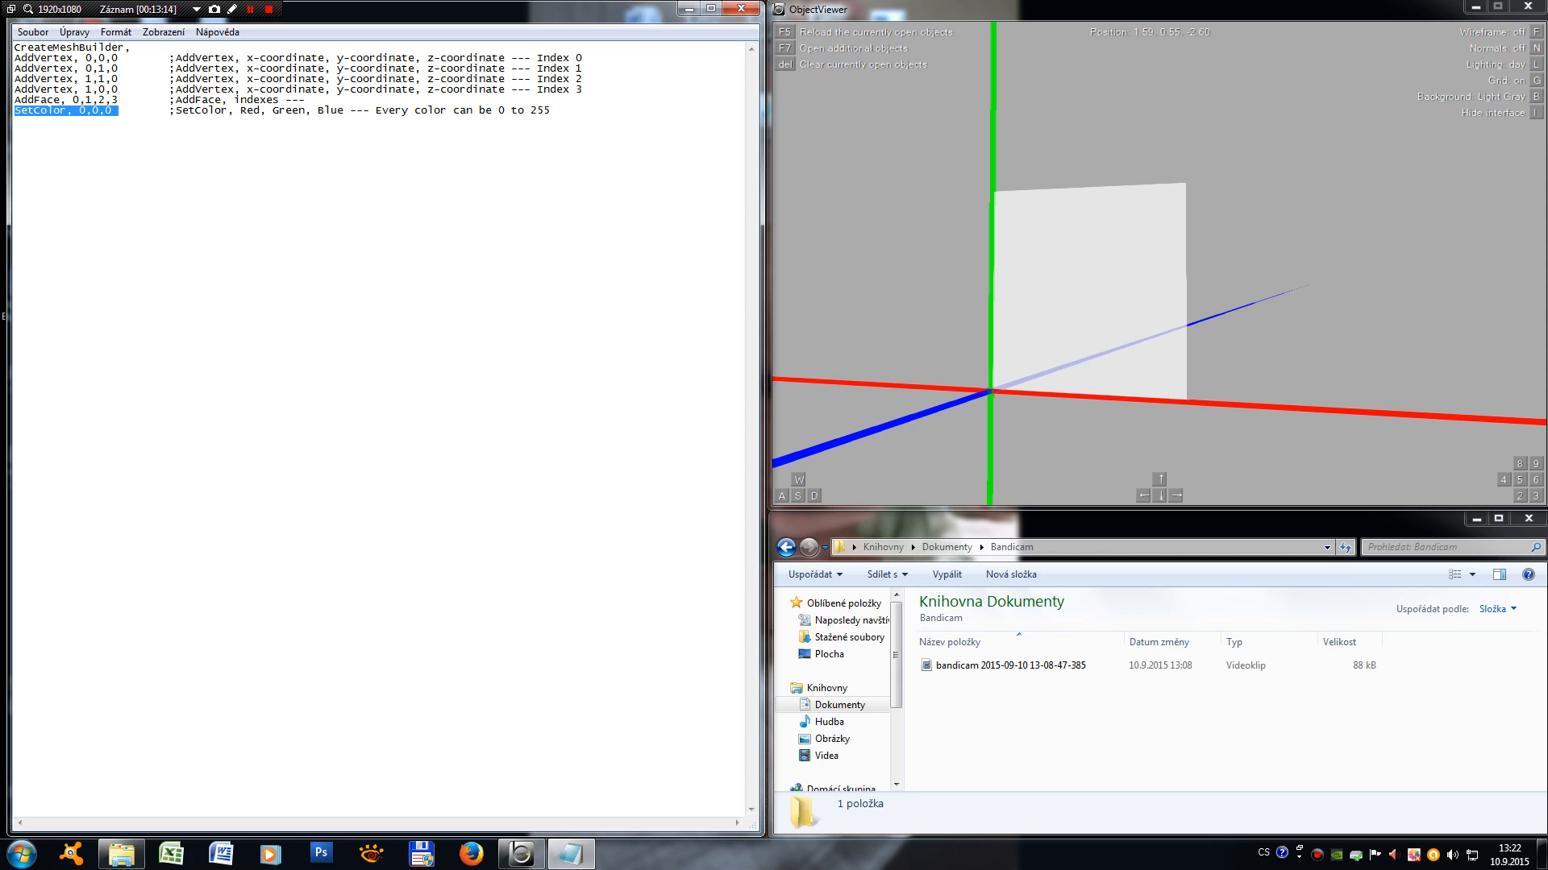
click(33, 32)
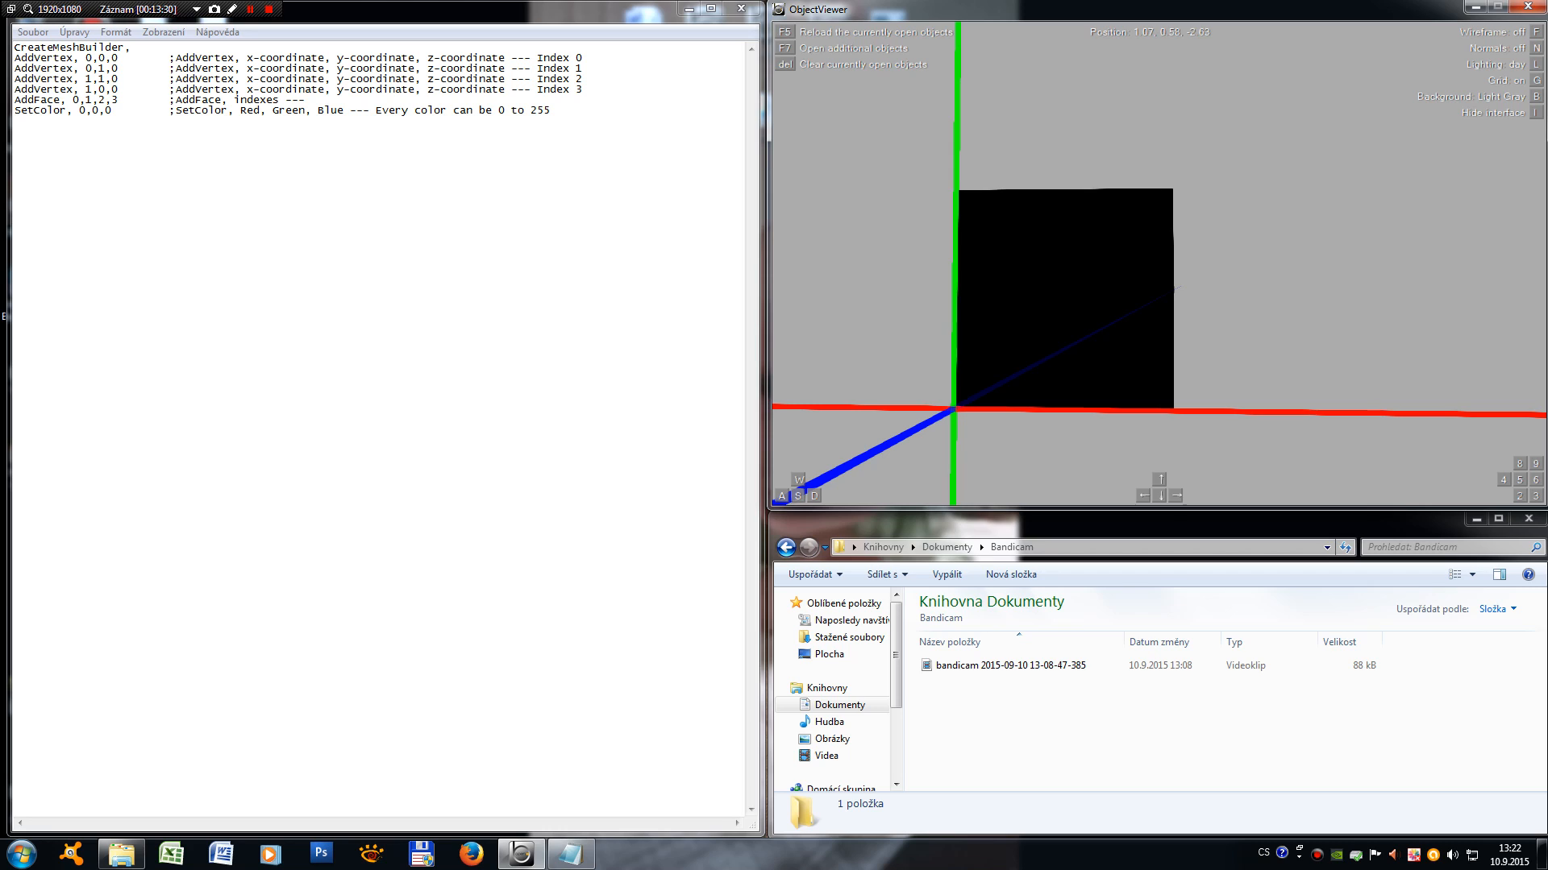
Step: Reload the object in Object Viewer so the square shows black, then stop recording
key(ctrl+a)
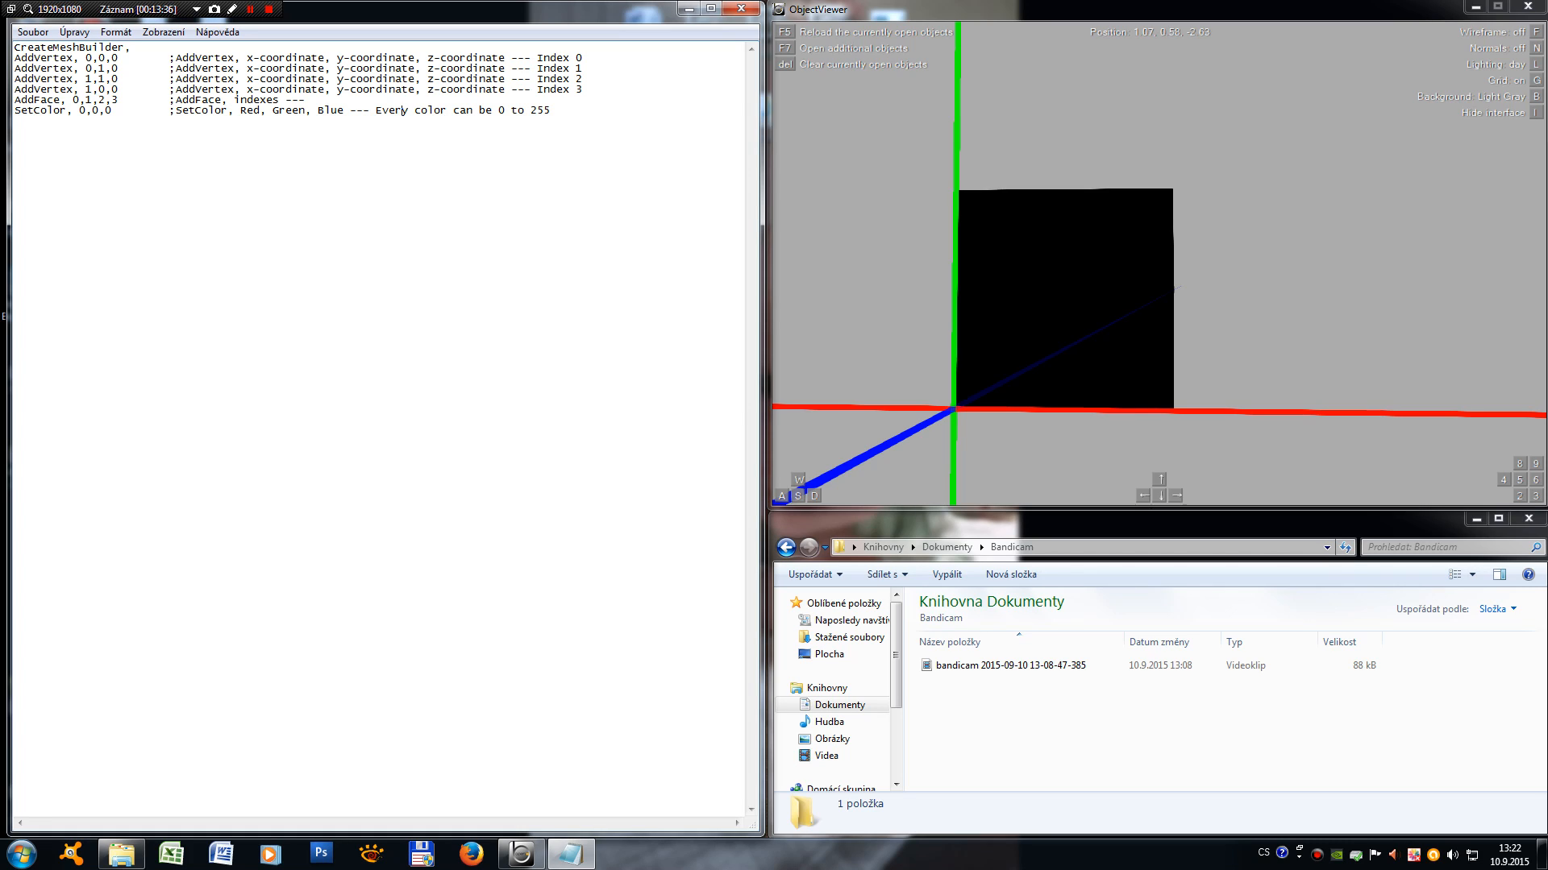
click(255, 9)
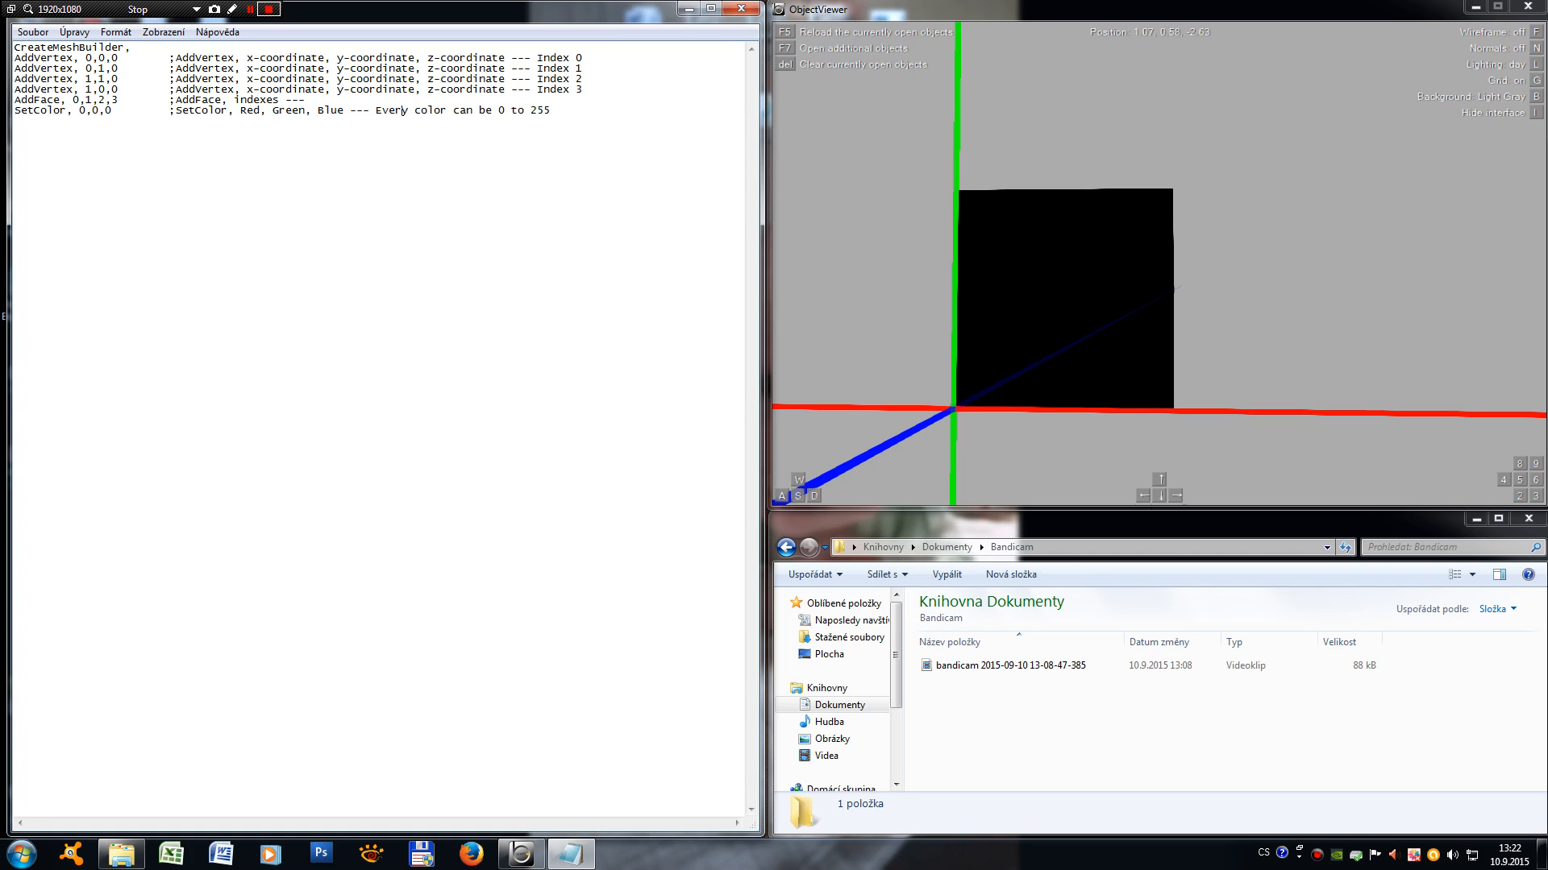